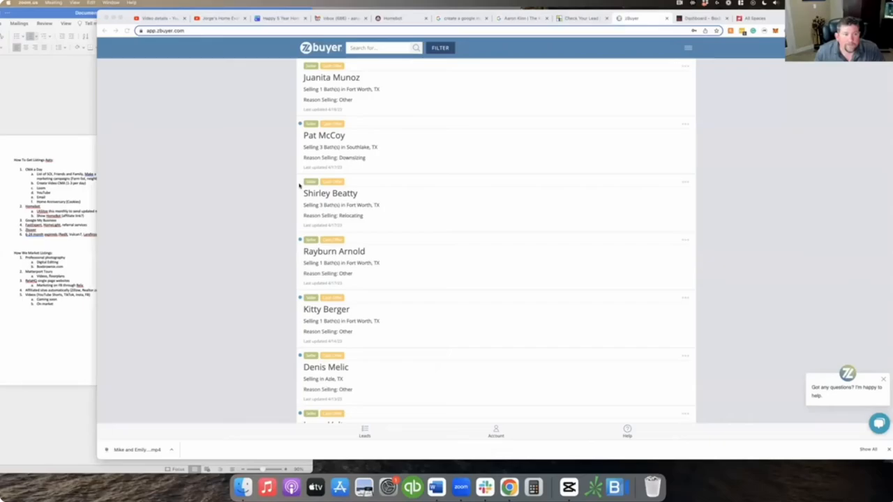
pyautogui.moveTo(293, 90)
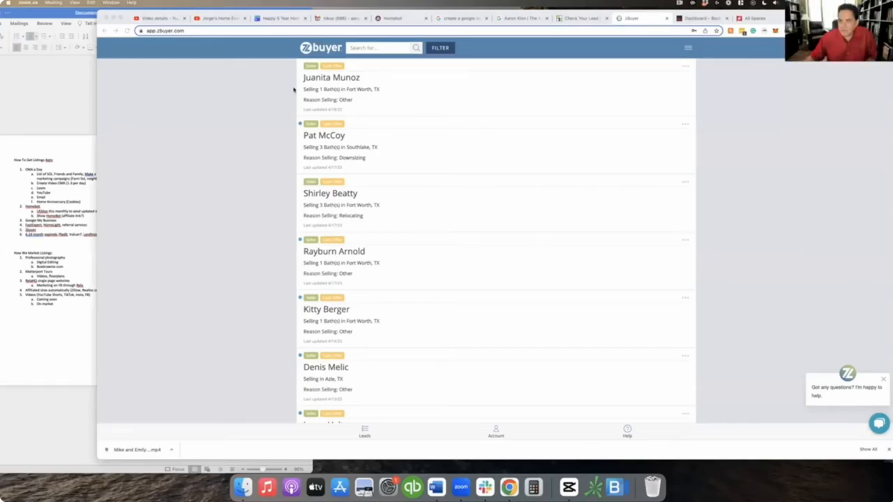
pyautogui.moveTo(449, 160)
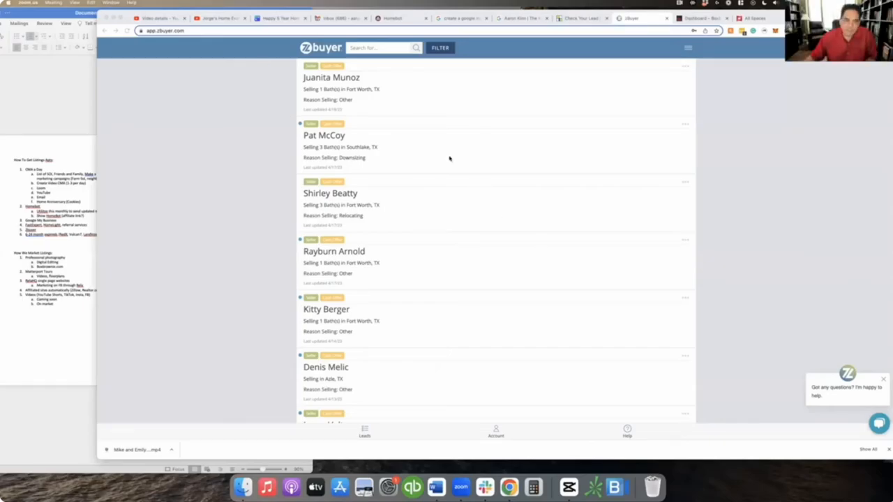
pyautogui.moveTo(396, 271)
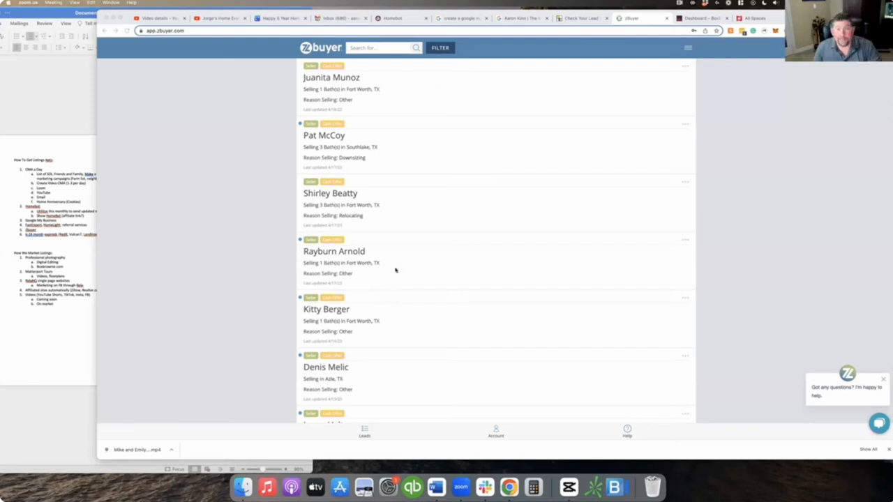
pyautogui.moveTo(424, 187)
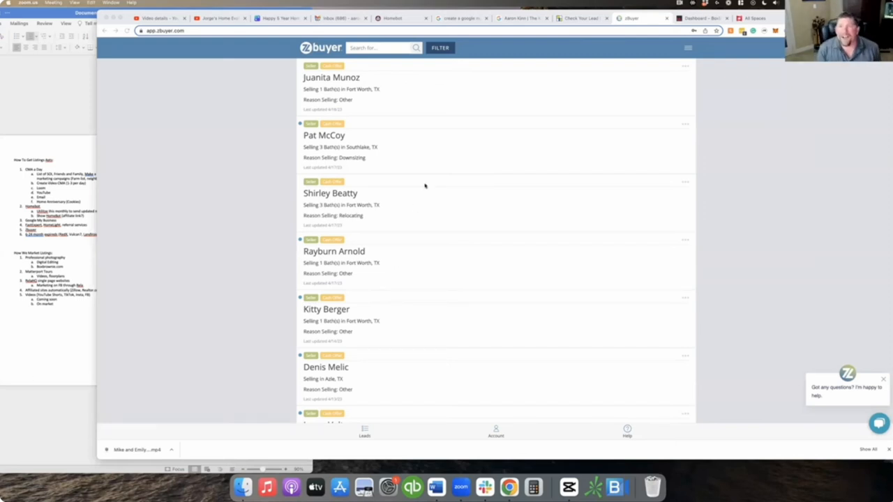
pyautogui.moveTo(153, 20)
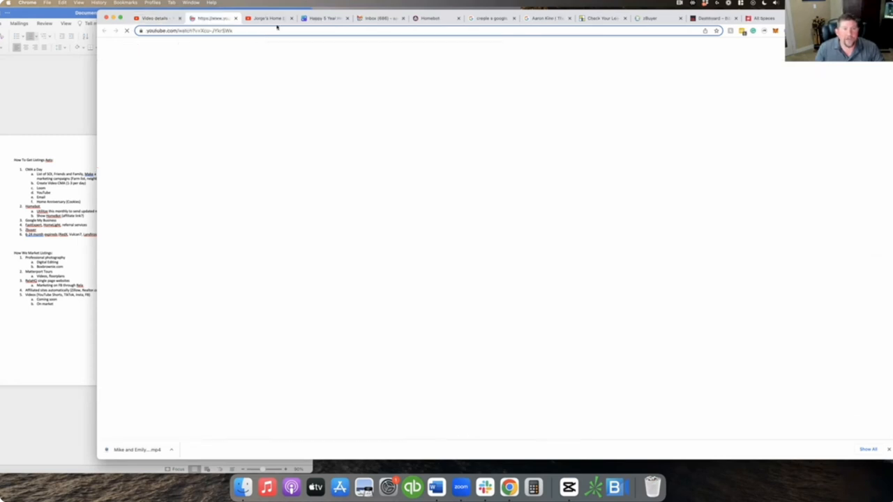
# Step: Switch to the YouTube watch page playing the 13237 Fiddlers Trail home evaluation video
pyautogui.click(290, 17)
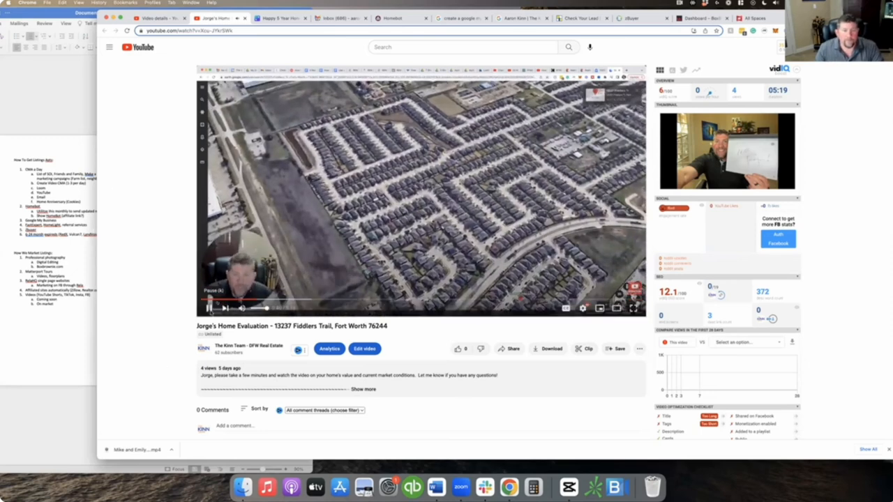
# Step: Advance the home evaluation video to its Google Earth globe view of North America
pyautogui.click(210, 308)
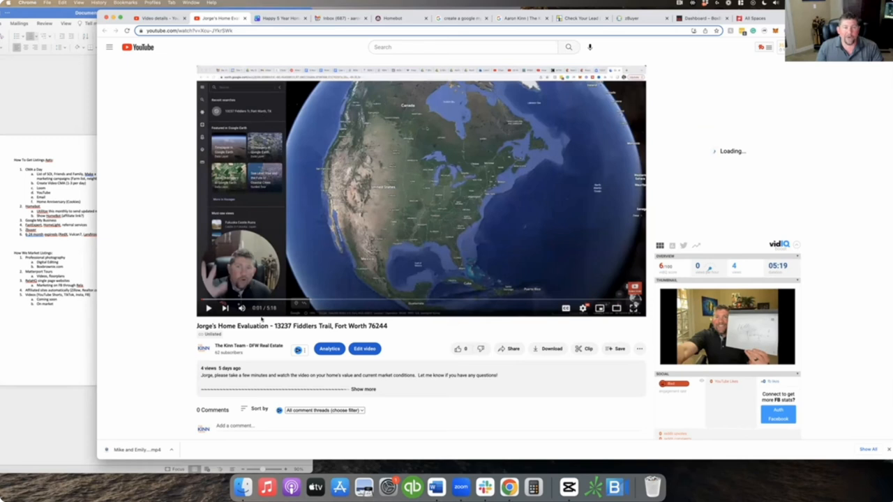
pyautogui.moveTo(449, 215)
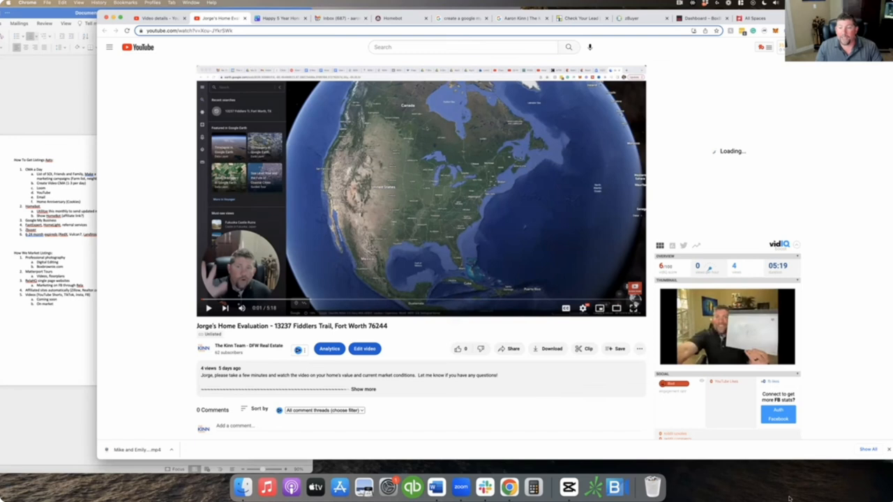
pyautogui.moveTo(787, 344)
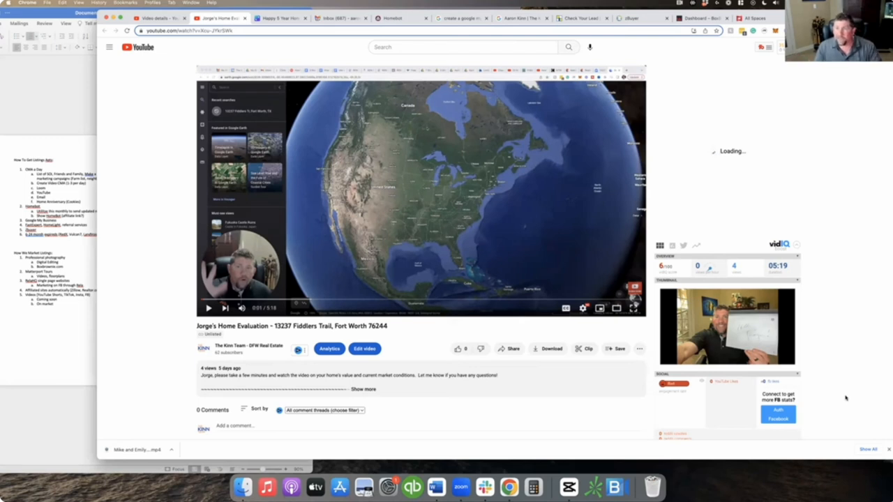
pyautogui.moveTo(703, 411)
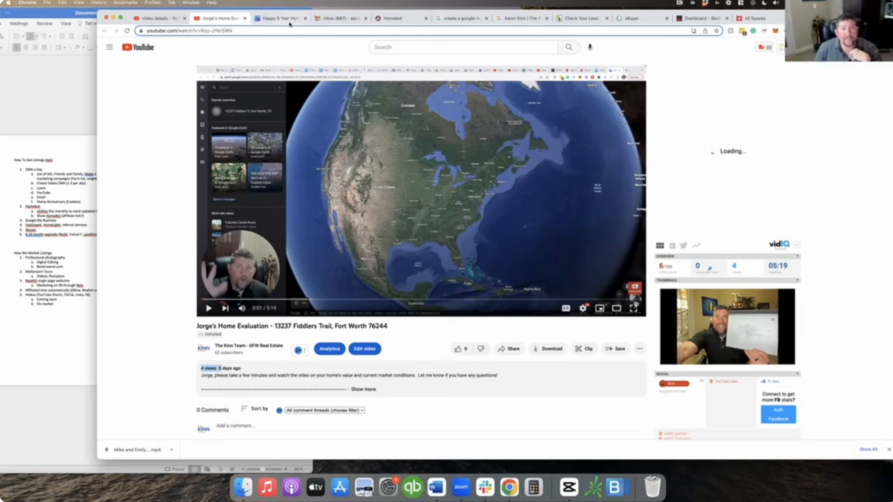
pyautogui.moveTo(279, 17)
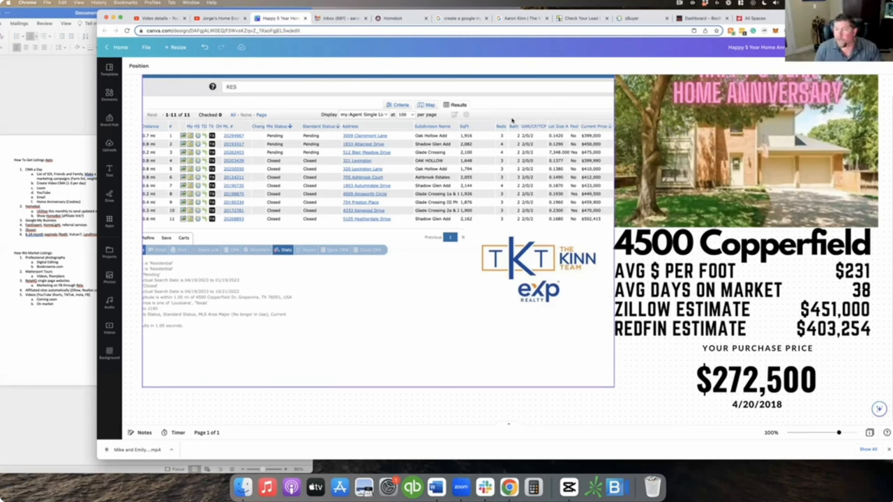
pyautogui.moveTo(349, 123)
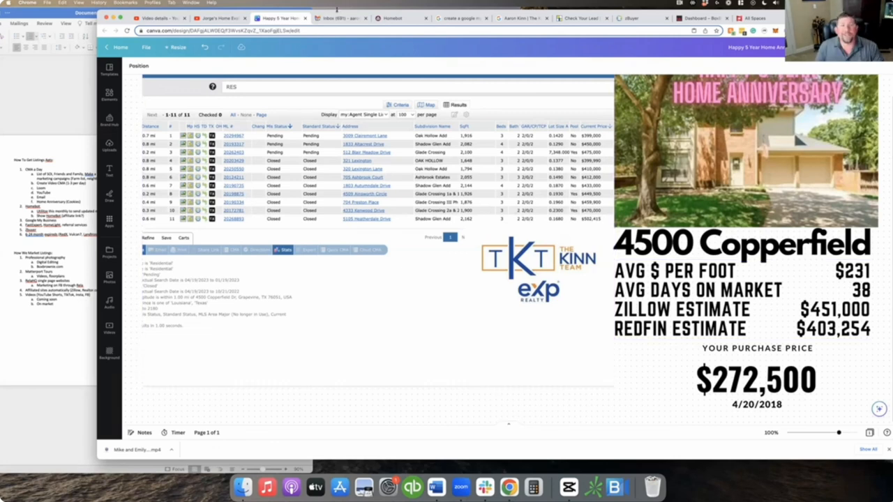
pyautogui.moveTo(338, 17)
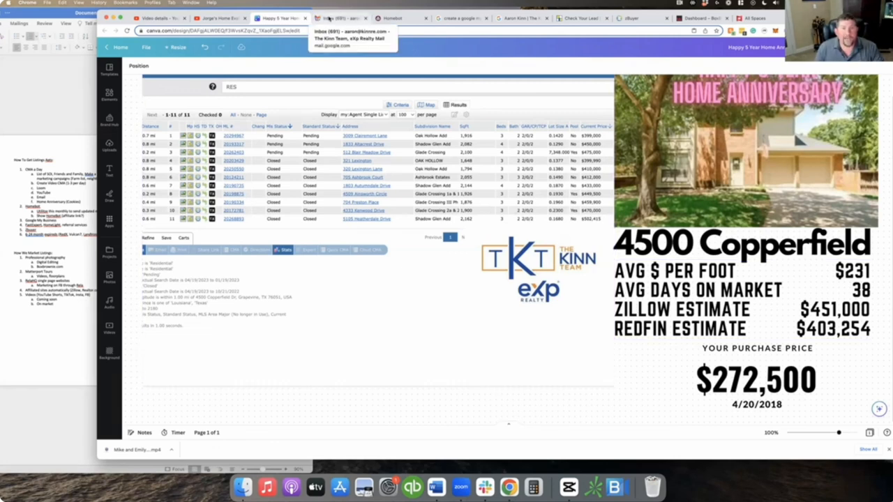
# Step: Switch to Gmail showing the Happy 5 Year Home Anniversary draft with greeting and signature
pyautogui.click(342, 17)
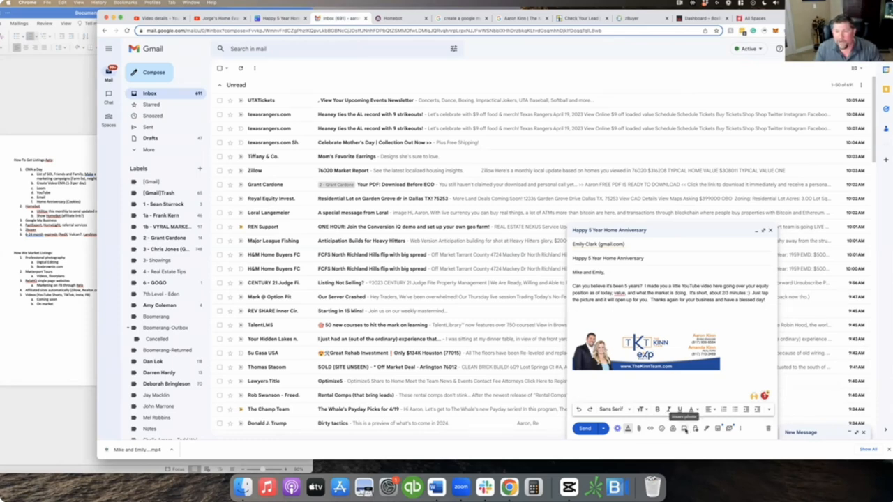
# Step: Insert the uploaded home anniversary graphic inline into the draft body above the signature
pyautogui.click(684, 429)
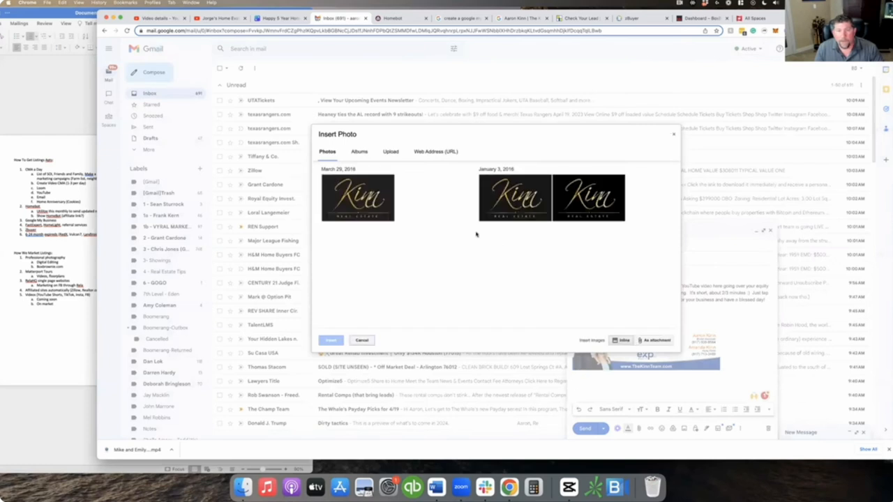
pyautogui.click(389, 150)
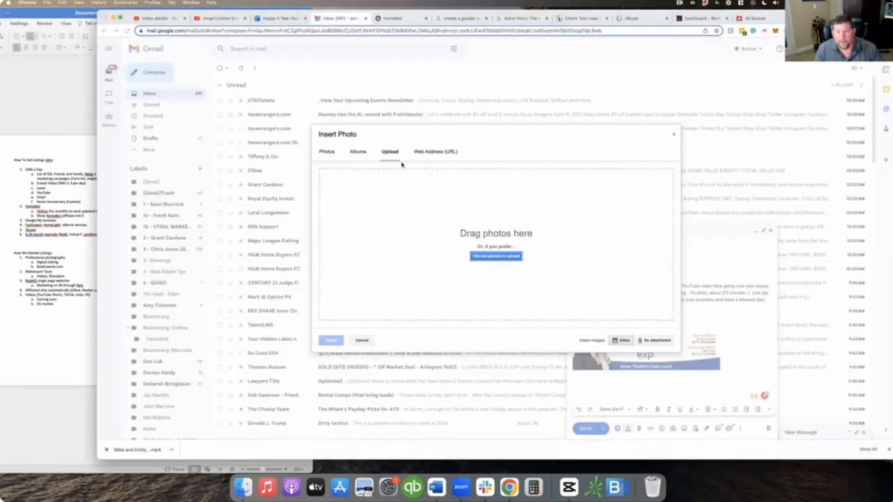
pyautogui.click(362, 341)
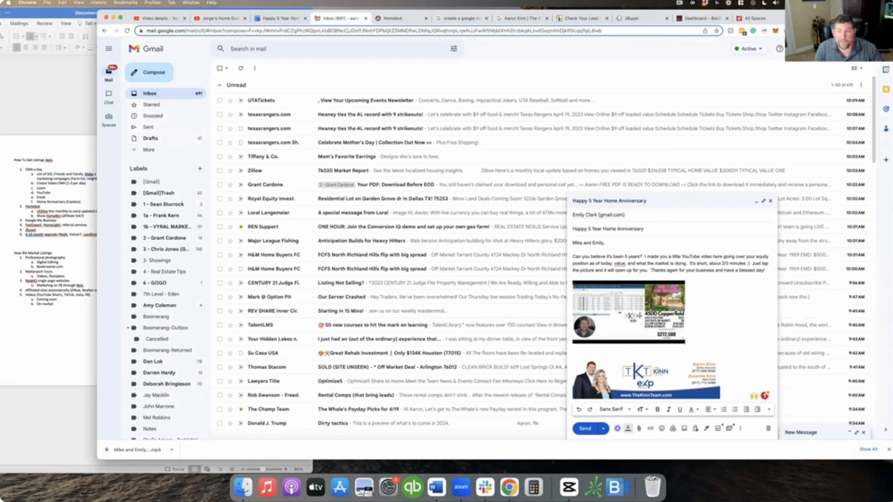
# Step: Switch from Gmail to the YouTube Studio channel dashboard
pyautogui.click(628, 314)
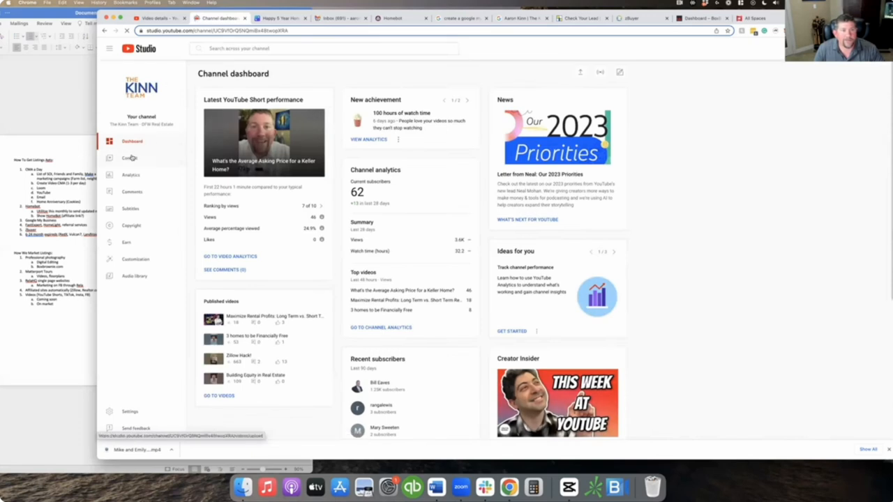
# Step: Copy the anniversary video's shareable link from Content and return to the Gmail draft
pyautogui.click(129, 157)
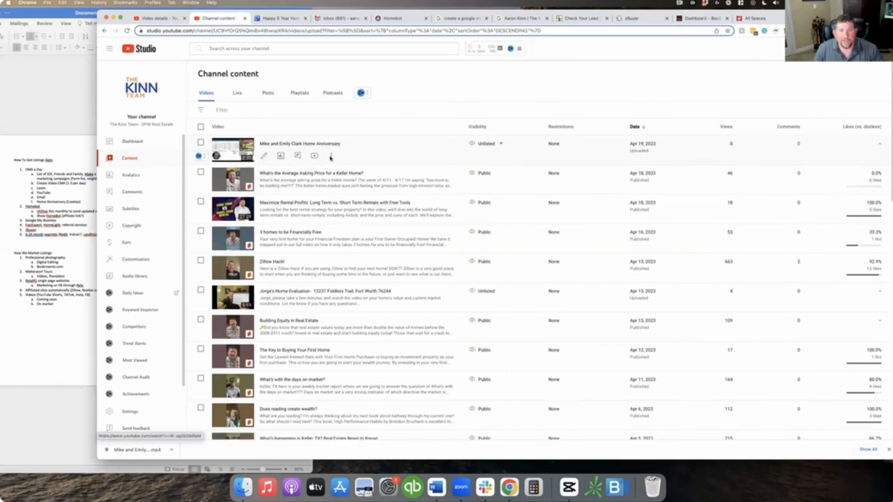
pyautogui.click(332, 155)
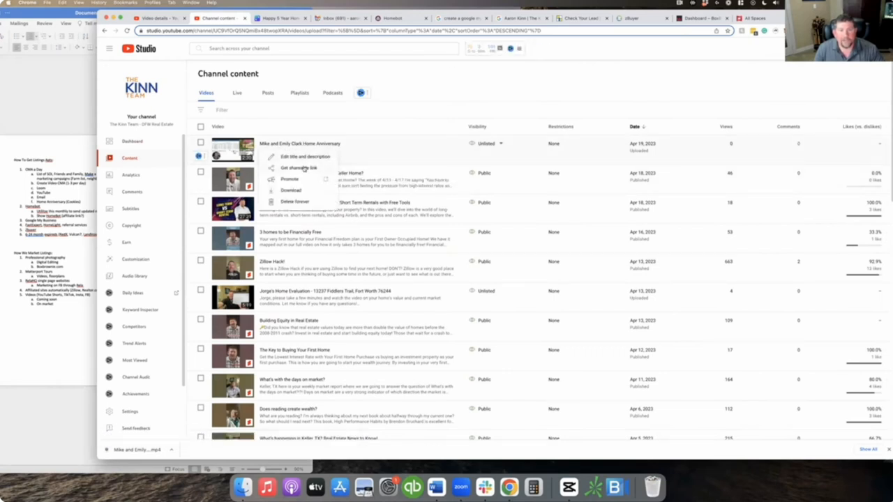
pyautogui.click(299, 168)
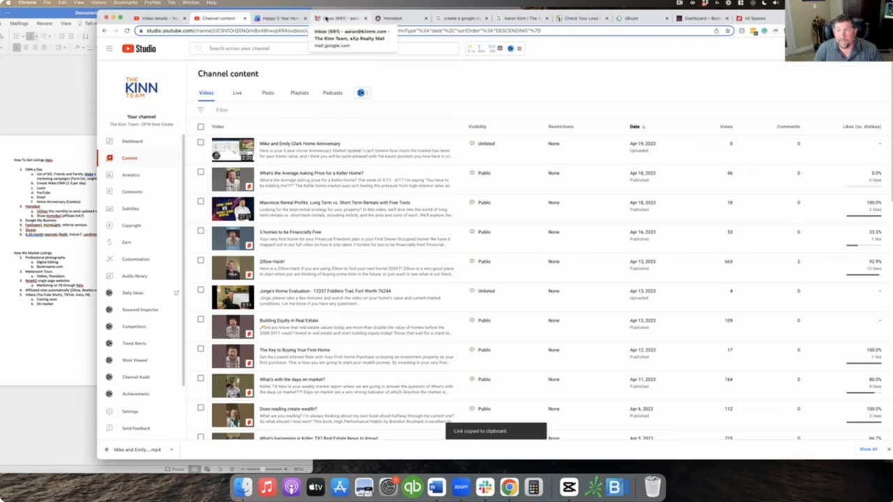
pyautogui.click(342, 16)
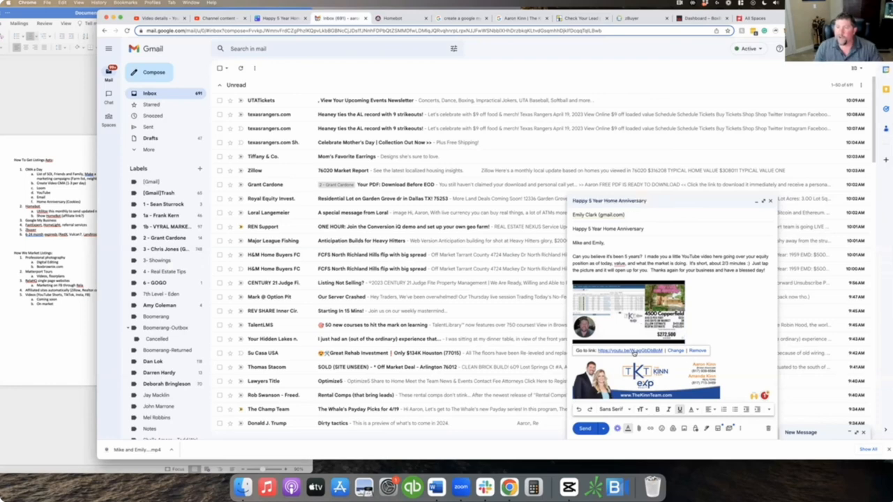
# Step: Follow the email graphic's link to the unlisted 4500 Copperfield Home Anniversary video watch page
pyautogui.click(631, 350)
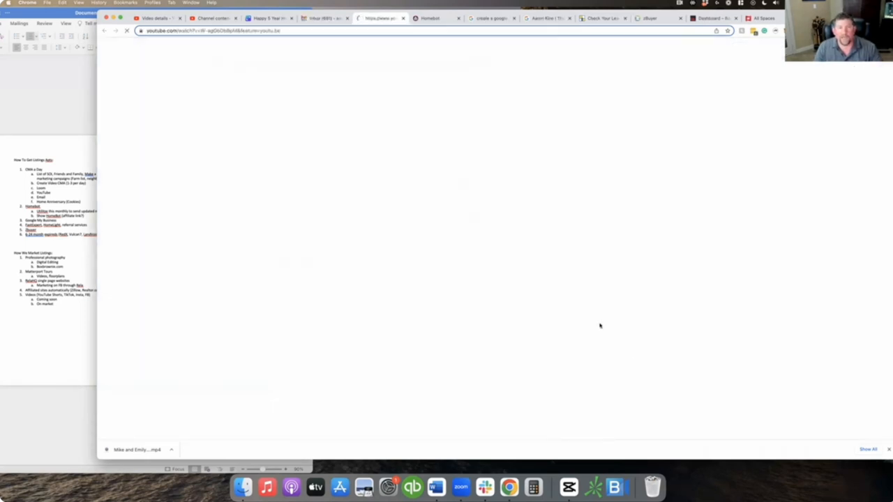
pyautogui.click(382, 16)
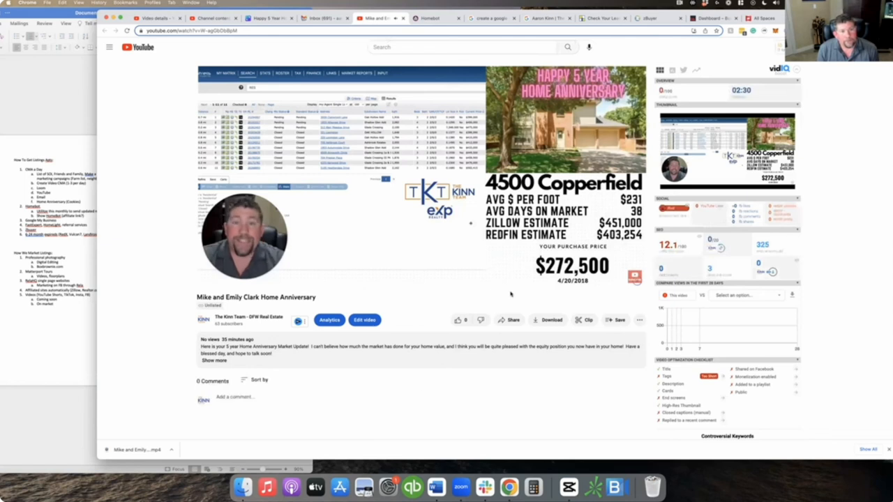
pyautogui.click(260, 379)
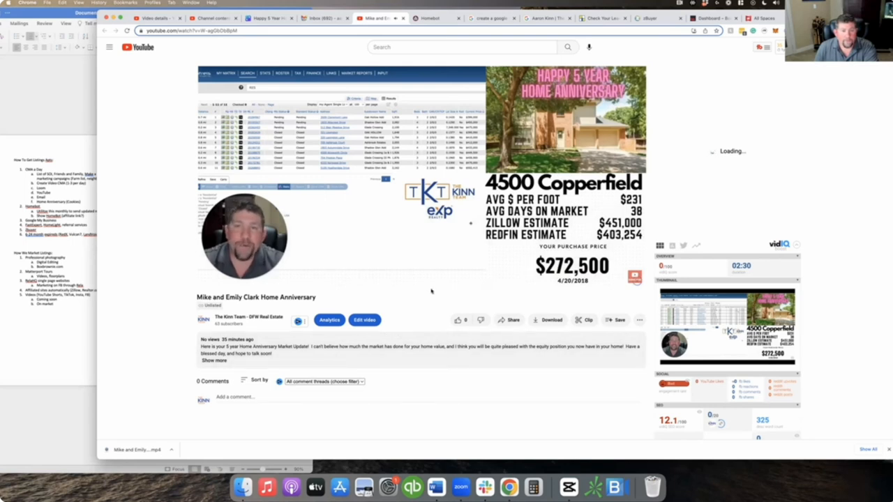
pyautogui.click(418, 244)
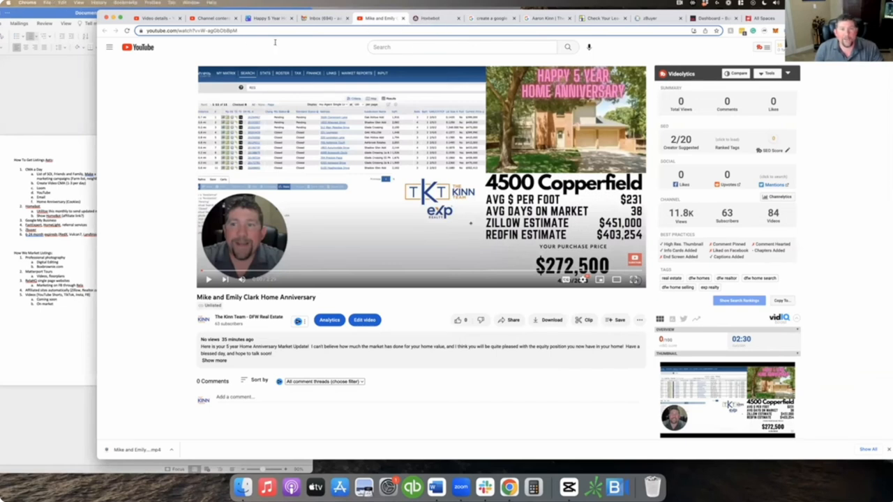
# Step: Review Homebot's Clients activity stats, highlighting 781 home sends and 513 home opens
pyautogui.click(430, 16)
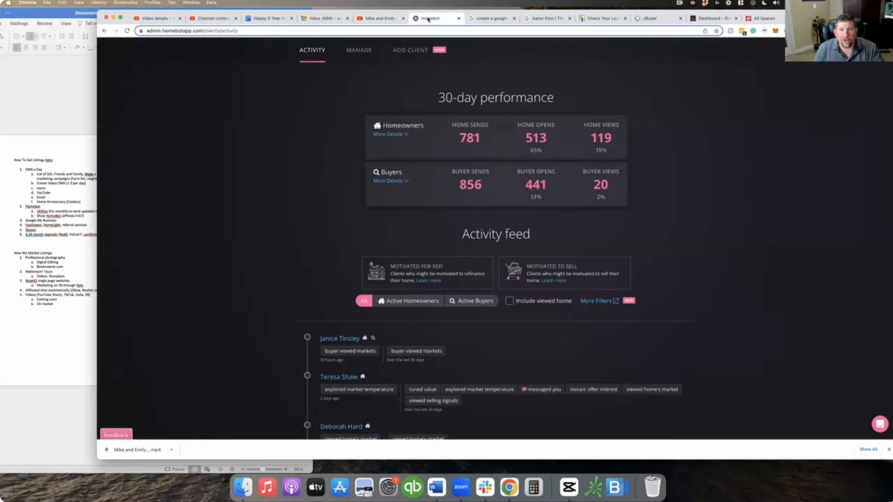
pyautogui.scroll(3)
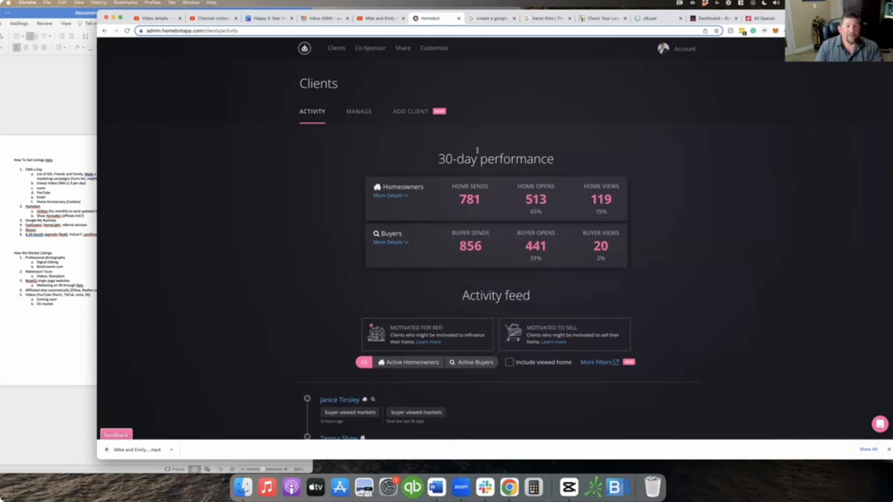
pyautogui.moveTo(166, 204)
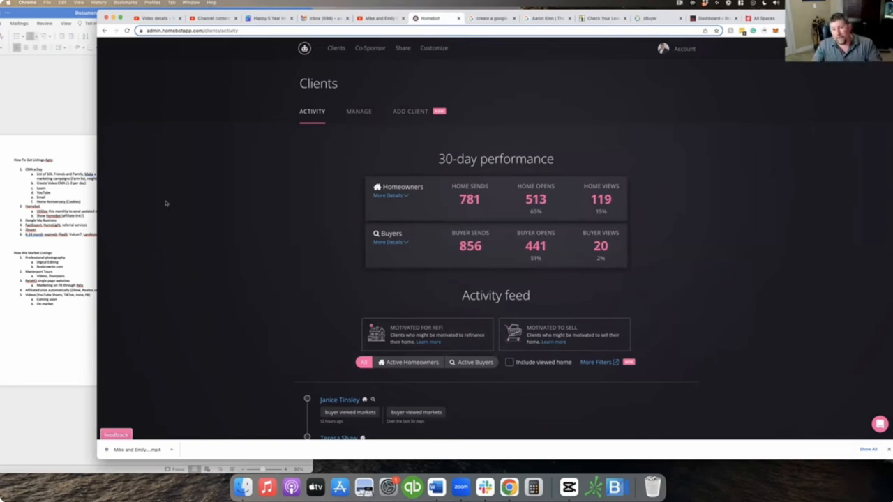
pyautogui.moveTo(310, 183)
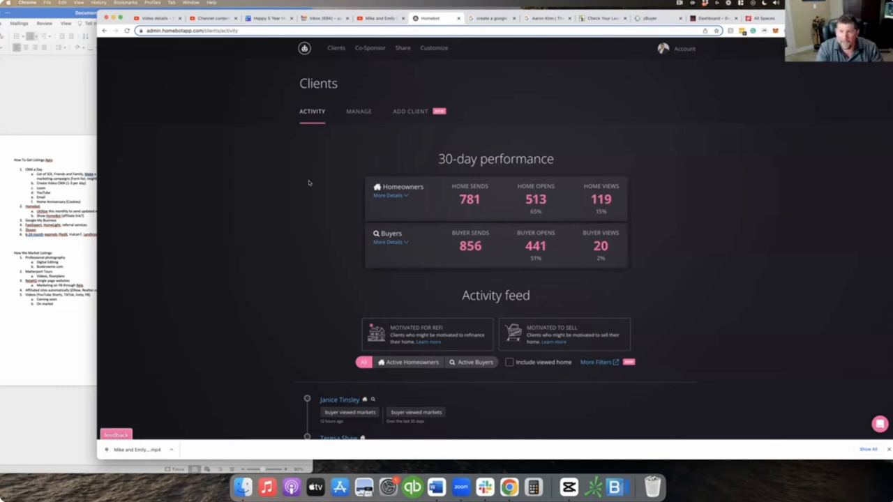
pyautogui.moveTo(332, 124)
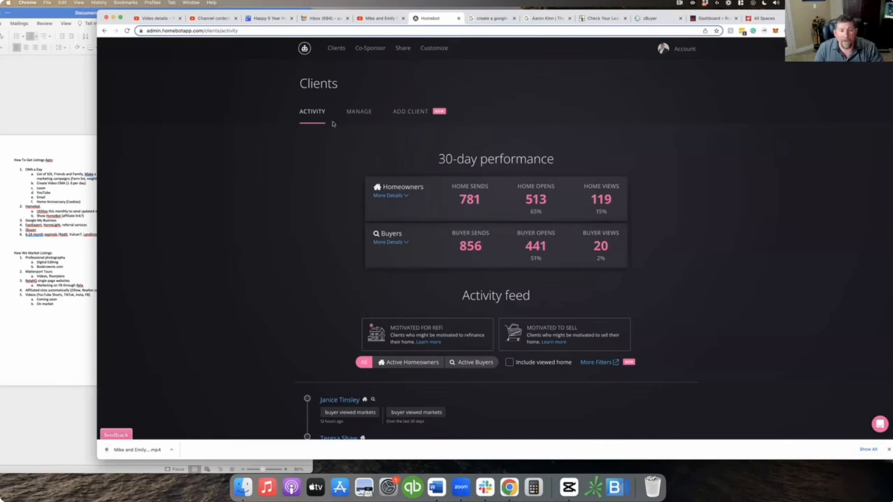
pyautogui.moveTo(338, 124)
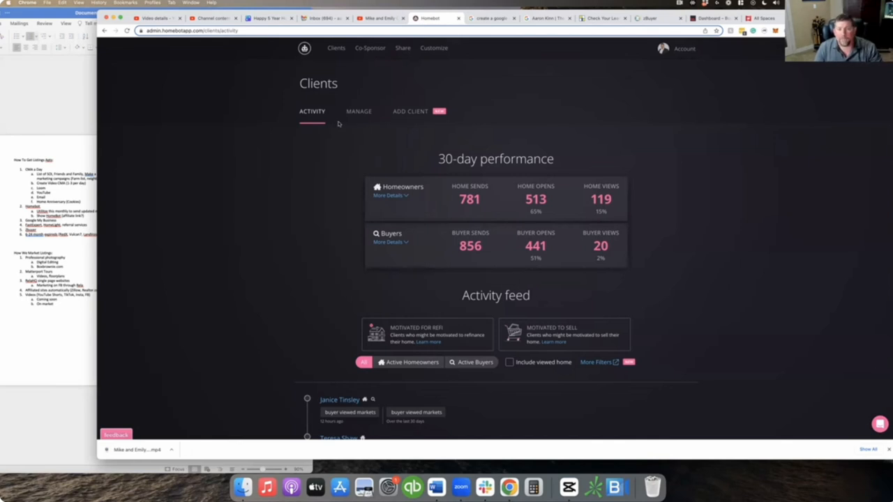
pyautogui.moveTo(558, 108)
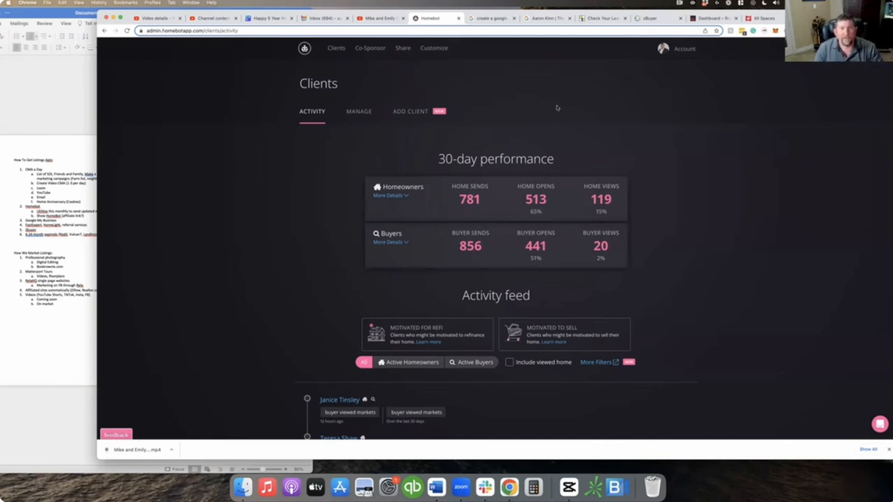
pyautogui.moveTo(572, 199)
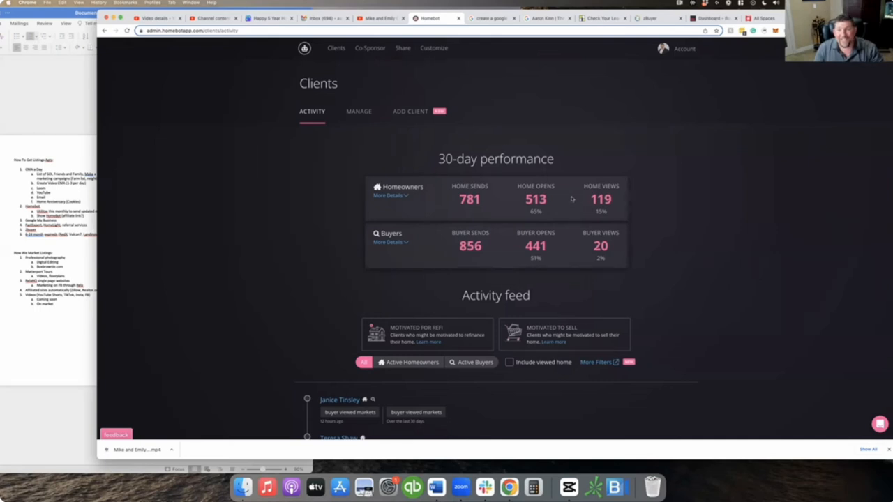
pyautogui.doubleClick(469, 200)
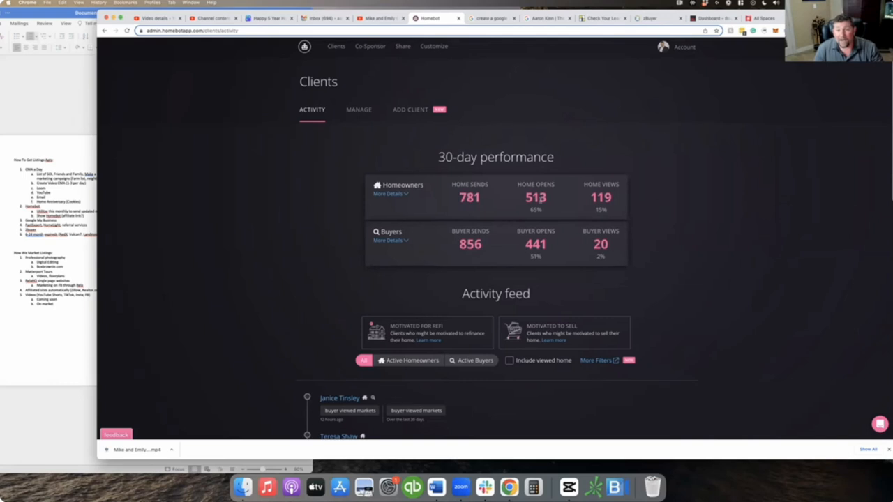
pyautogui.doubleClick(536, 196)
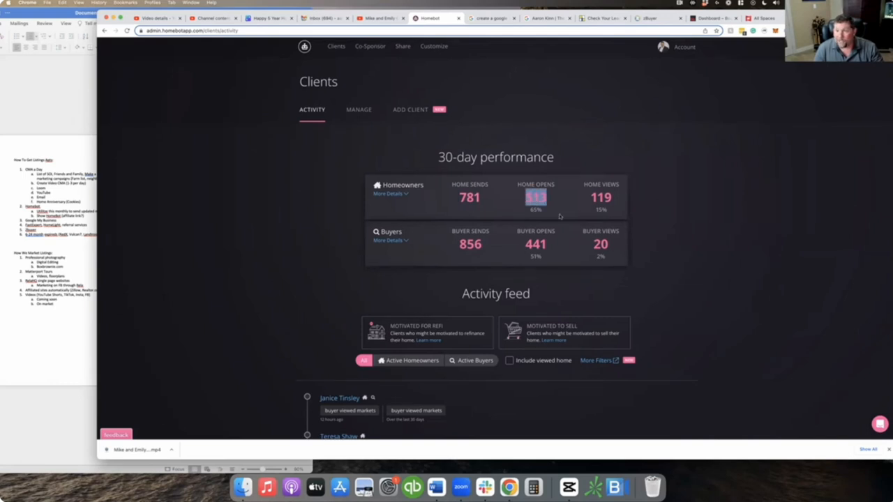
pyautogui.moveTo(547, 216)
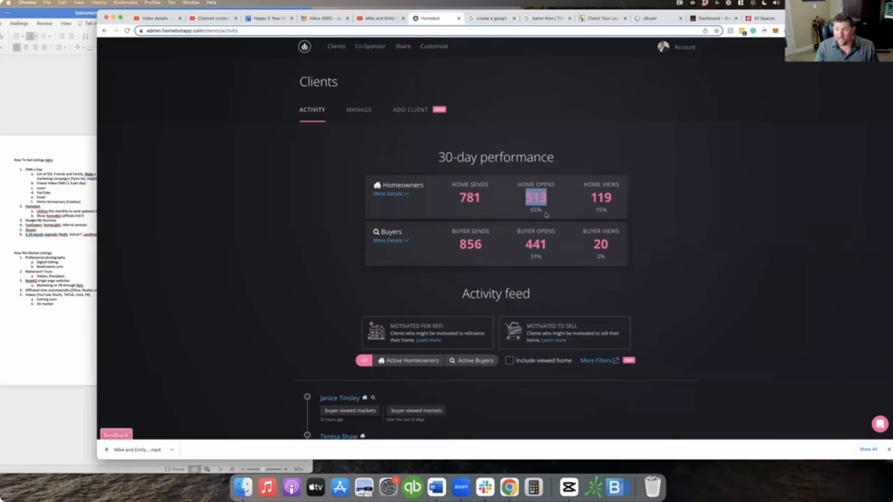
pyautogui.moveTo(566, 223)
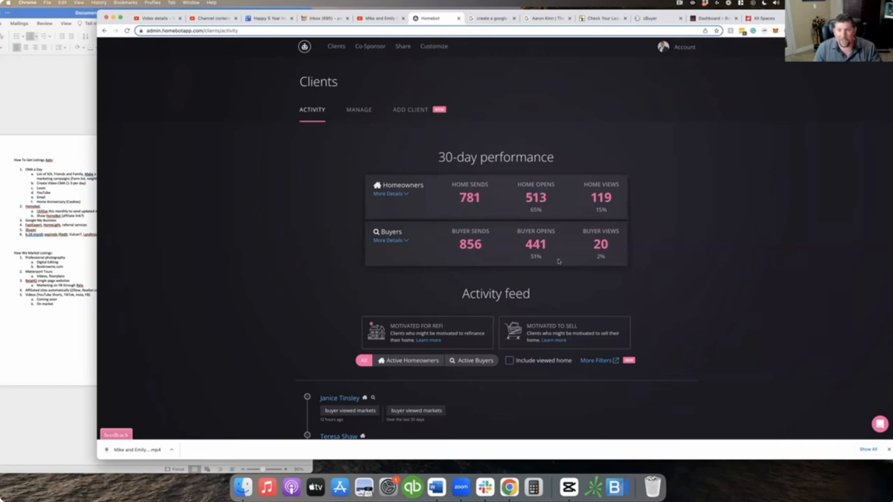
pyautogui.moveTo(550, 230)
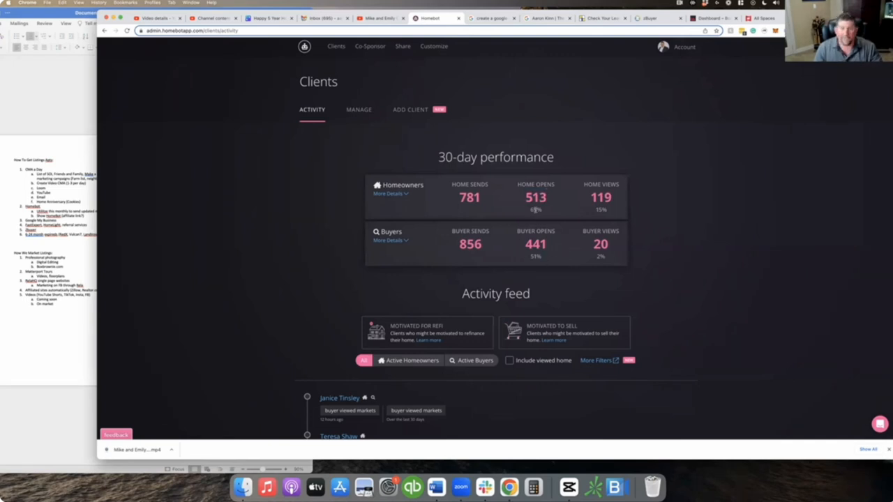
pyautogui.scroll(-3)
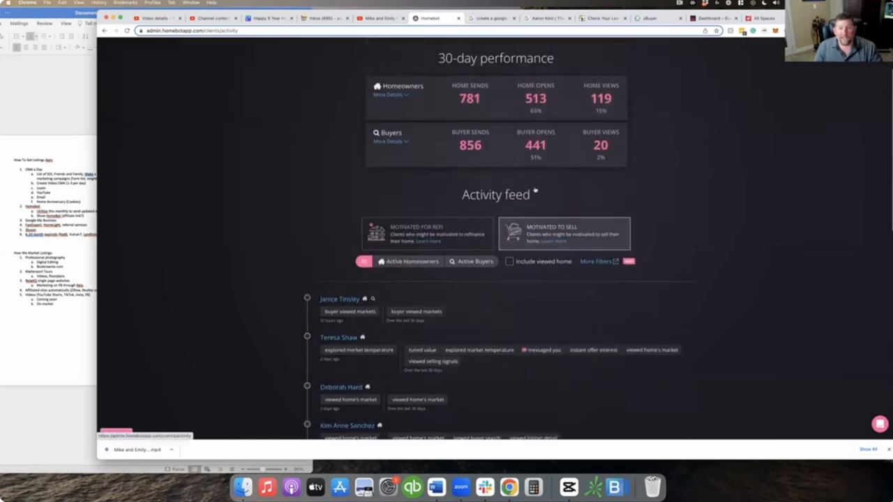
pyautogui.scroll(3)
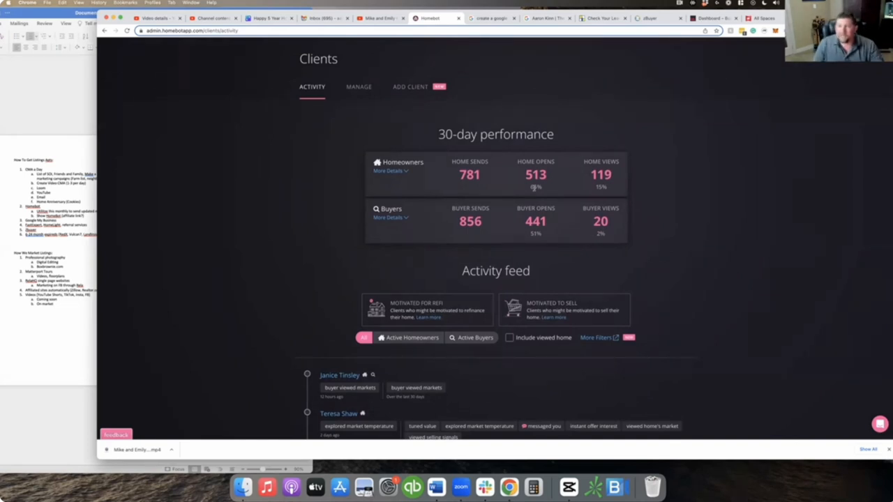
pyautogui.scroll(-3)
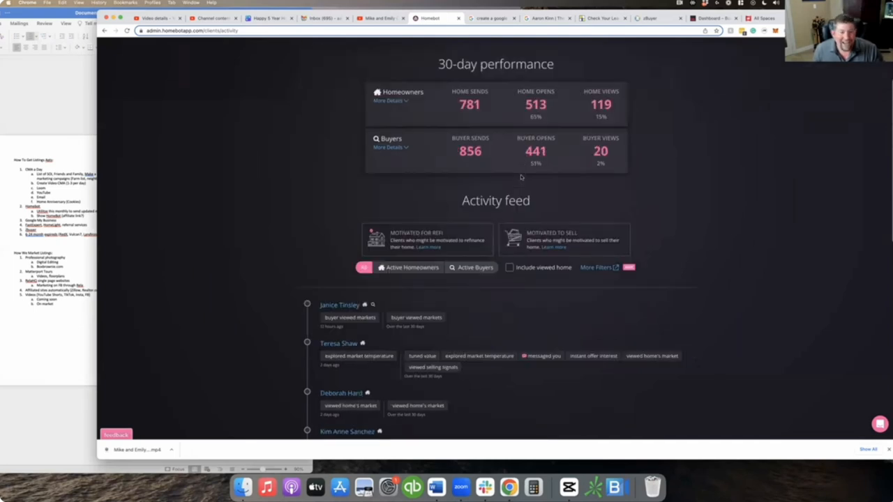
pyautogui.scroll(-3)
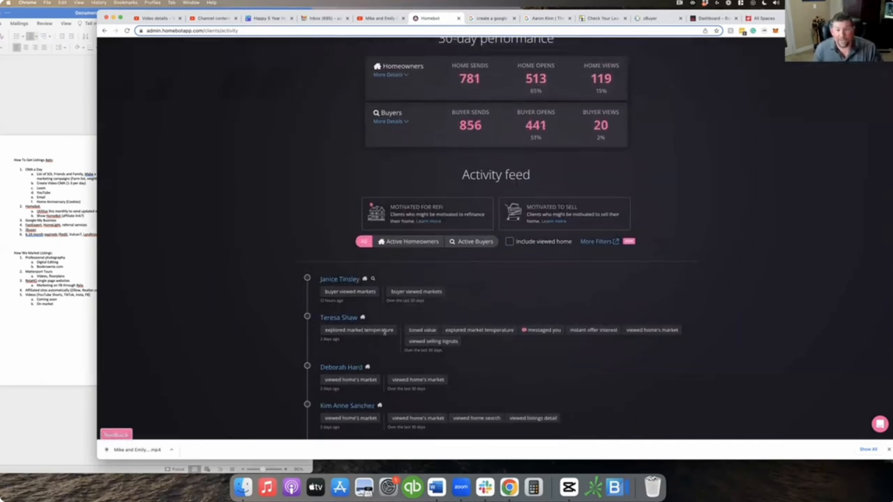
pyautogui.moveTo(441, 368)
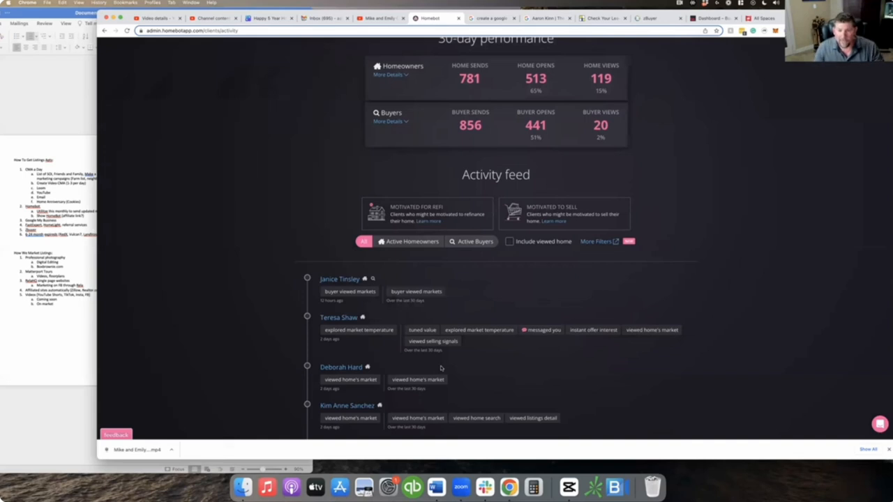
pyautogui.moveTo(542, 330)
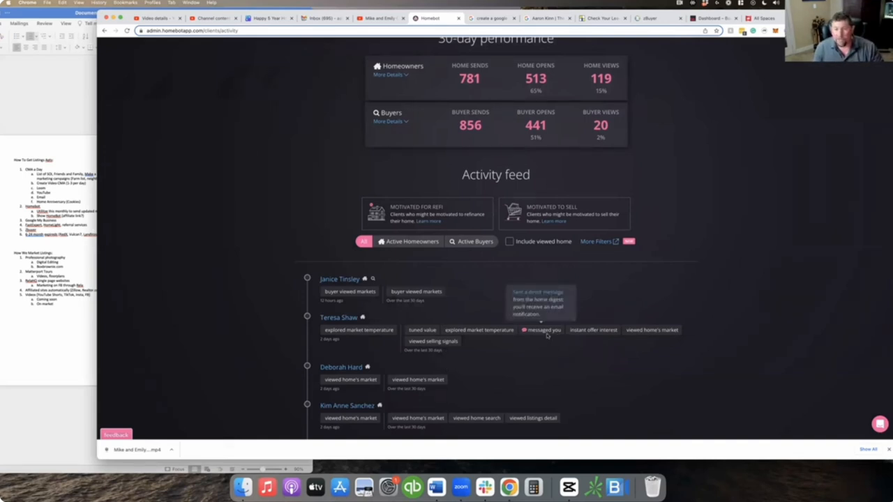
pyautogui.moveTo(572, 339)
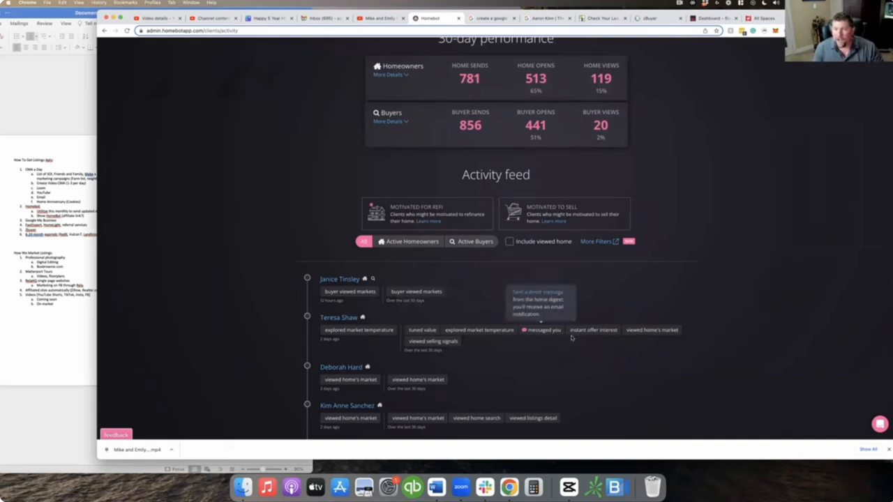
pyautogui.moveTo(635, 340)
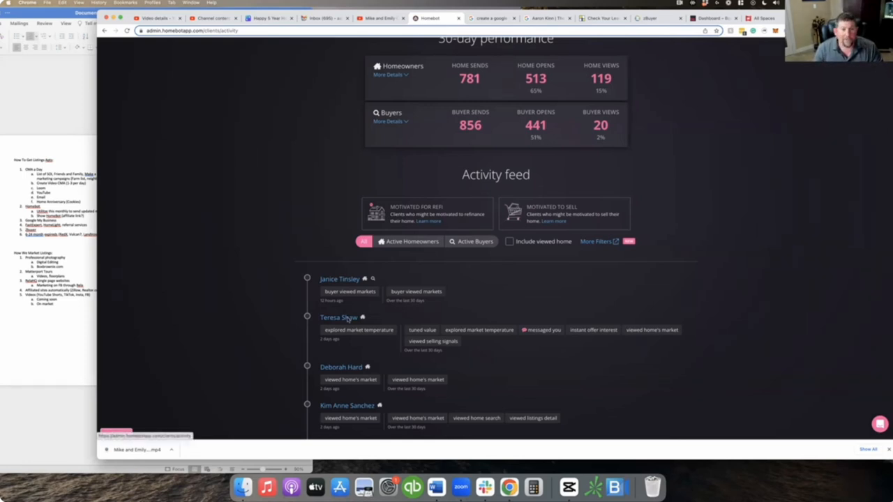
pyautogui.click(338, 319)
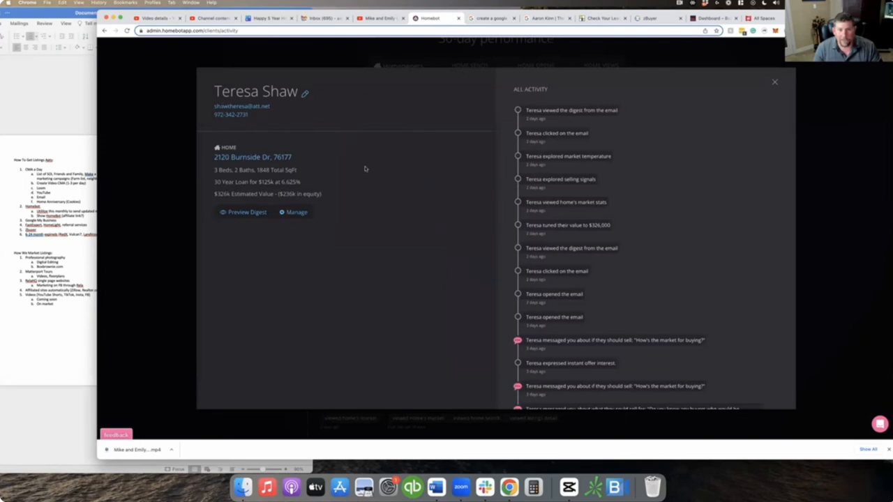
pyautogui.moveTo(290, 170)
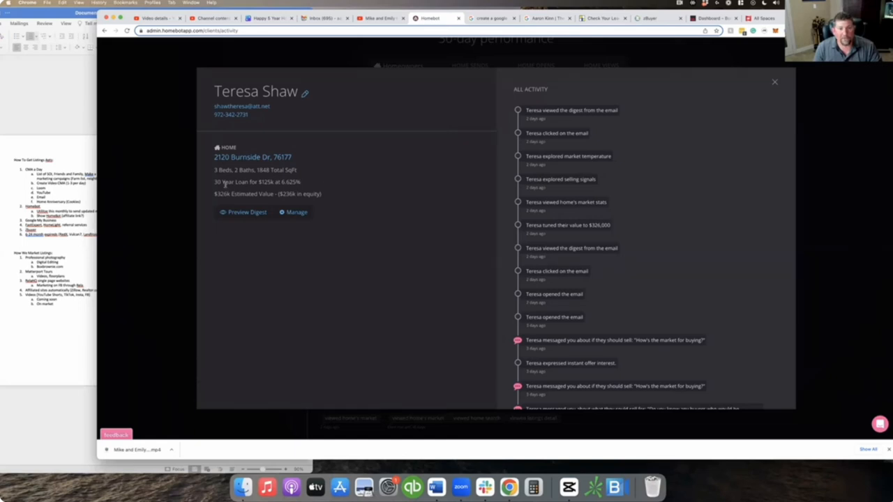
pyautogui.tripleClick(257, 181)
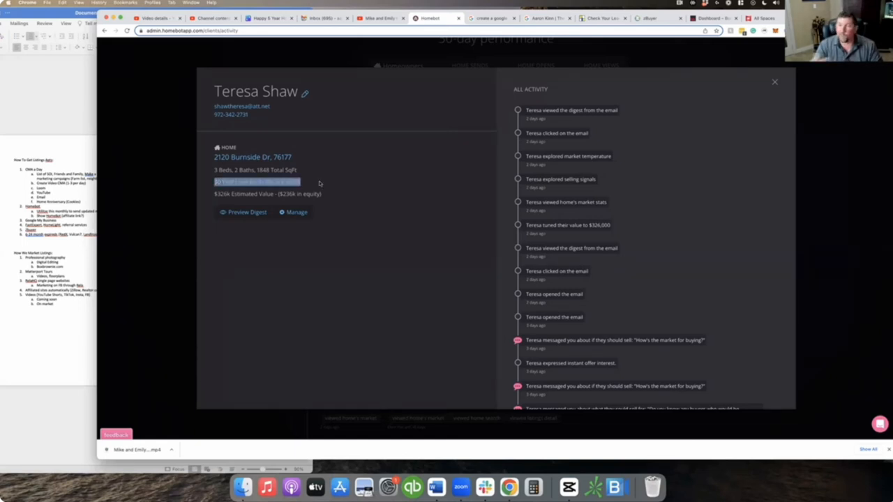
pyautogui.moveTo(243, 195)
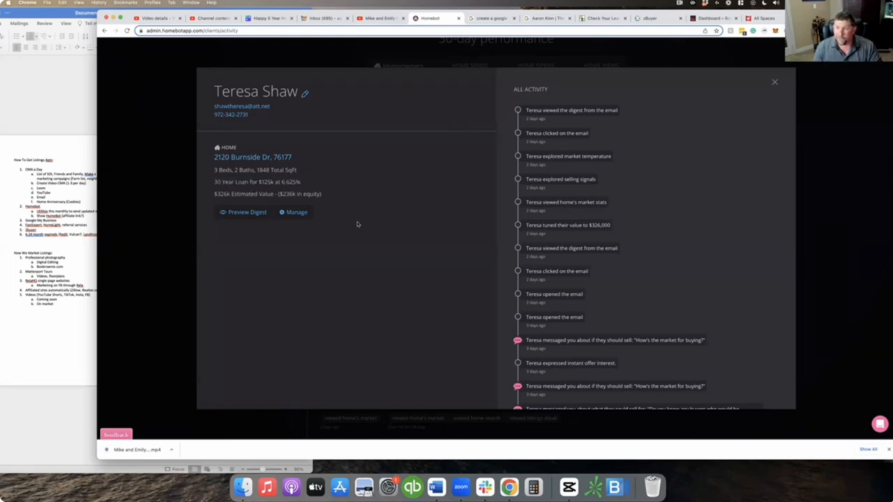
pyautogui.moveTo(332, 225)
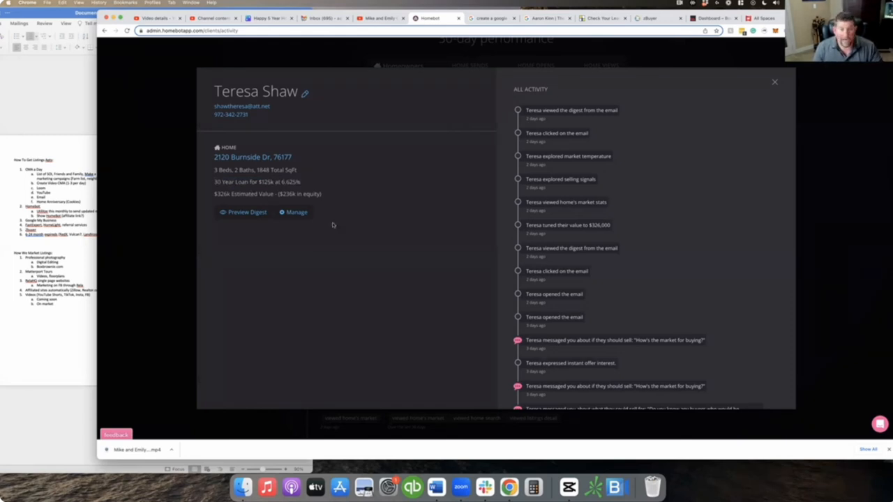
pyautogui.click(246, 212)
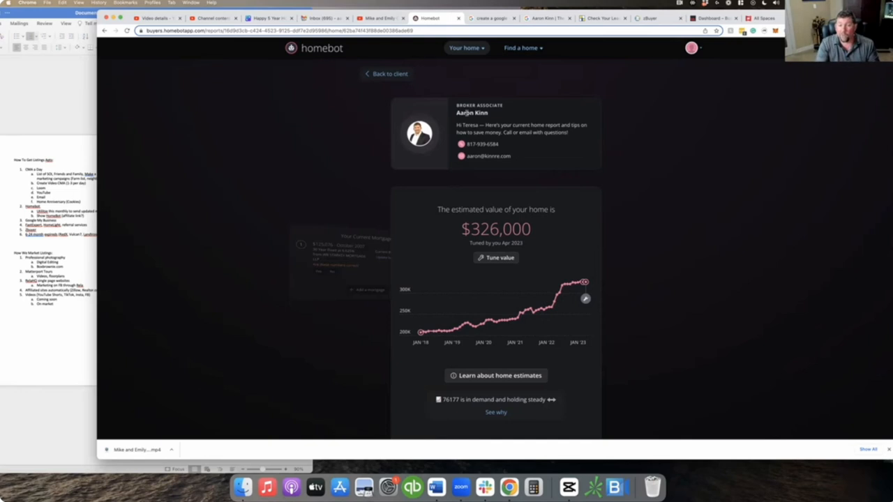
pyautogui.moveTo(456, 166)
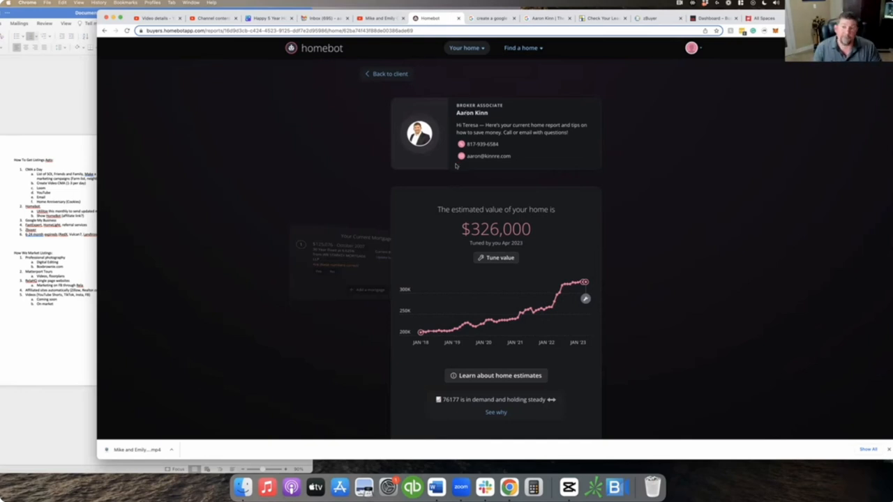
pyautogui.scroll(-3)
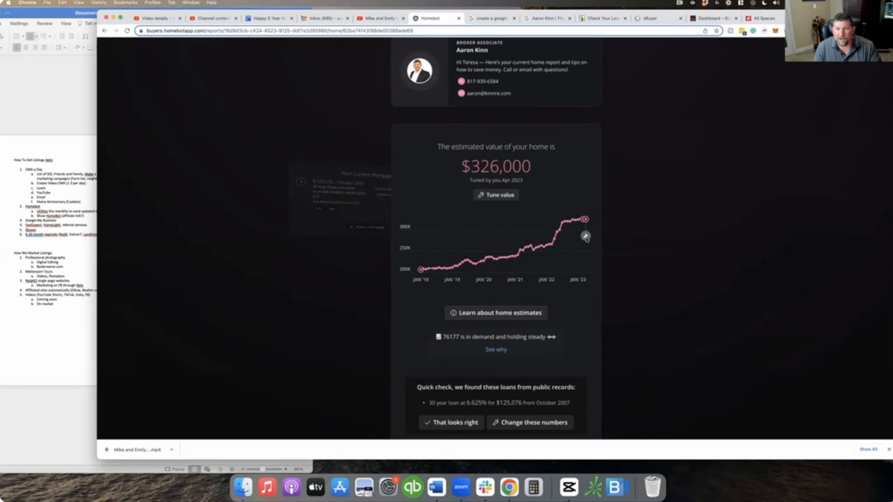
pyautogui.moveTo(585, 240)
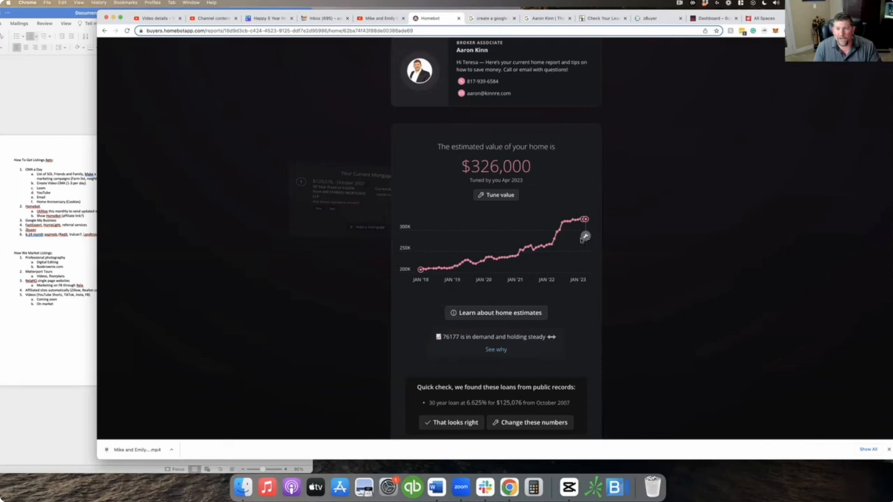
pyautogui.moveTo(413, 215)
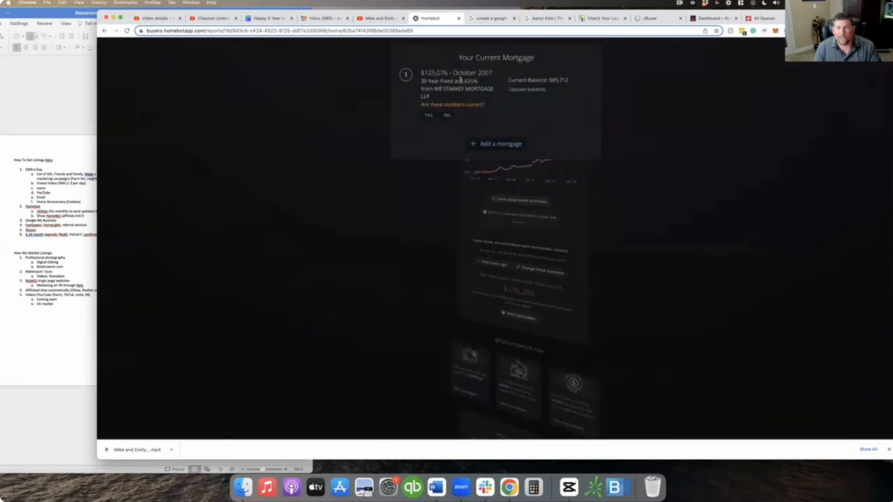
pyautogui.moveTo(466, 119)
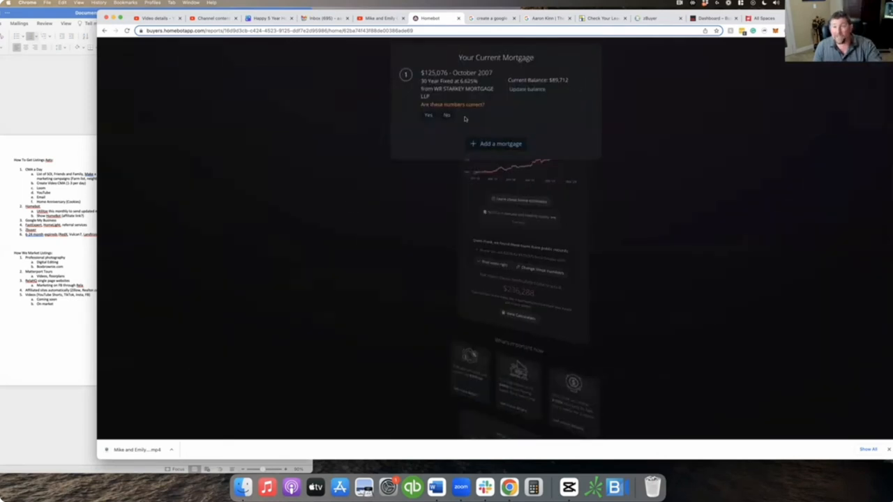
pyautogui.moveTo(720, 197)
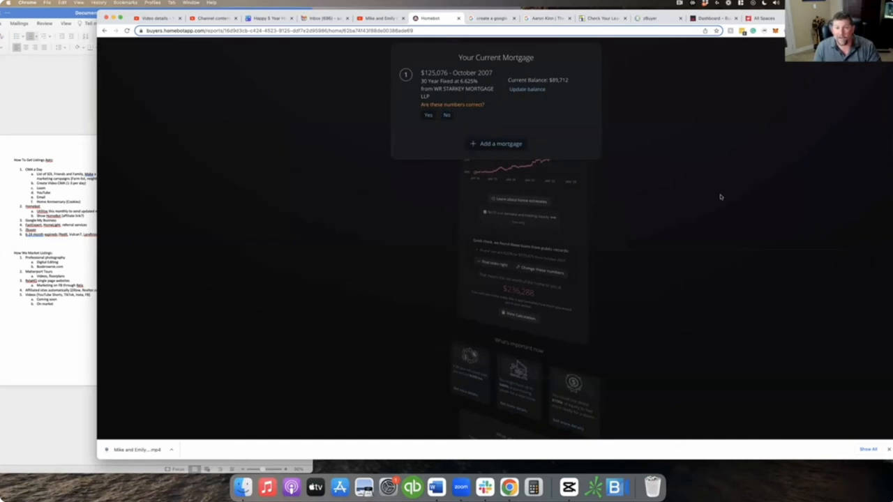
# Step: Scroll the digest past $236,288 net worth to the $35,364 principal and $112,799 interest breakdown
pyautogui.scroll(-3)
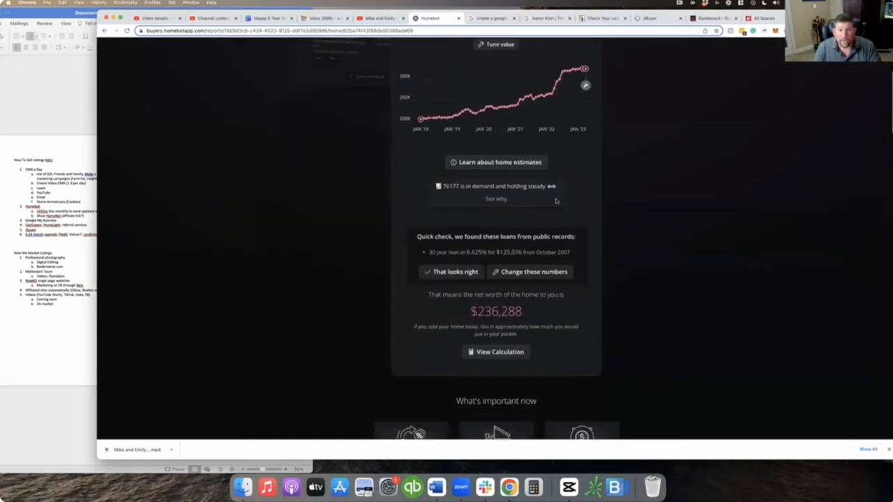
pyautogui.moveTo(535, 193)
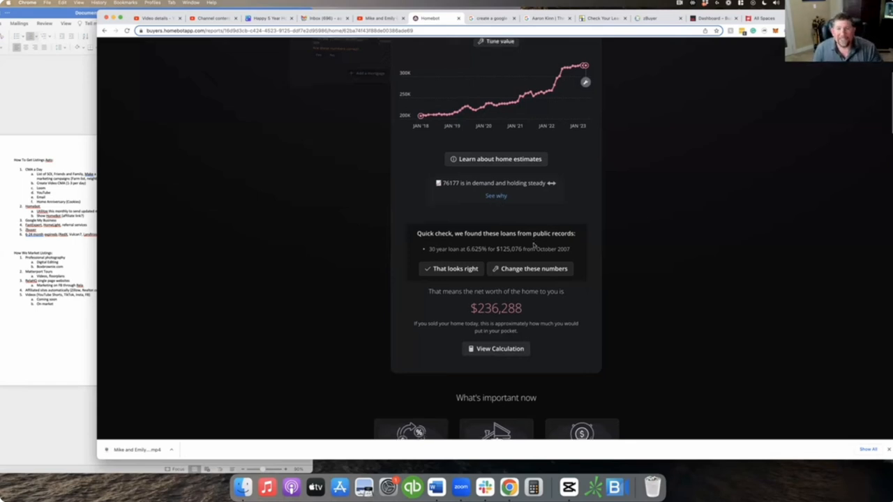
pyautogui.scroll(-3)
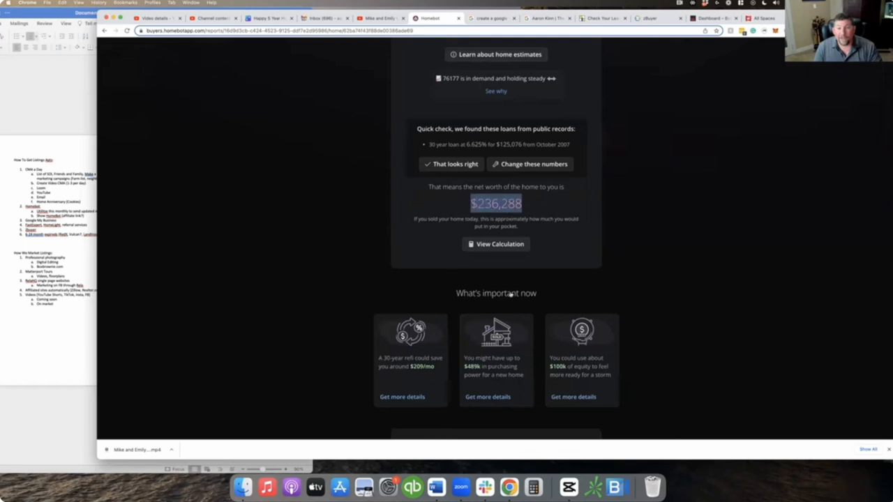
pyautogui.scroll(-3)
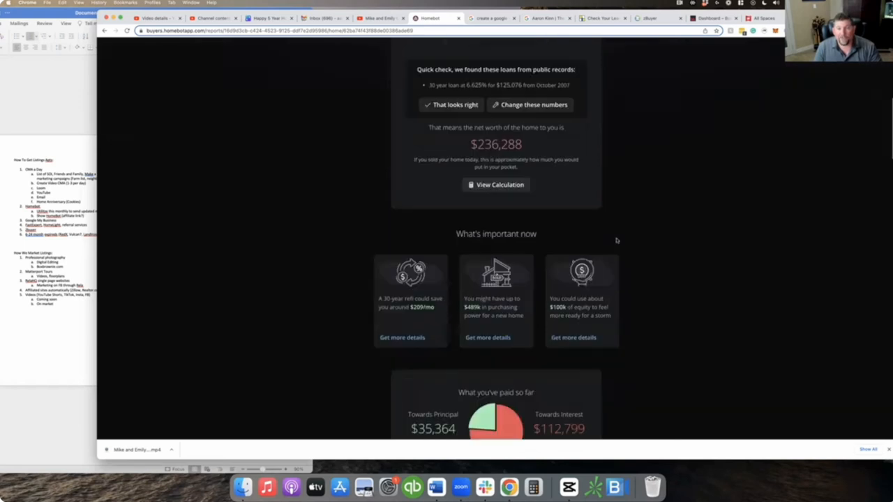
pyautogui.scroll(-3)
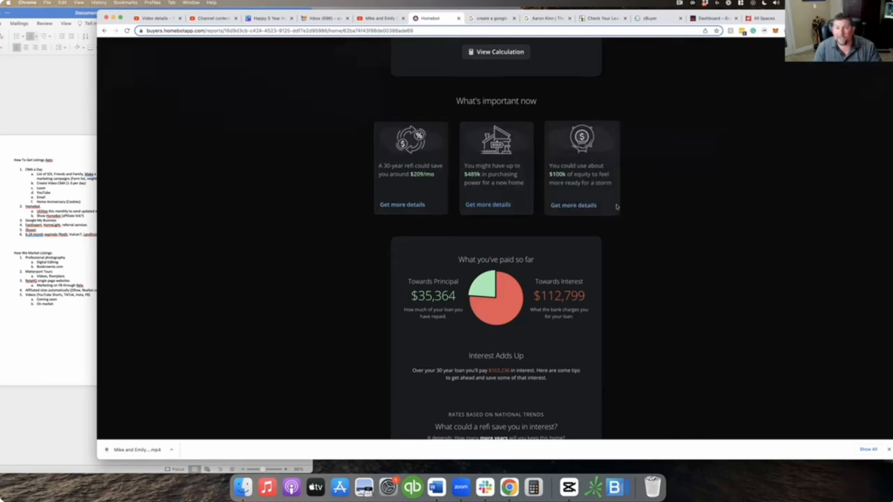
# Step: Raise the extra monthly payment tip from $100 to $300, showing $20,888 potential interest savings
pyautogui.scroll(-3)
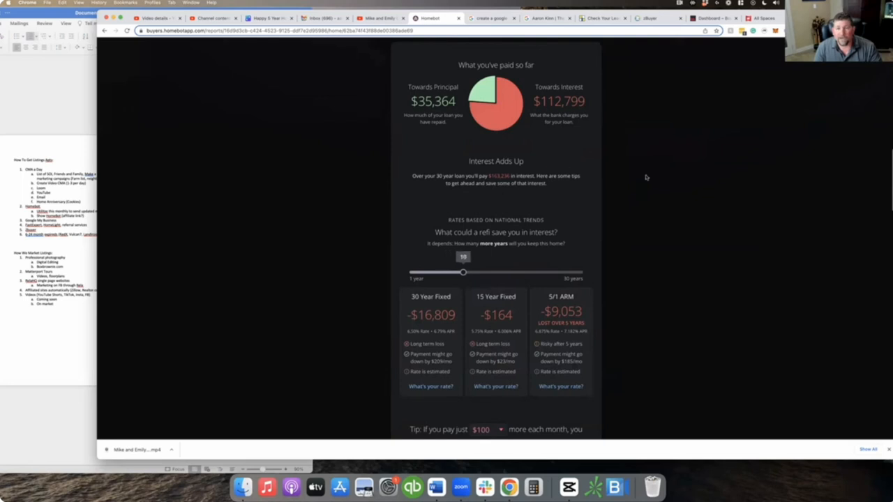
pyautogui.moveTo(489, 279)
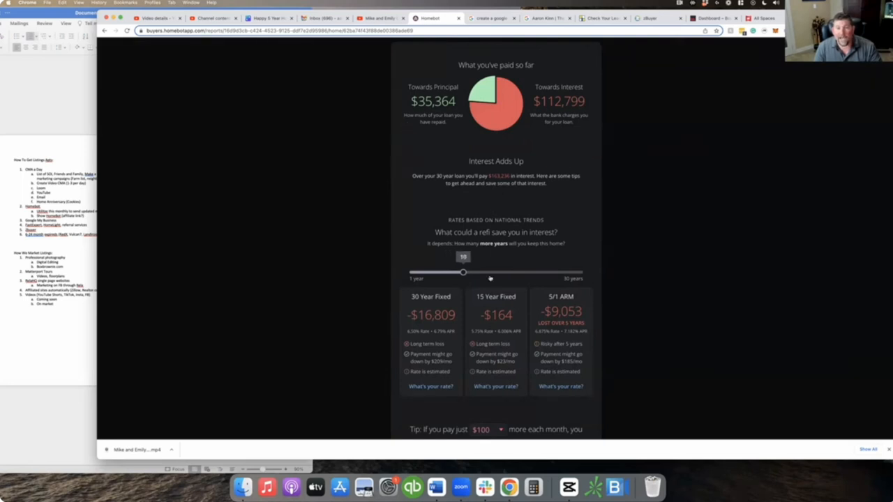
pyautogui.moveTo(462, 248)
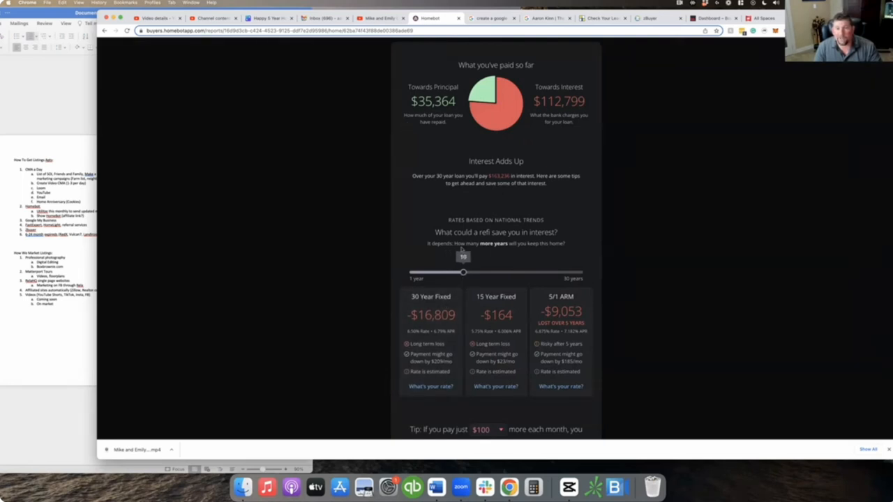
pyautogui.moveTo(459, 176)
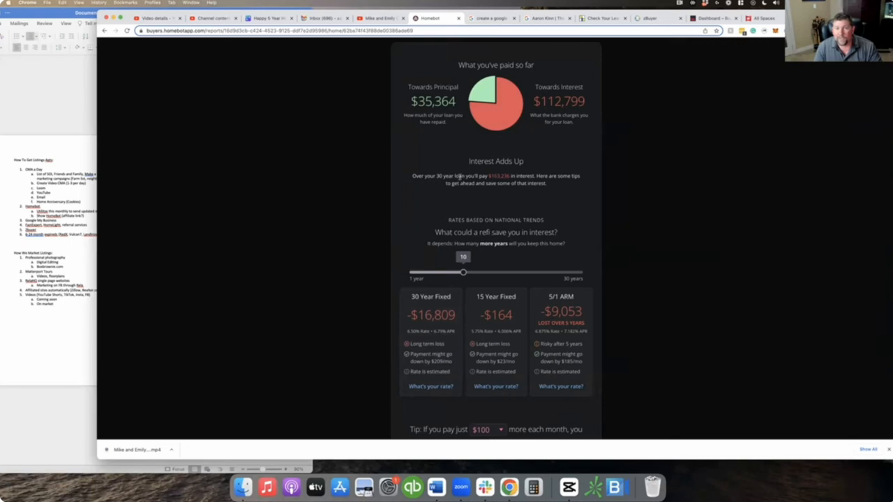
pyautogui.moveTo(527, 222)
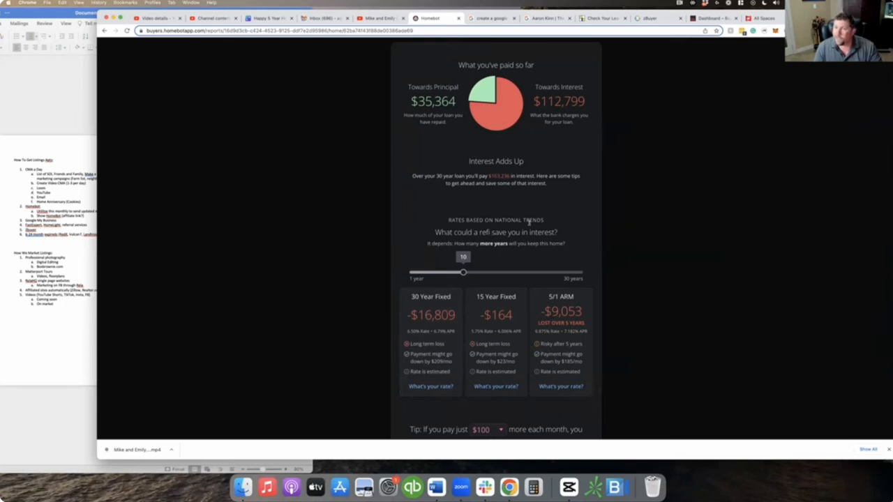
pyautogui.scroll(-3)
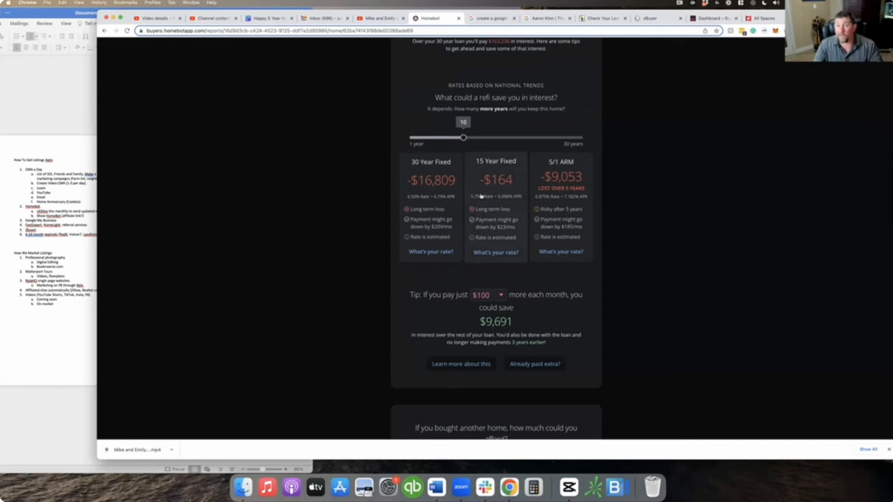
pyautogui.scroll(-3)
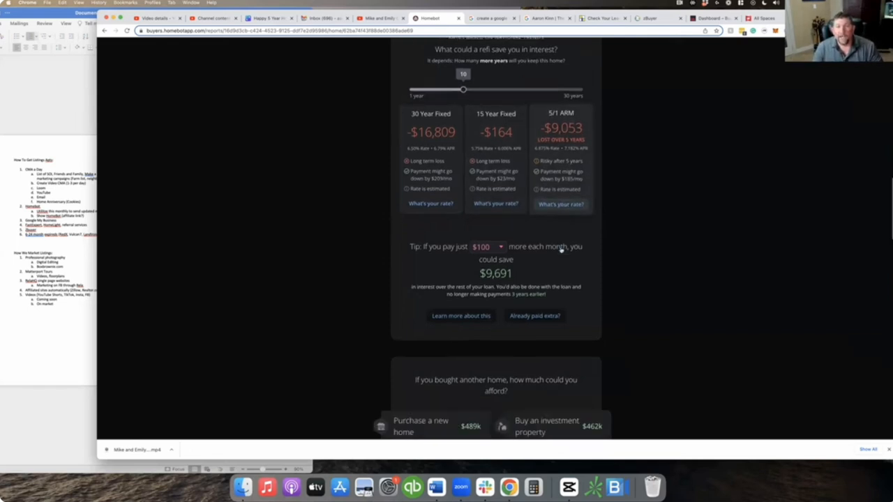
pyautogui.scroll(-3)
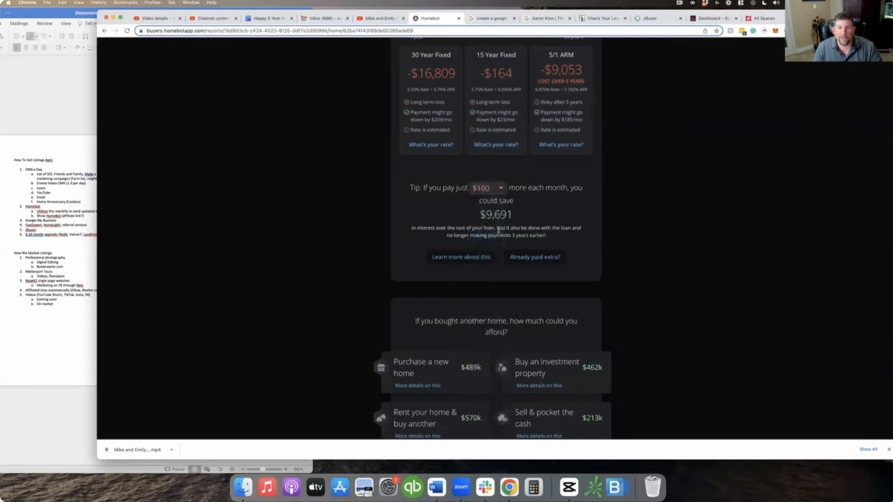
pyautogui.click(486, 187)
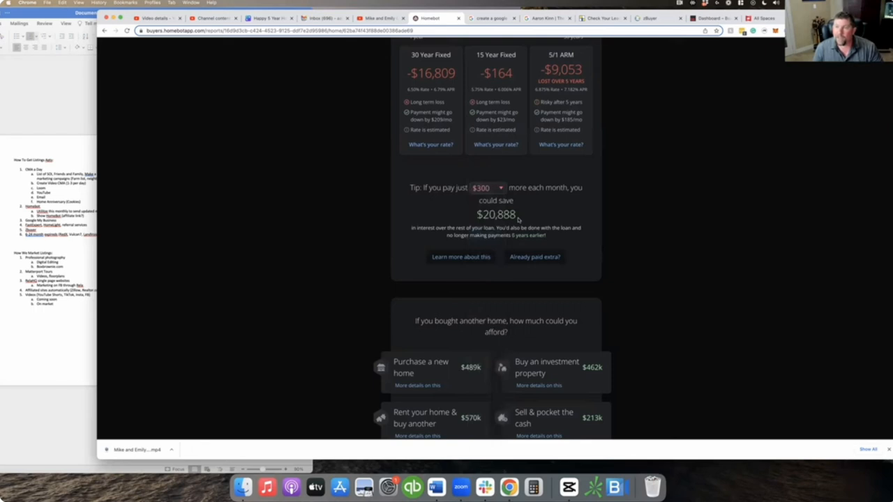
pyautogui.moveTo(506, 225)
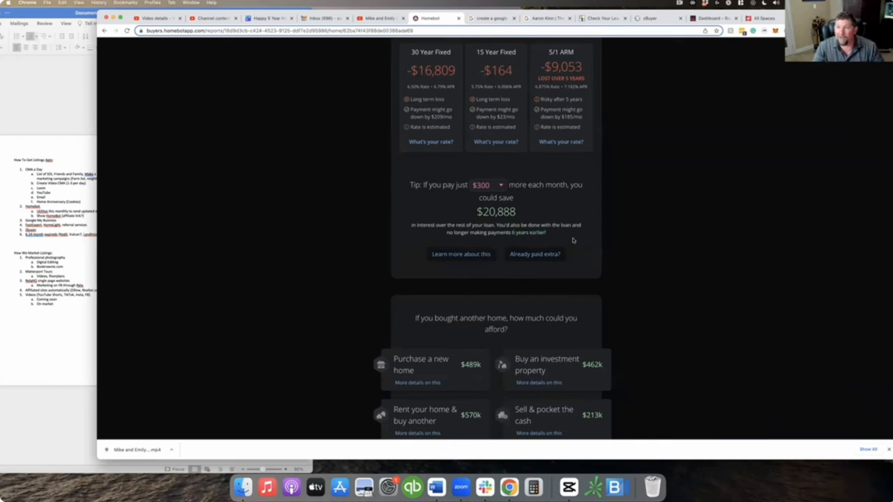
# Step: Scroll past 'If you bought another home' to the $236k equity options and Airbnb estimate
pyautogui.scroll(-3)
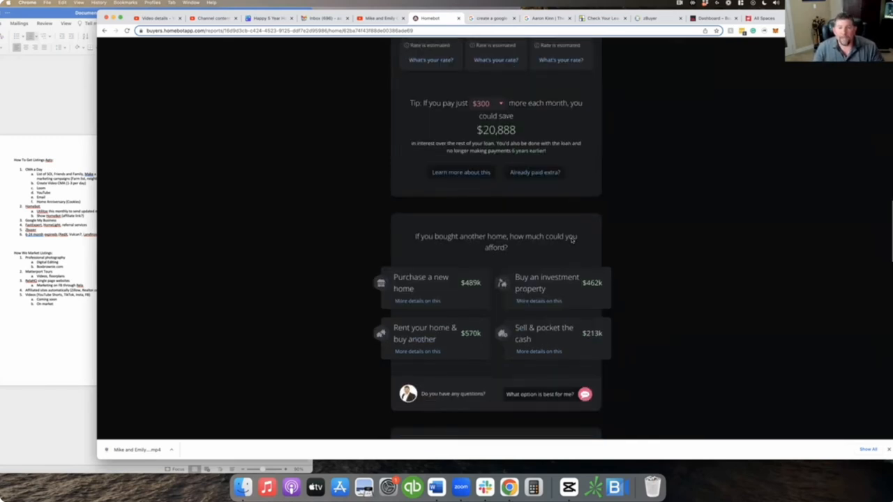
pyautogui.scroll(-3)
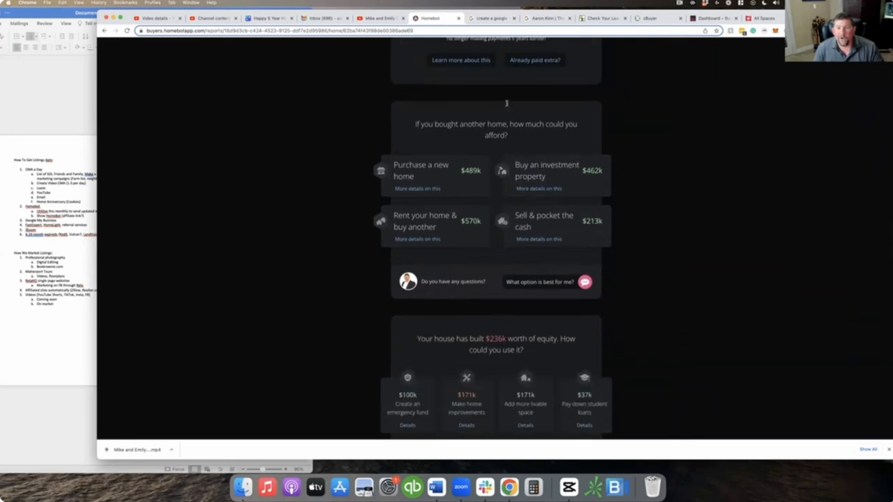
pyautogui.scroll(-3)
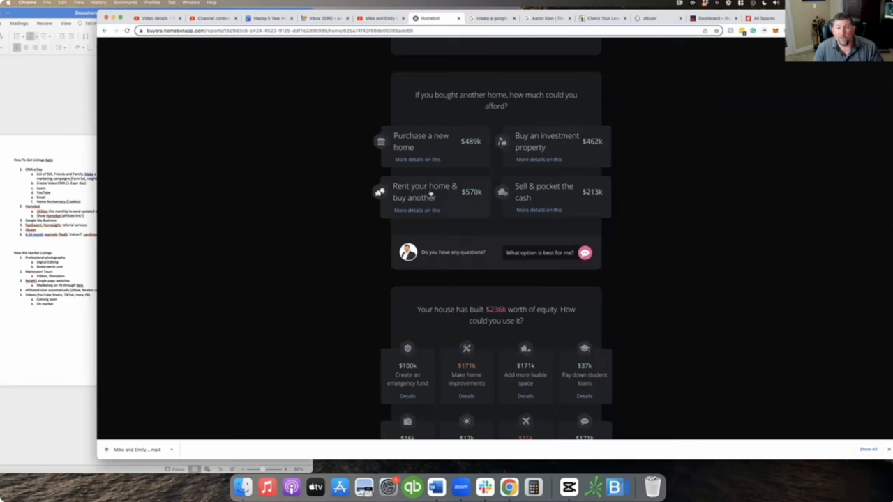
pyautogui.moveTo(695, 235)
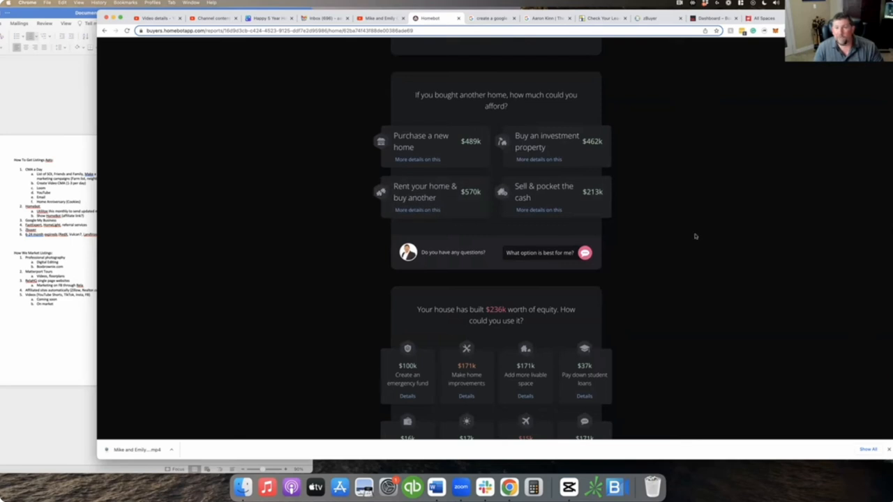
pyautogui.moveTo(641, 224)
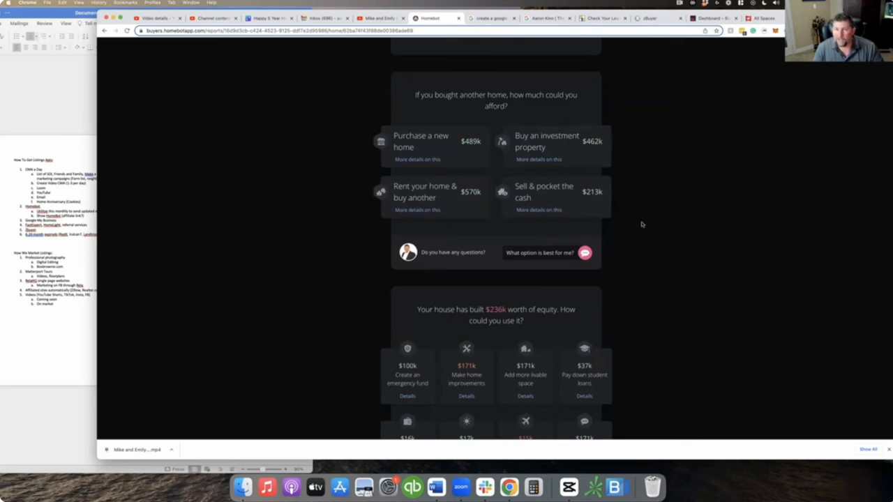
pyautogui.scroll(-3)
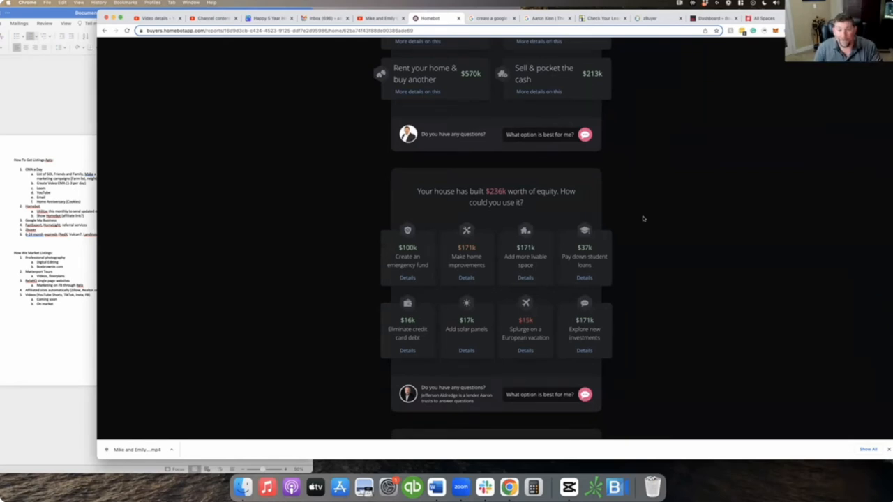
pyautogui.scroll(-3)
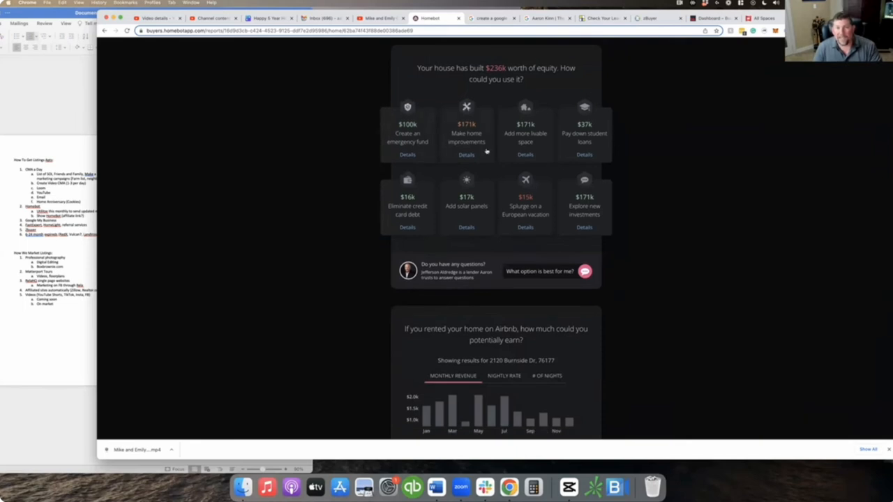
# Step: Drag the Airbnb 'Nights per month' slider from 12 to 15, giving $1,879 monthly and $22,553 annual
pyautogui.scroll(-3)
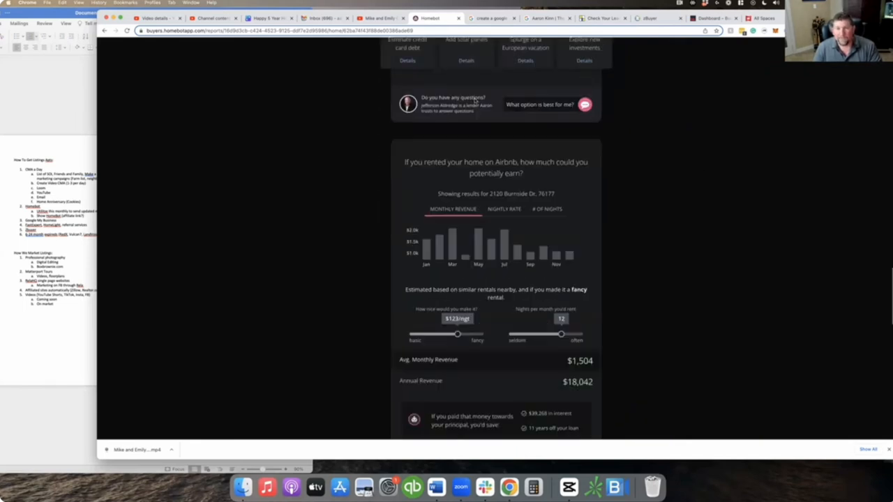
pyautogui.moveTo(501, 124)
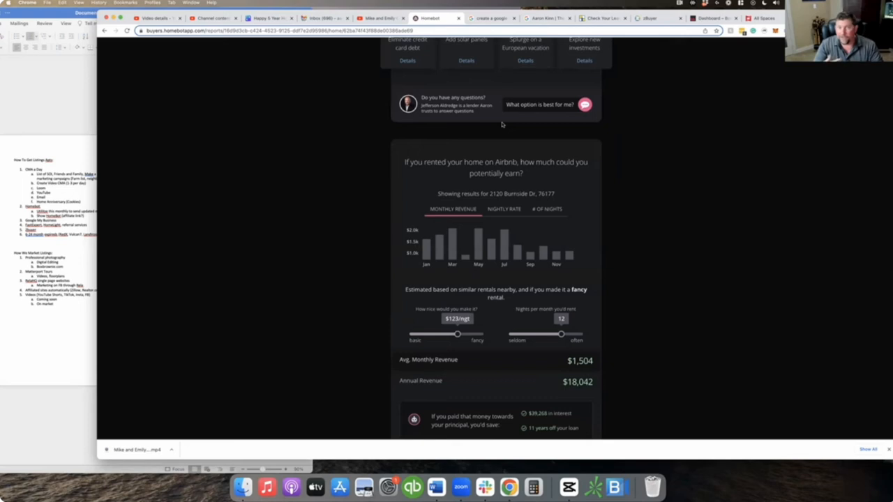
pyautogui.scroll(-3)
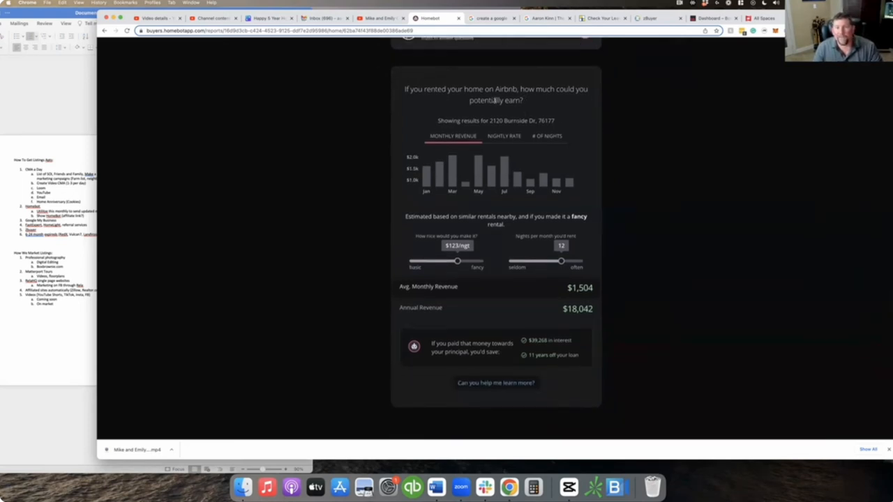
pyautogui.scroll(3)
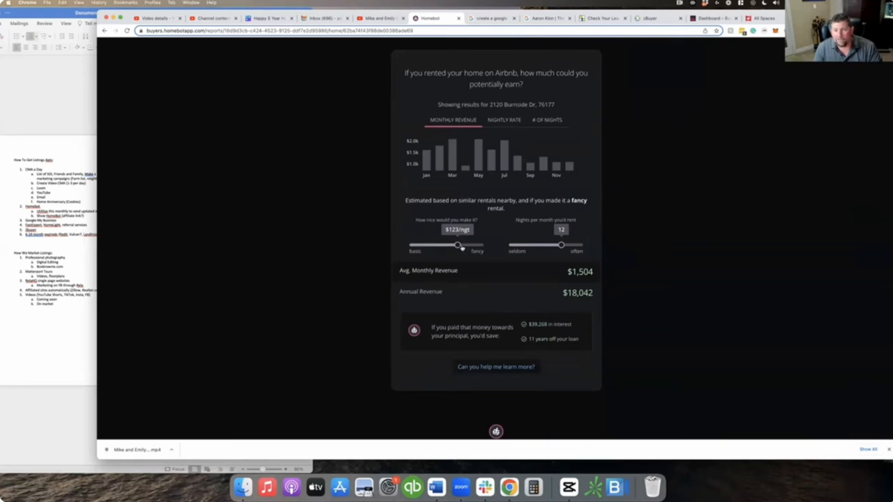
pyautogui.moveTo(603, 234)
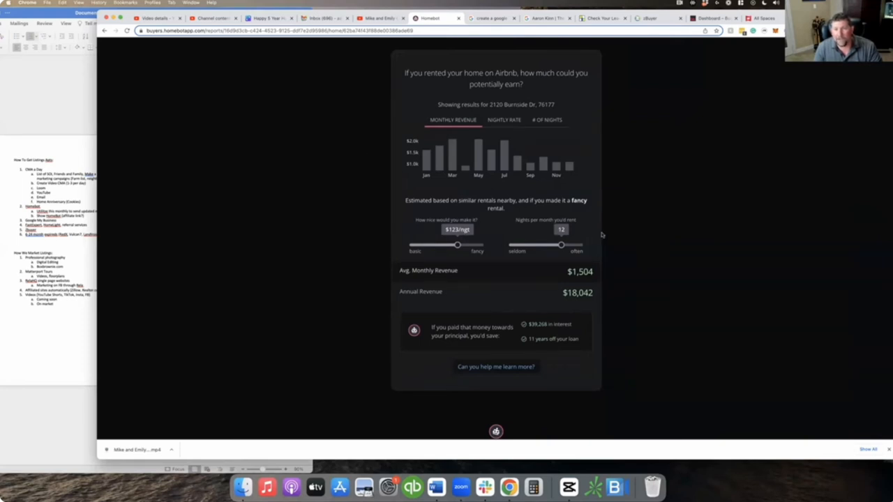
pyautogui.moveTo(561, 246); pyautogui.dragTo(572, 246)
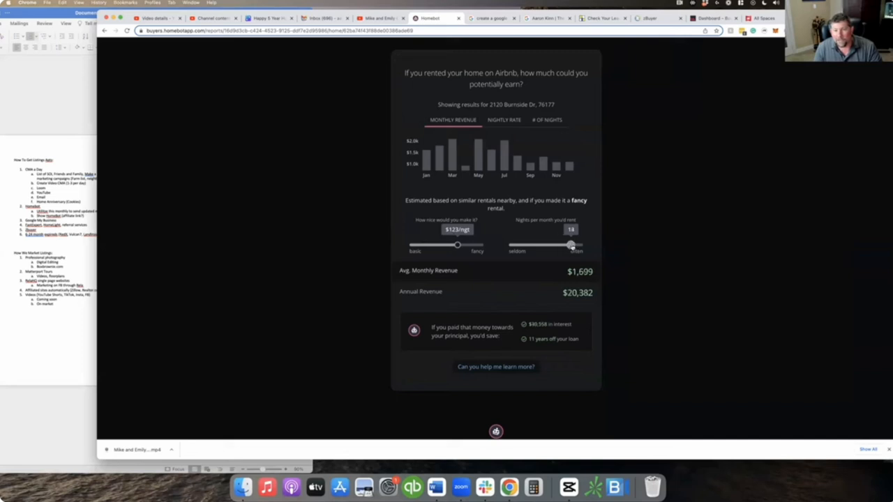
pyautogui.moveTo(575, 245); pyautogui.dragTo(574, 245)
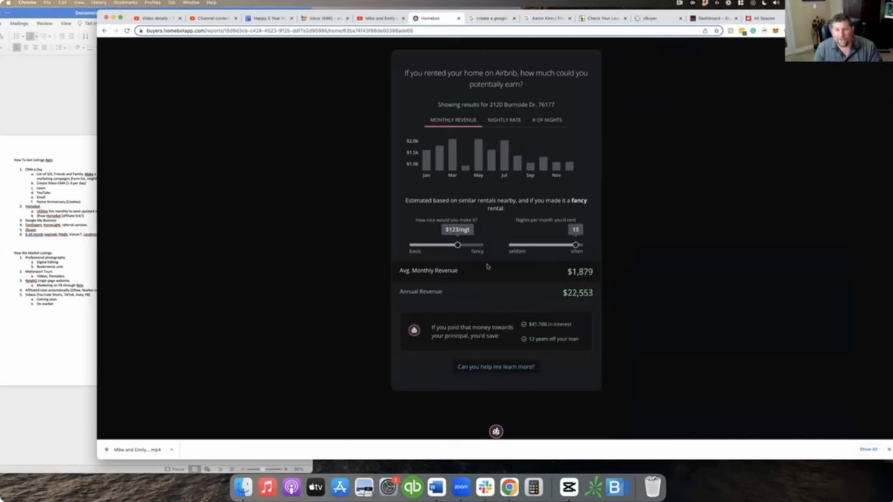
pyautogui.moveTo(547, 298)
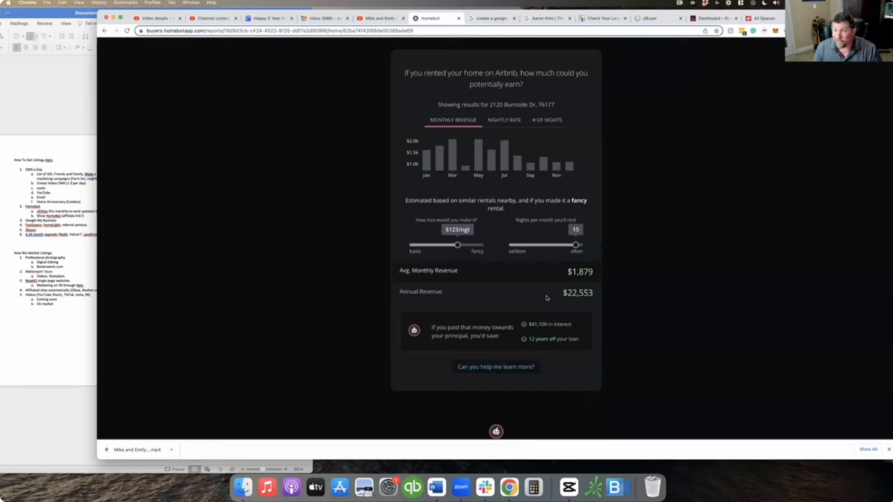
# Step: Scroll down to the agent contact card and footer, then back to the $326,000 value chart
pyautogui.scroll(-3)
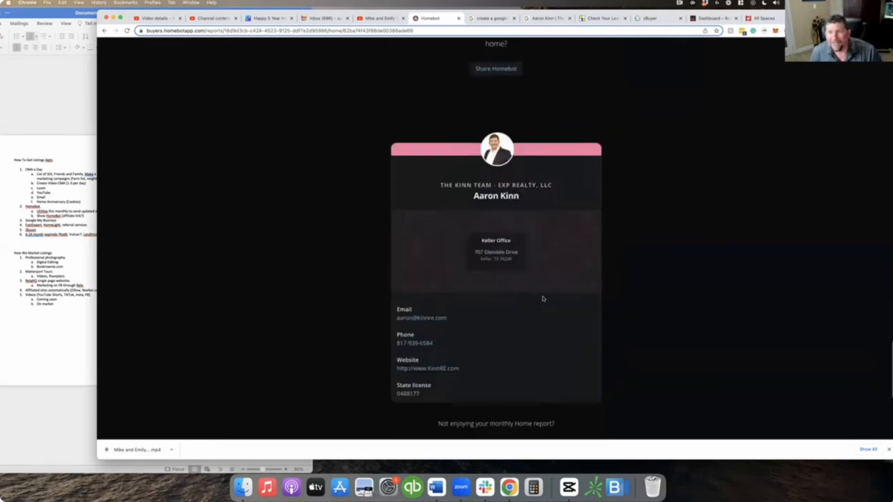
pyautogui.scroll(3)
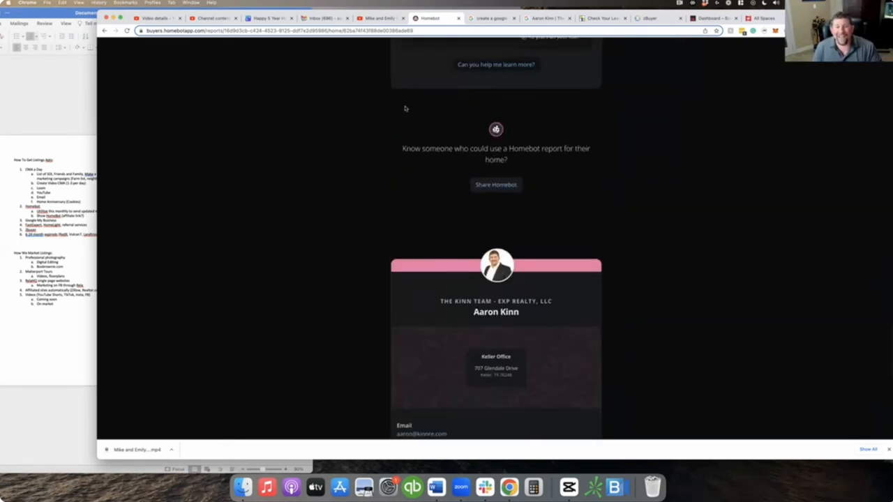
pyautogui.moveTo(472, 176)
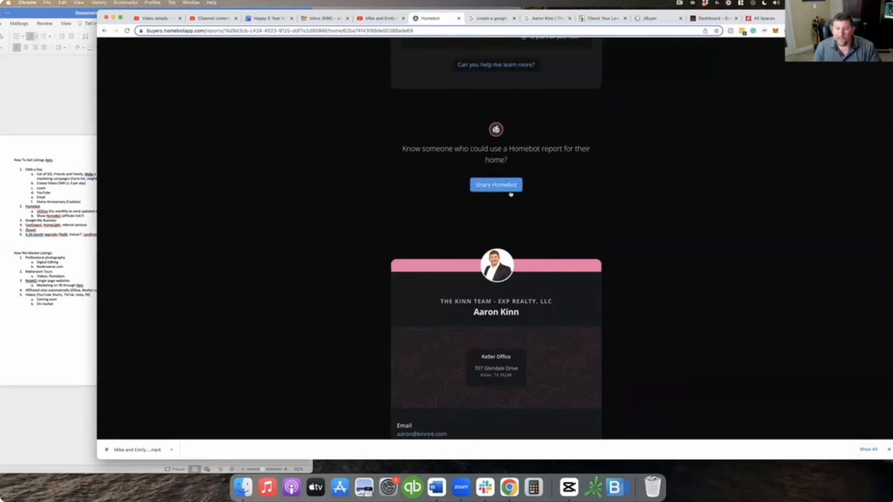
pyautogui.scroll(-3)
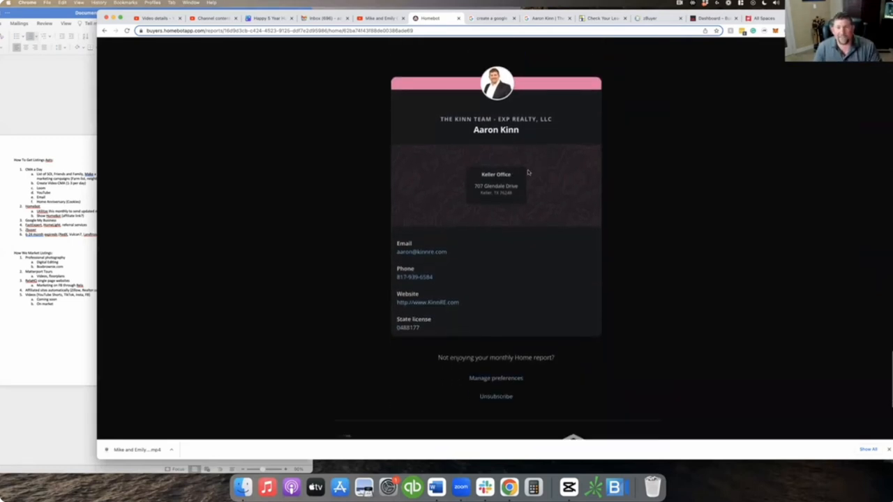
pyautogui.scroll(-3)
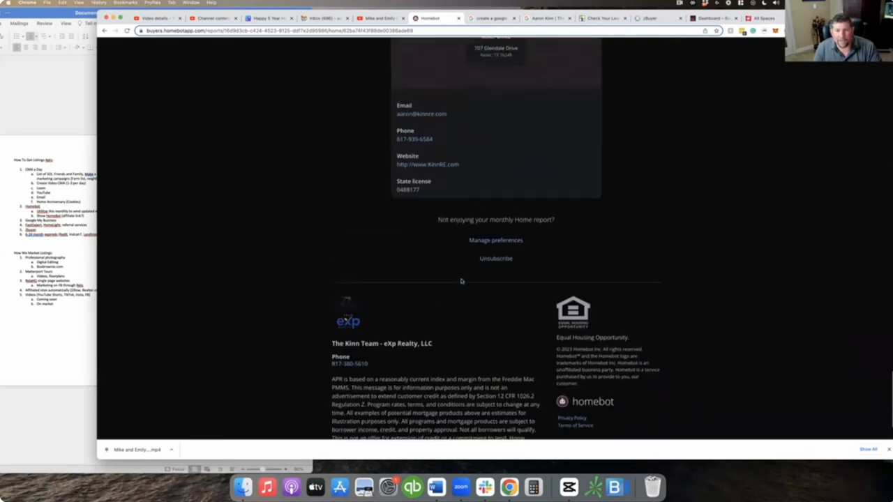
pyautogui.scroll(3)
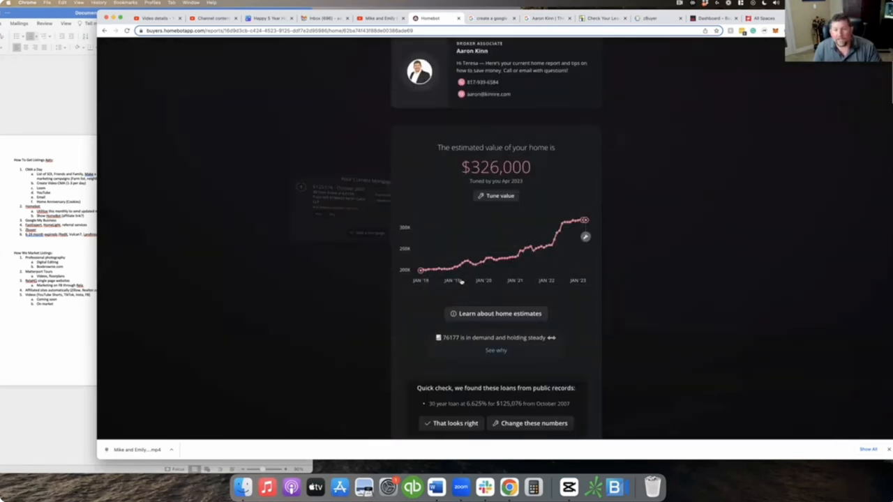
pyautogui.scroll(-3)
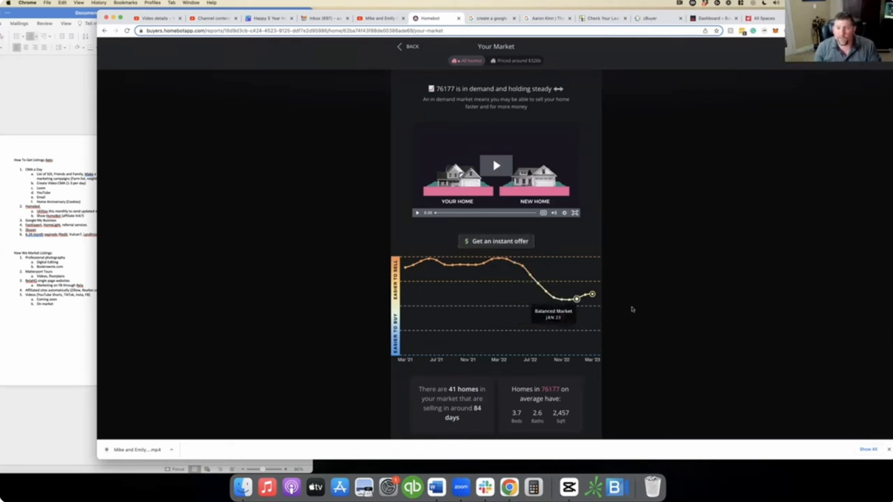
pyautogui.scroll(-3)
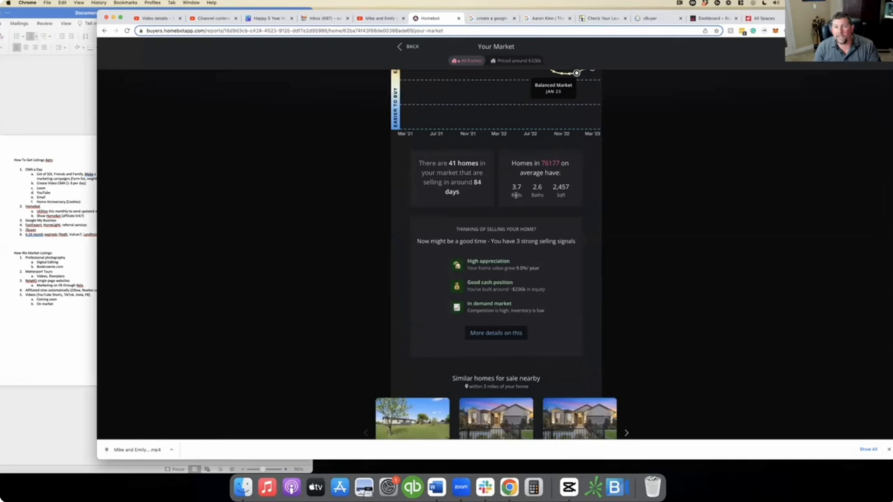
pyautogui.scroll(-3)
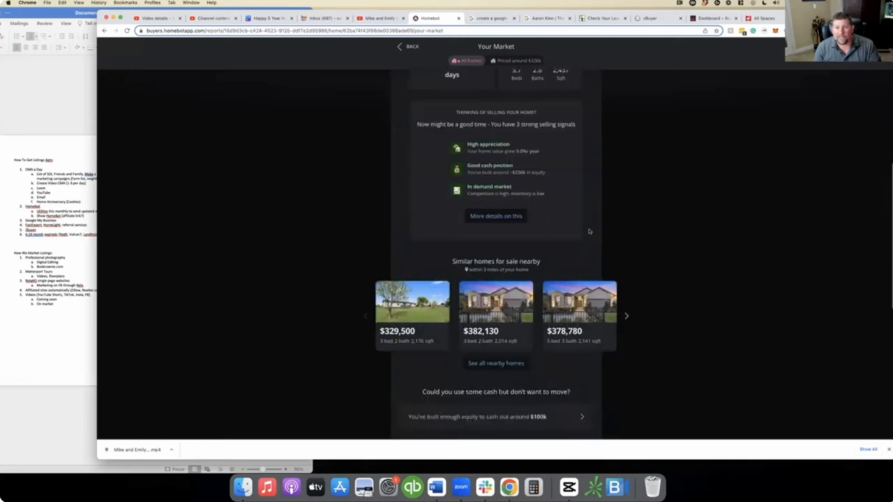
pyautogui.scroll(-3)
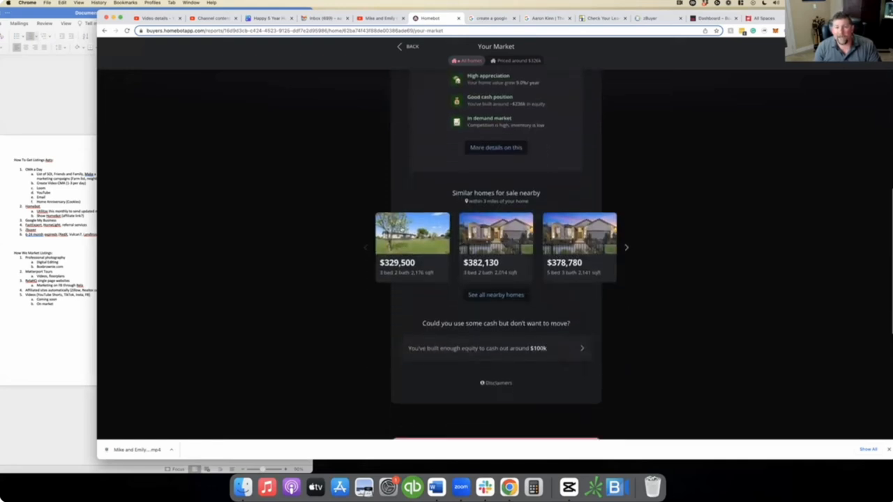
pyautogui.scroll(-3)
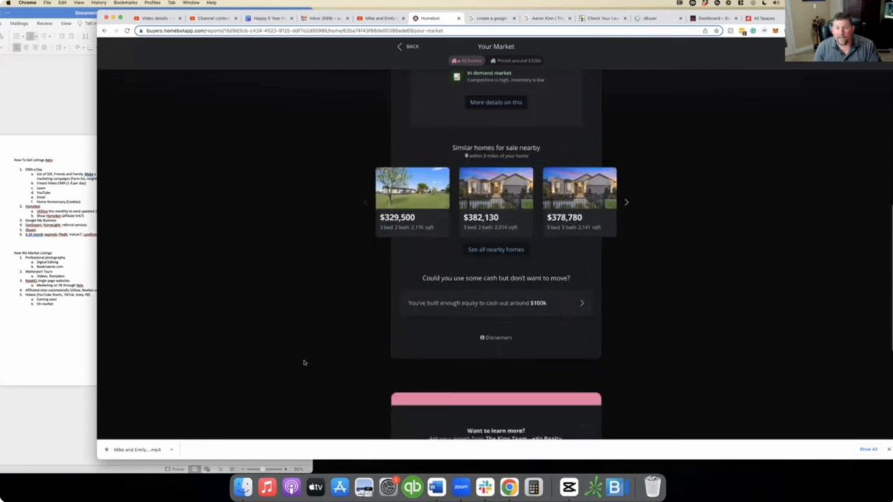
pyautogui.scroll(-3)
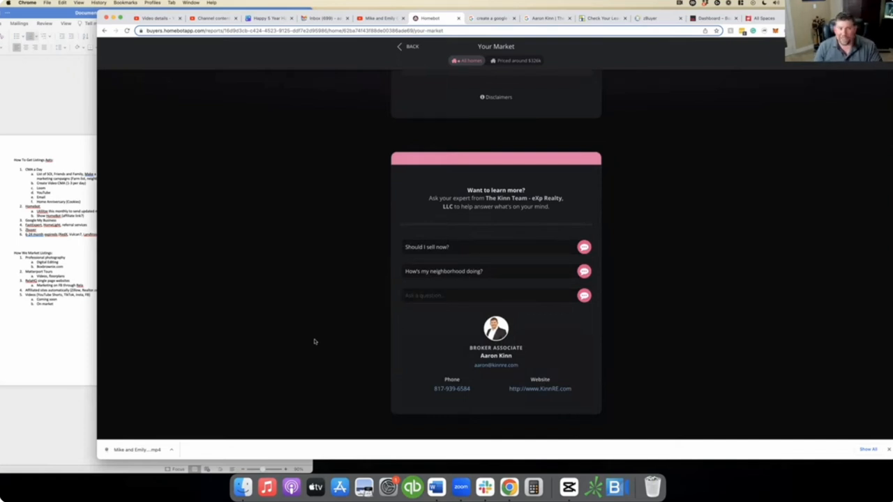
pyautogui.scroll(3)
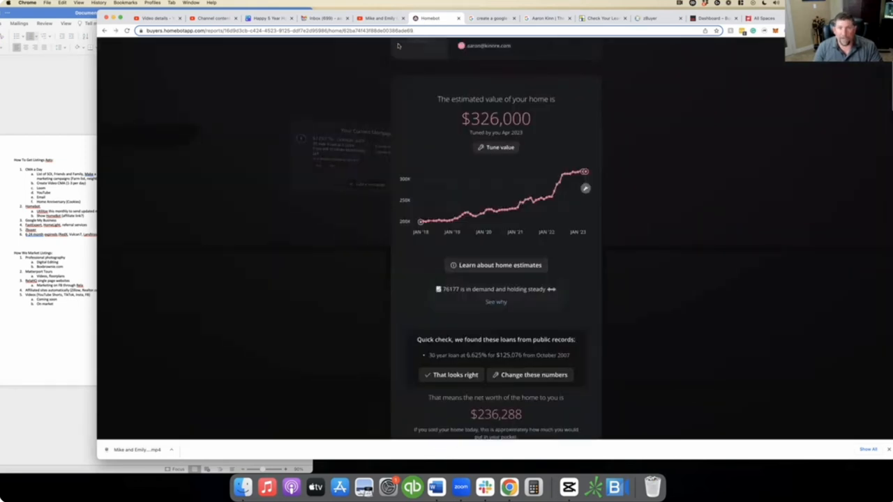
# Step: Use 'Back to client' to return to the homeowner's admin record with address and $326,000 AVM
pyautogui.scroll(3)
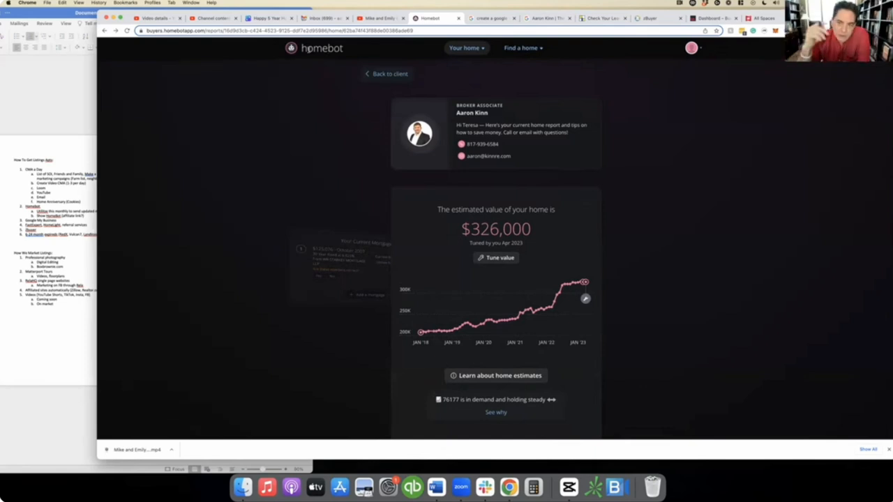
pyautogui.moveTo(533, 56)
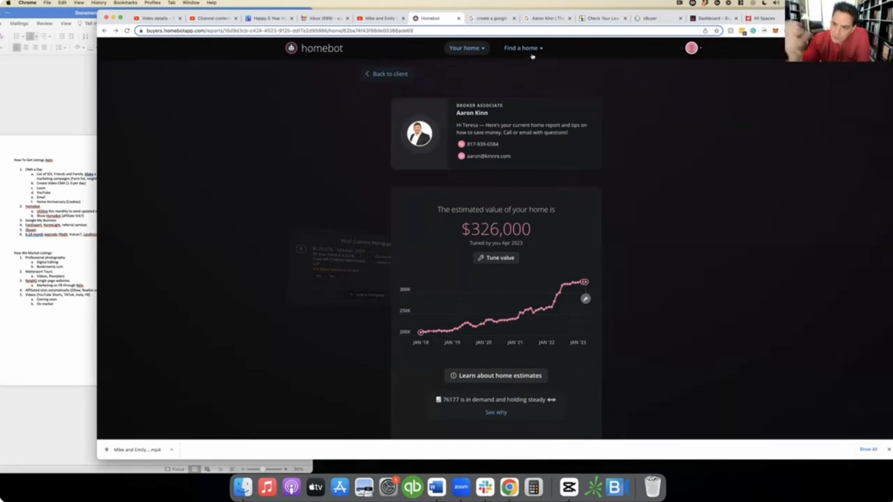
pyautogui.click(465, 47)
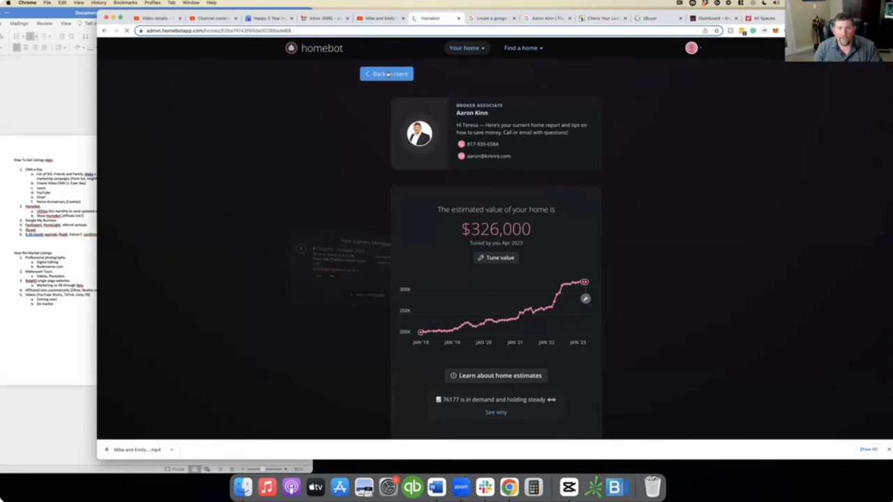
pyautogui.click(385, 74)
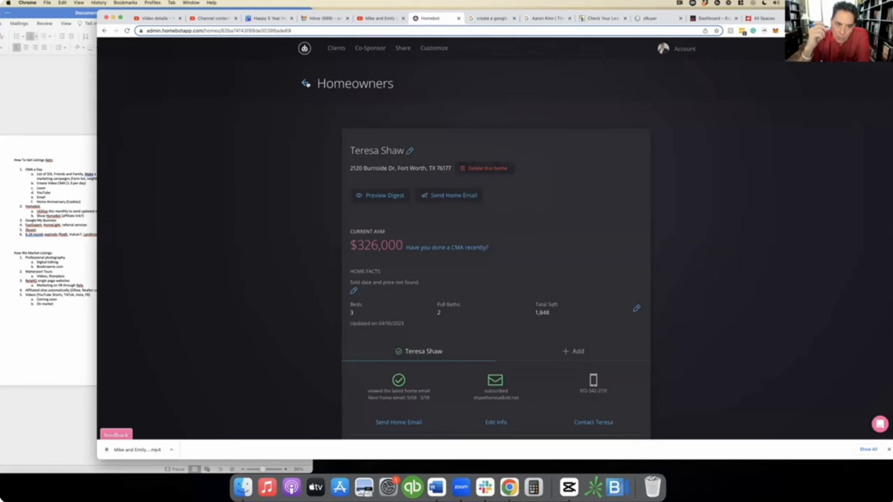
# Step: Go to Clients > Manage and show the Buyers list with price points and pre-qual status
pyautogui.click(336, 47)
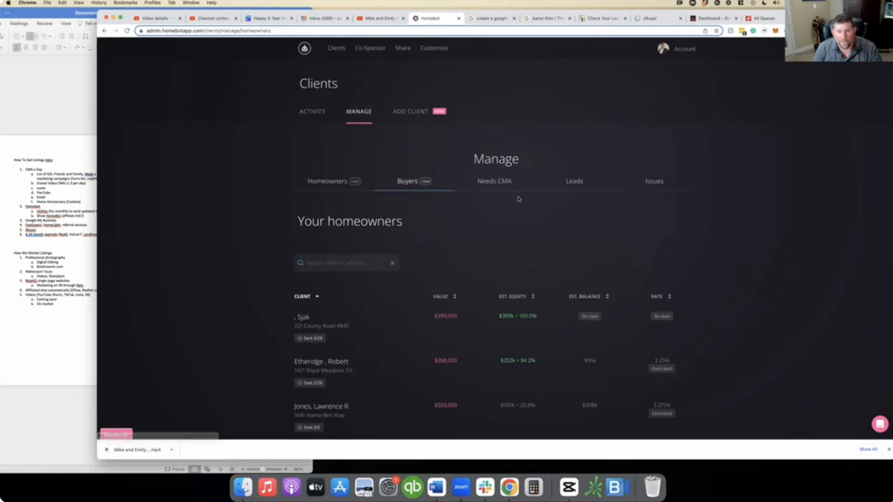
pyautogui.click(407, 181)
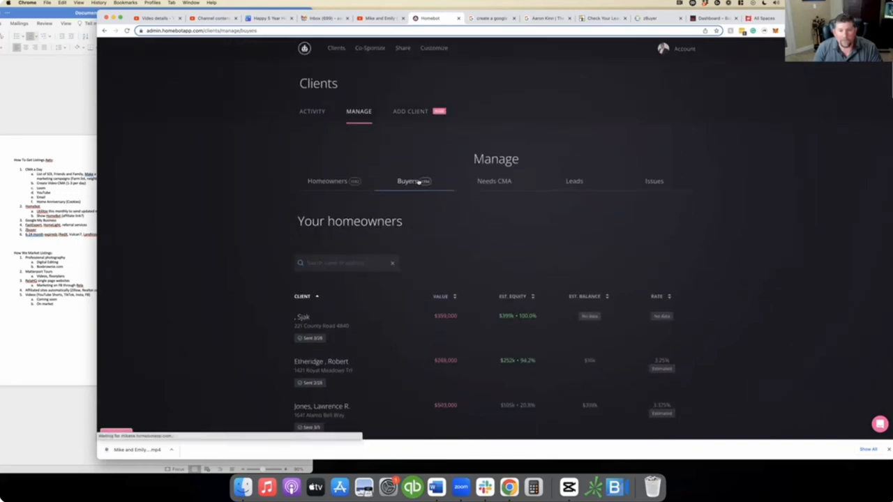
pyautogui.click(413, 181)
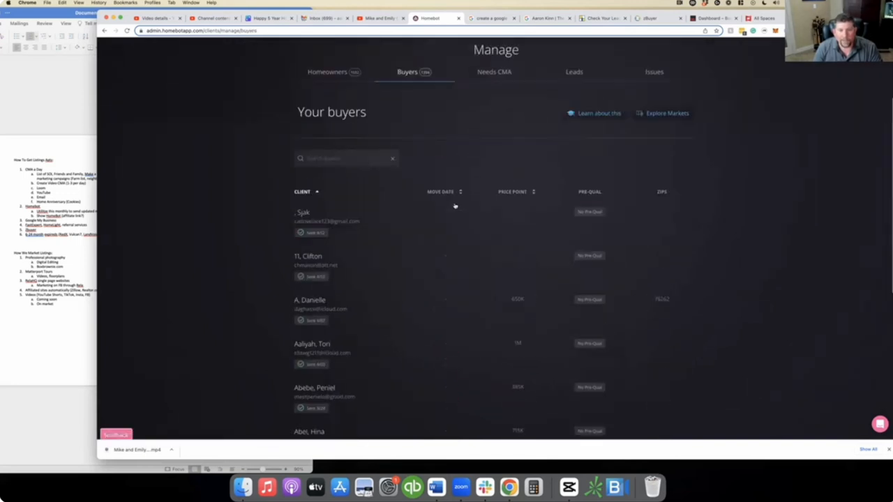
pyautogui.scroll(3)
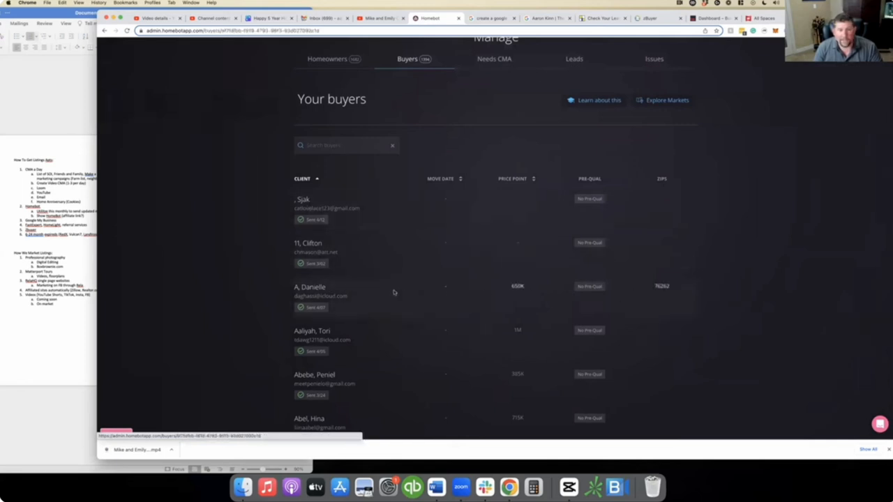
# Step: Select the third buyer and preview their market report with the $650,000 price point
pyautogui.click(310, 287)
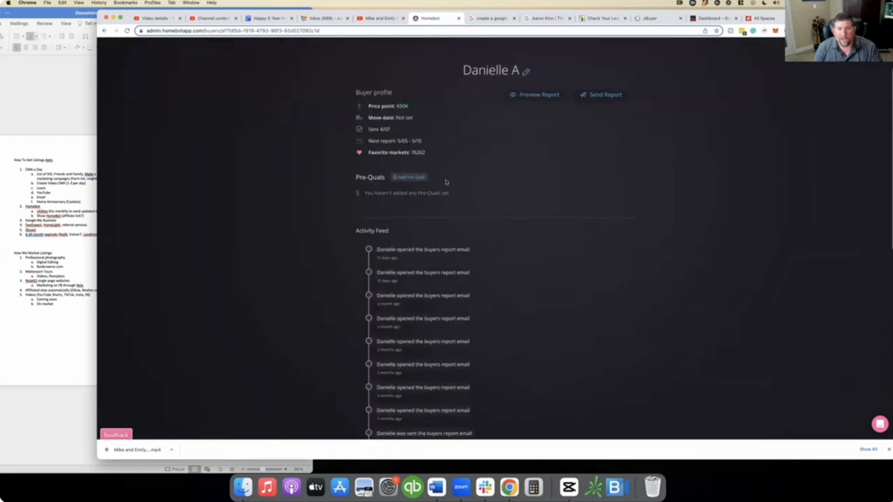
pyautogui.moveTo(523, 69)
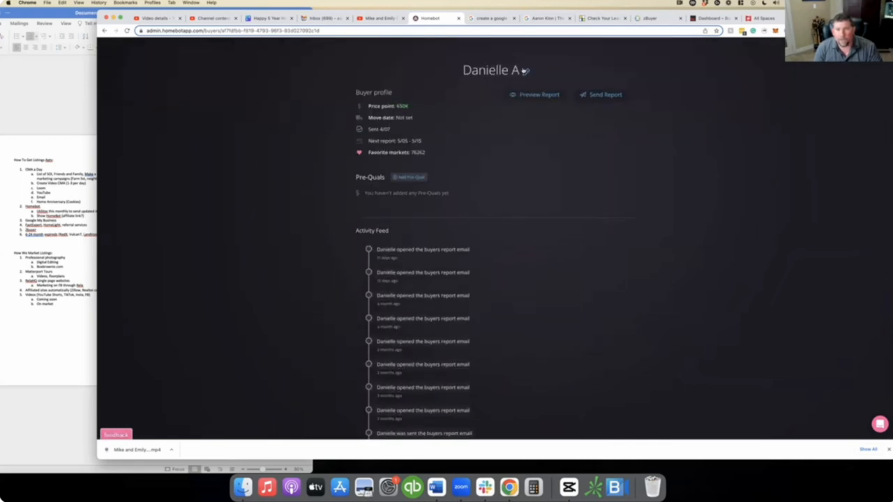
pyautogui.click(536, 95)
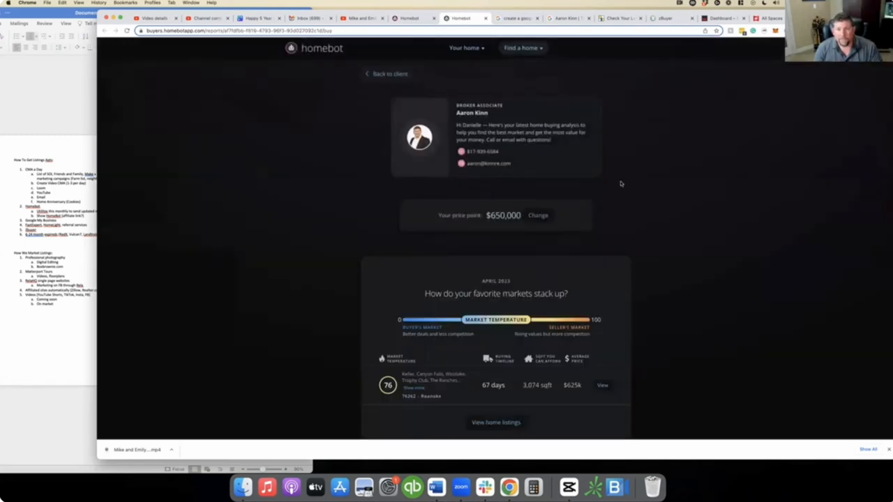
pyautogui.scroll(-3)
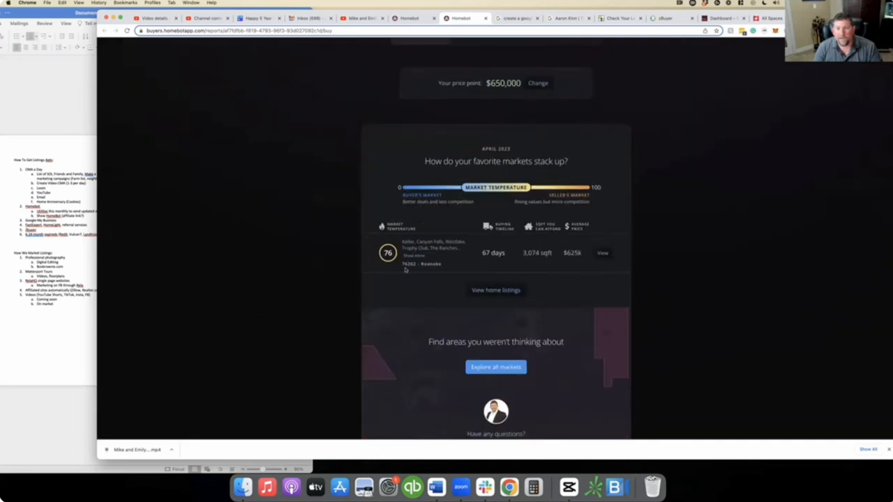
pyautogui.scroll(-3)
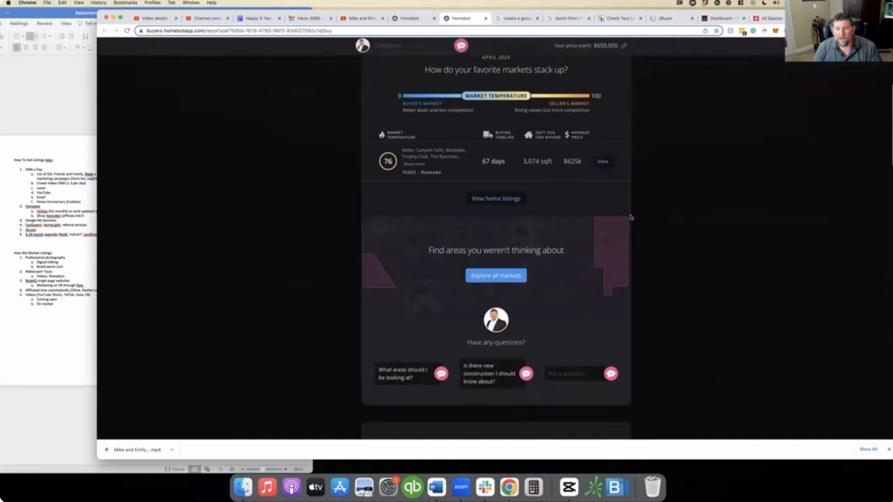
pyautogui.scroll(-3)
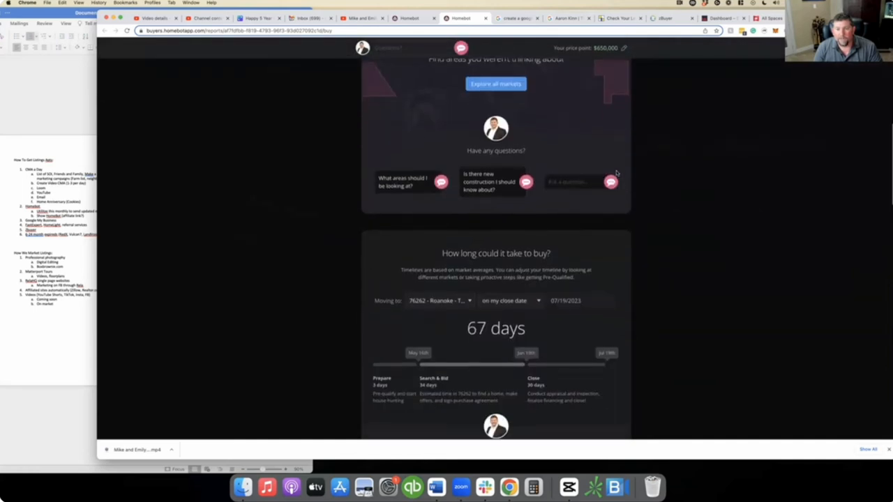
pyautogui.scroll(-3)
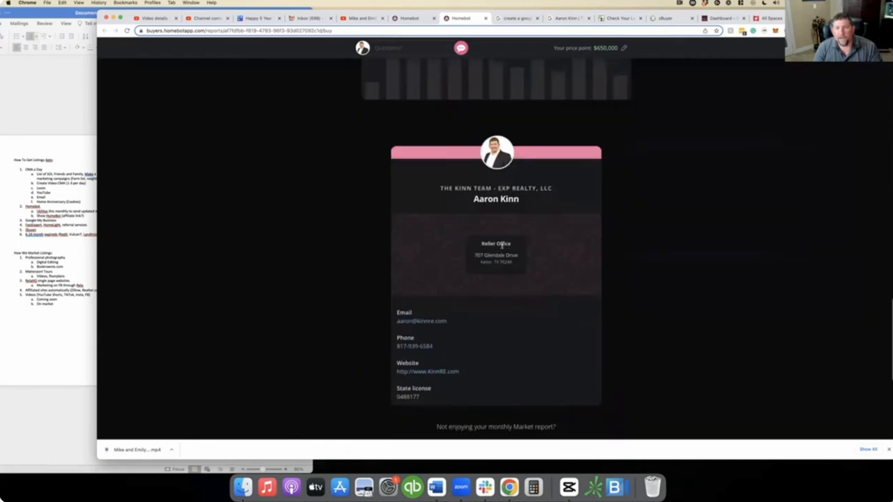
pyautogui.scroll(3)
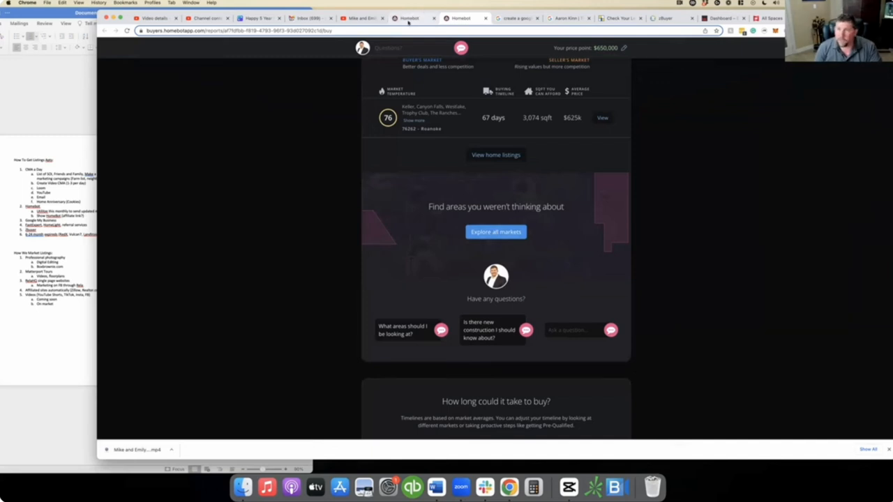
pyautogui.moveTo(410, 17)
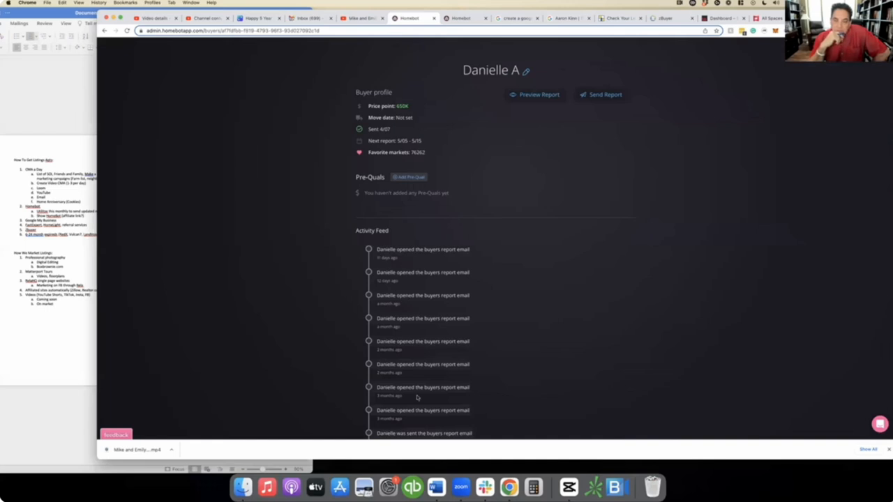
pyautogui.moveTo(374, 124)
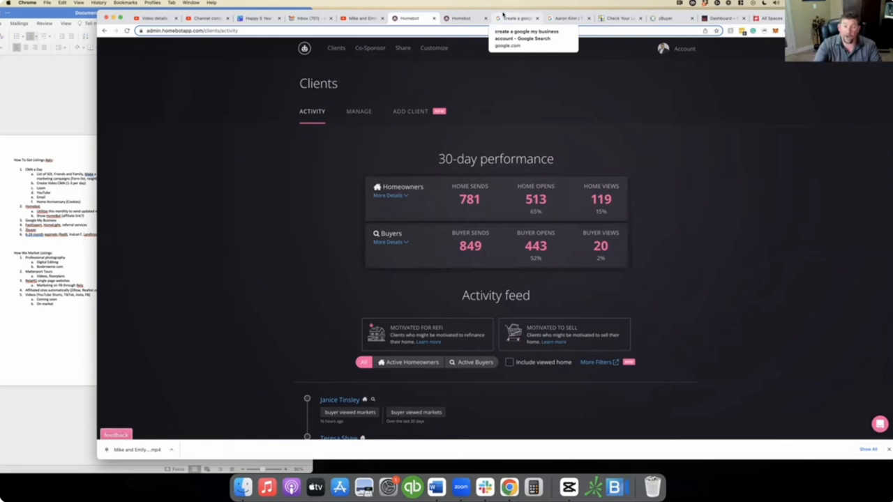
pyautogui.moveTo(460, 17)
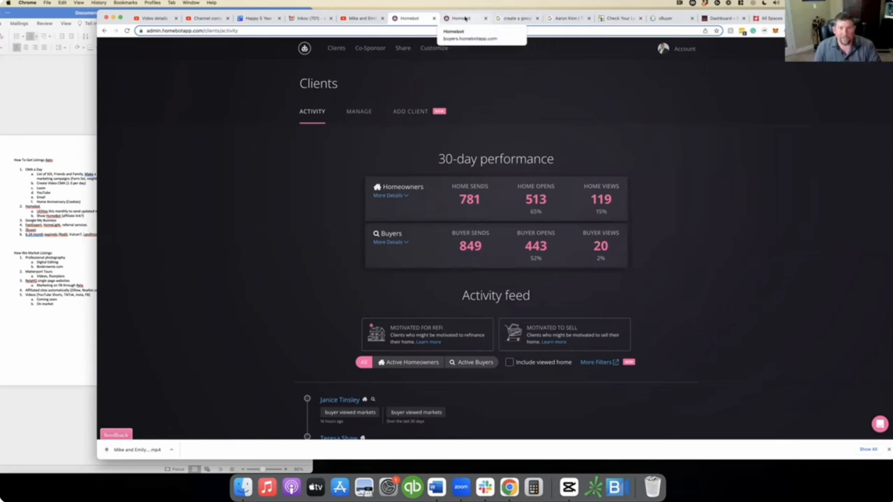
# Step: Switch to the 'create a google my business account' search results
pyautogui.click(516, 17)
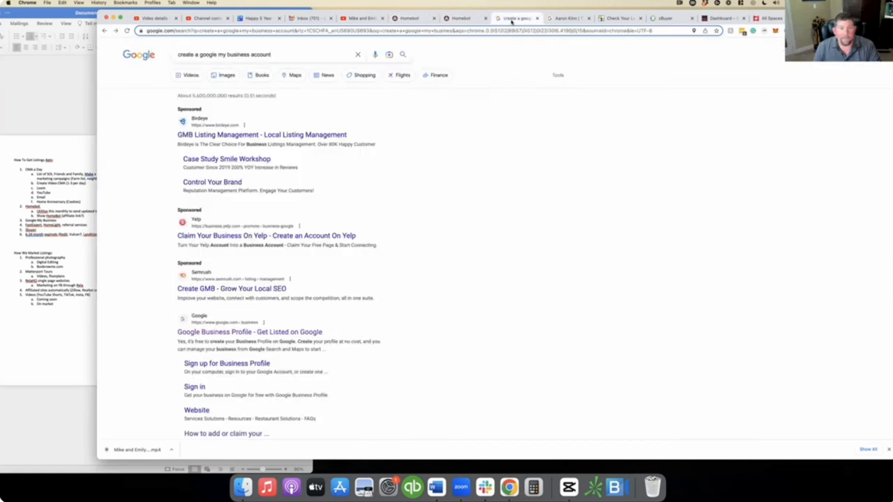
pyautogui.moveTo(565, 17)
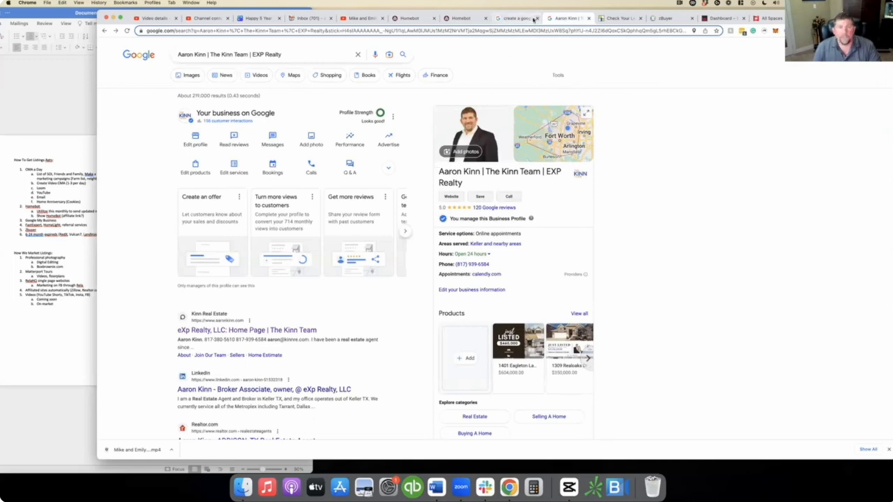
pyautogui.click(517, 17)
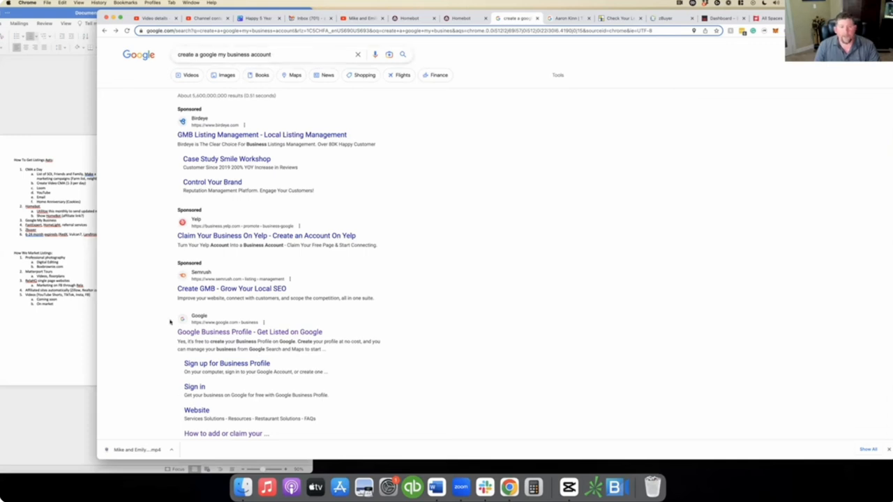
pyautogui.moveTo(249, 332)
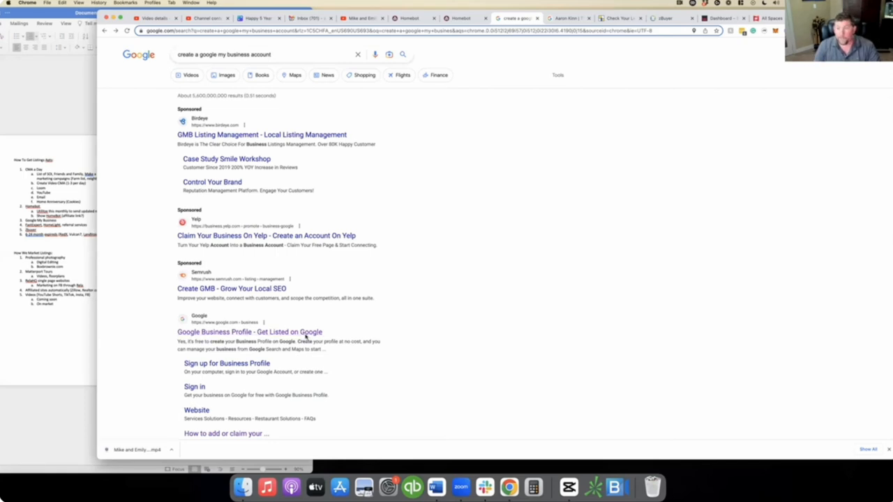
# Step: Open the Google Business Profile result to show the team's profile management panel
pyautogui.click(565, 17)
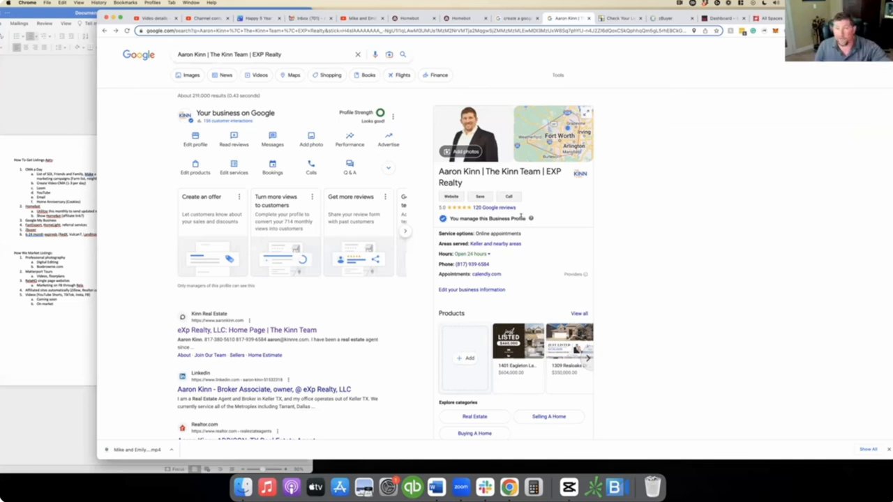
pyautogui.moveTo(522, 210)
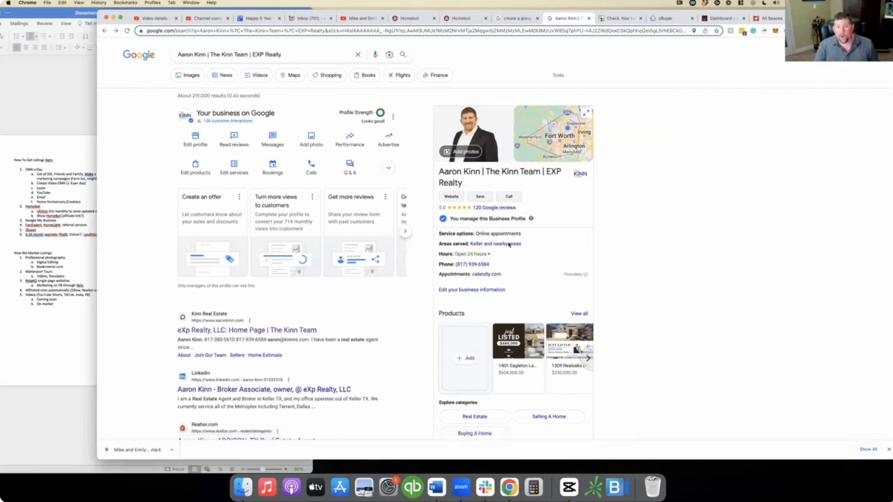
pyautogui.moveTo(537, 234)
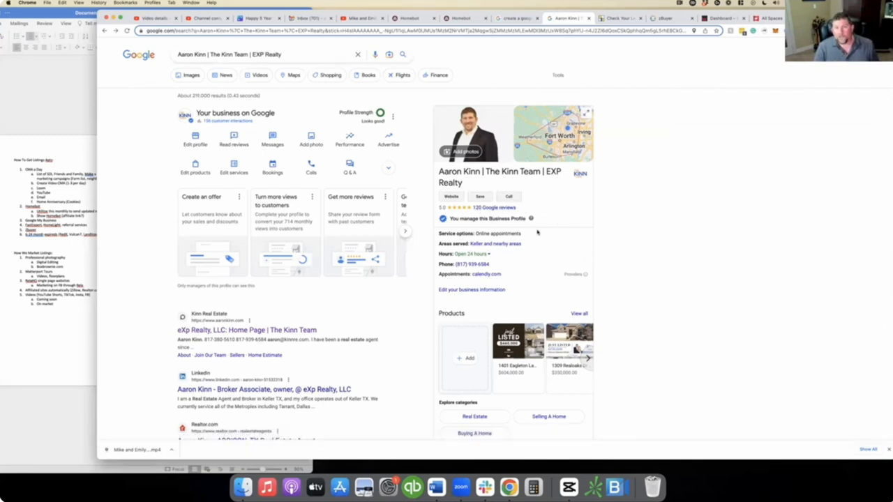
pyautogui.moveTo(529, 244)
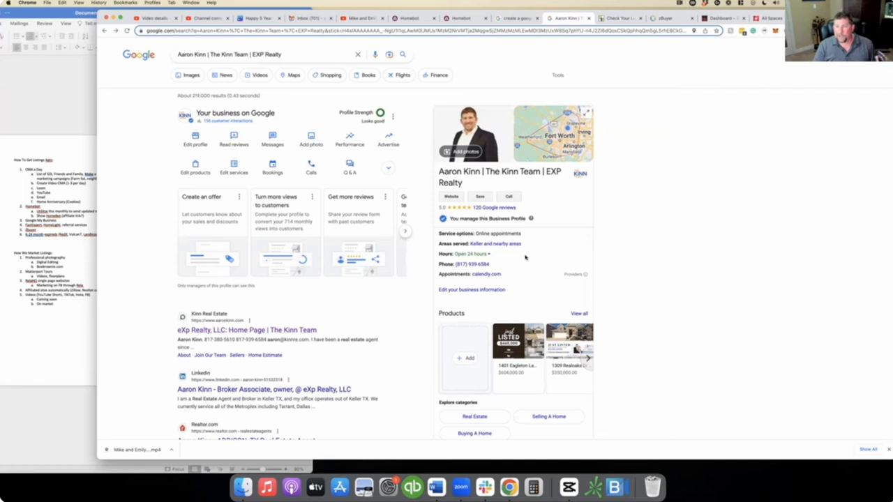
pyautogui.moveTo(529, 282)
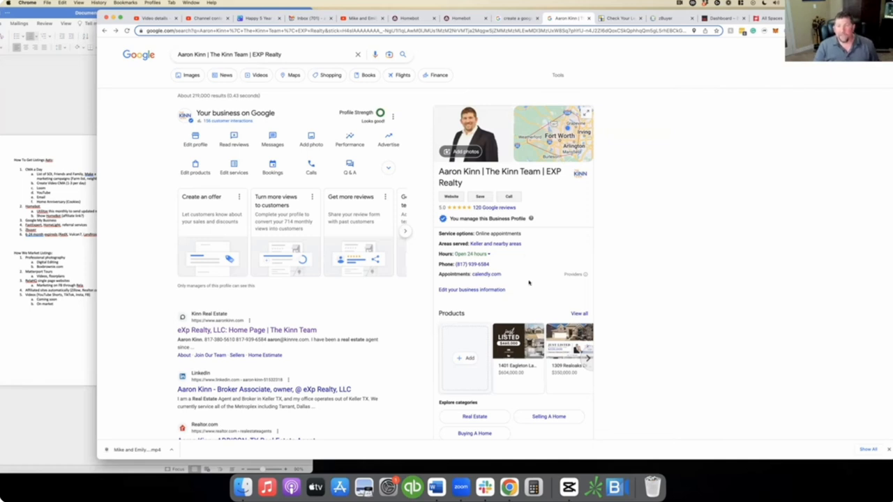
pyautogui.moveTo(524, 282)
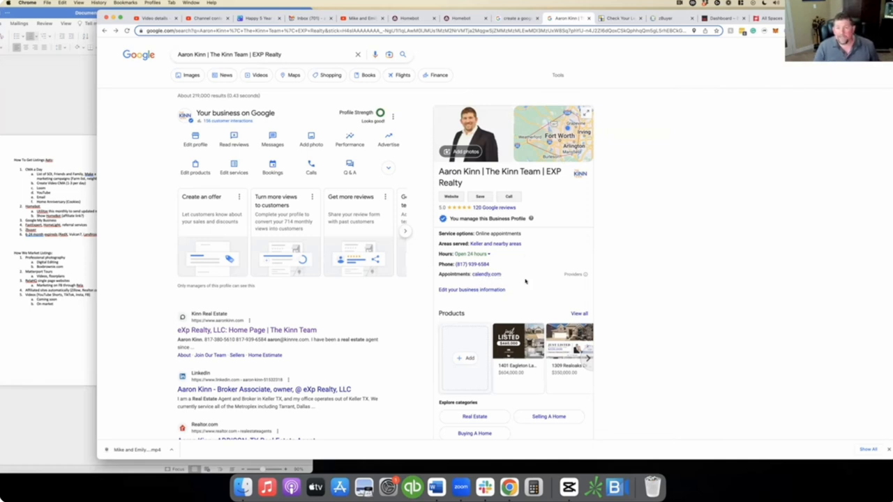
pyautogui.scroll(-3)
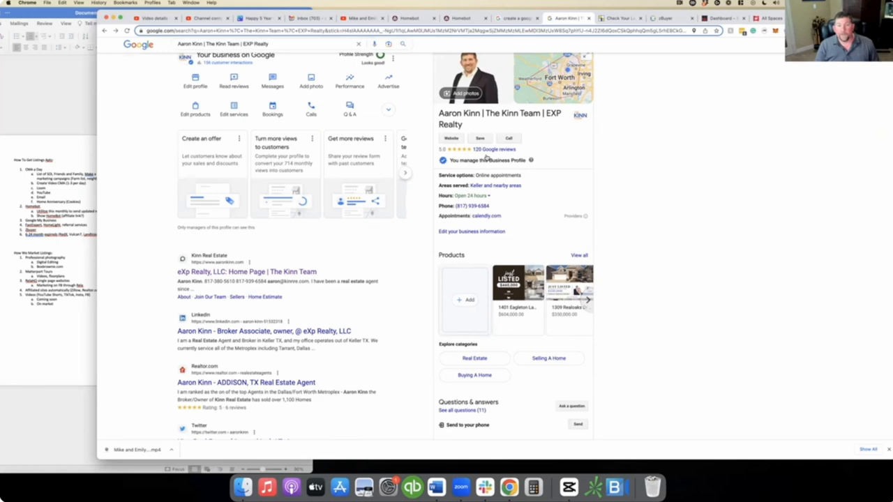
pyautogui.scroll(-3)
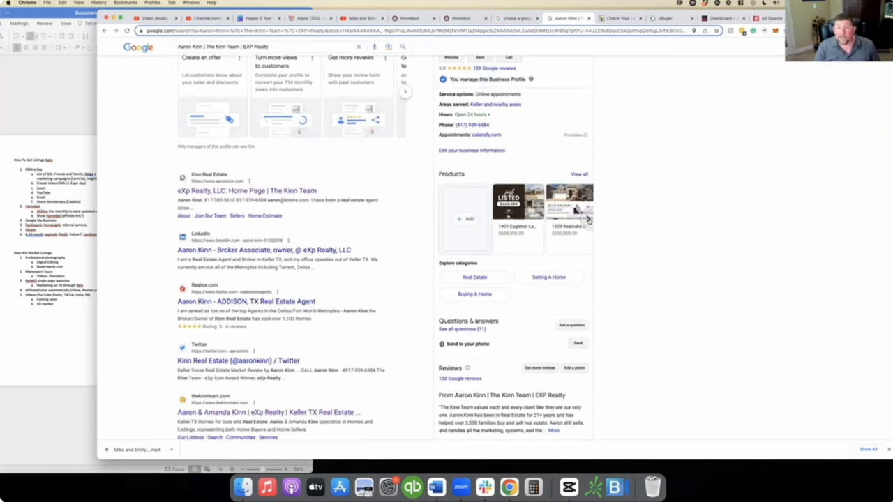
pyautogui.click(589, 219)
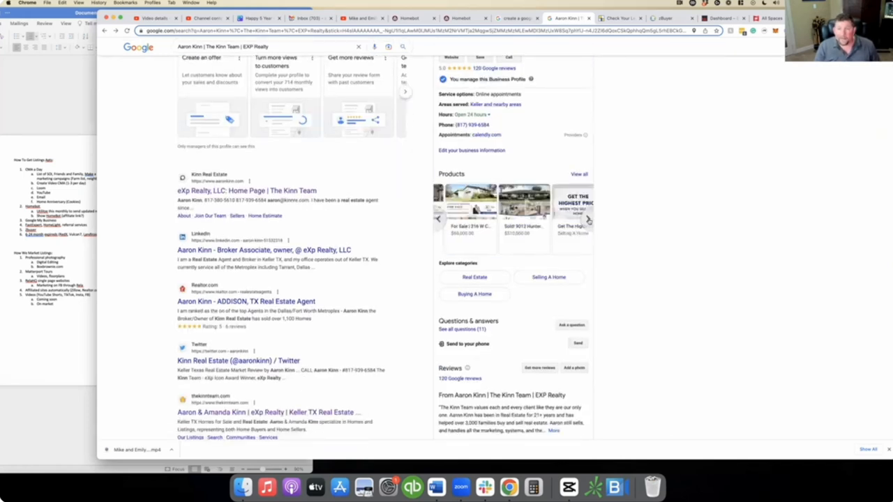
pyautogui.click(587, 218)
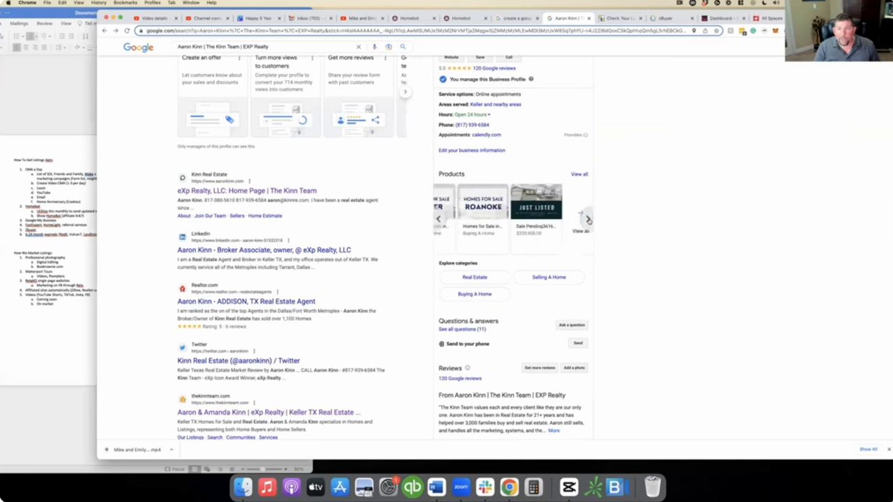
pyautogui.click(589, 216)
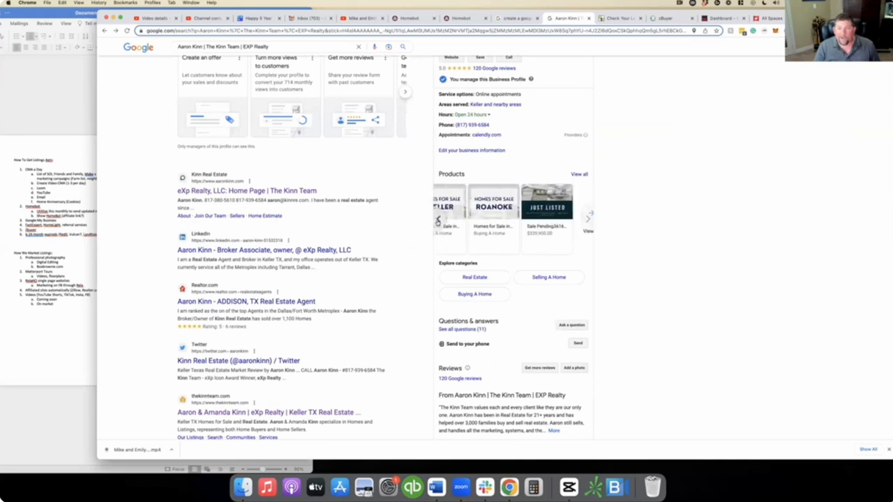
pyautogui.click(588, 217)
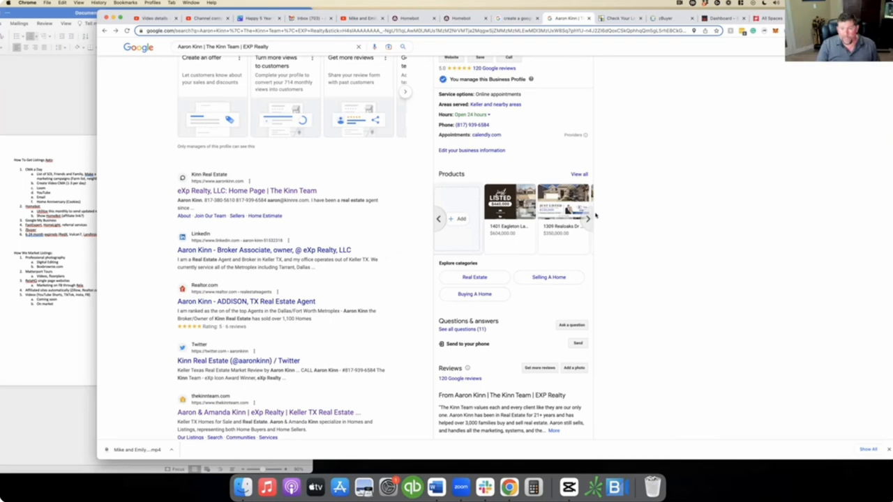
pyautogui.scroll(-3)
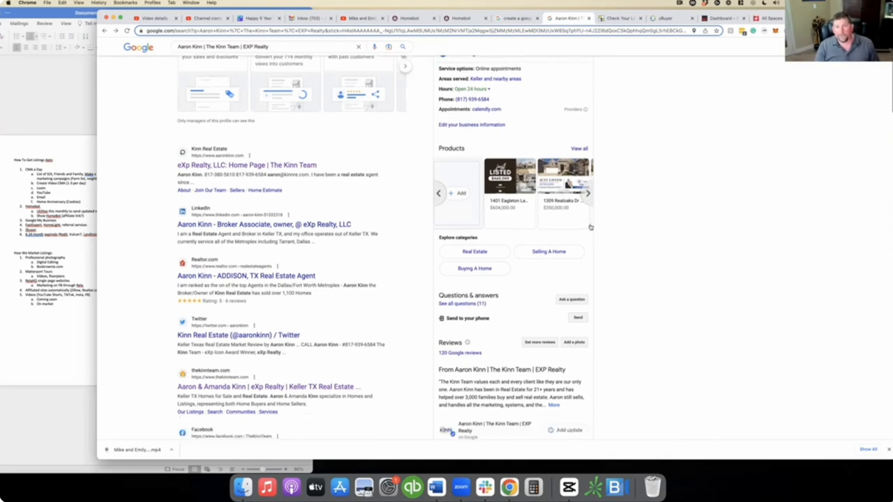
pyautogui.scroll(-3)
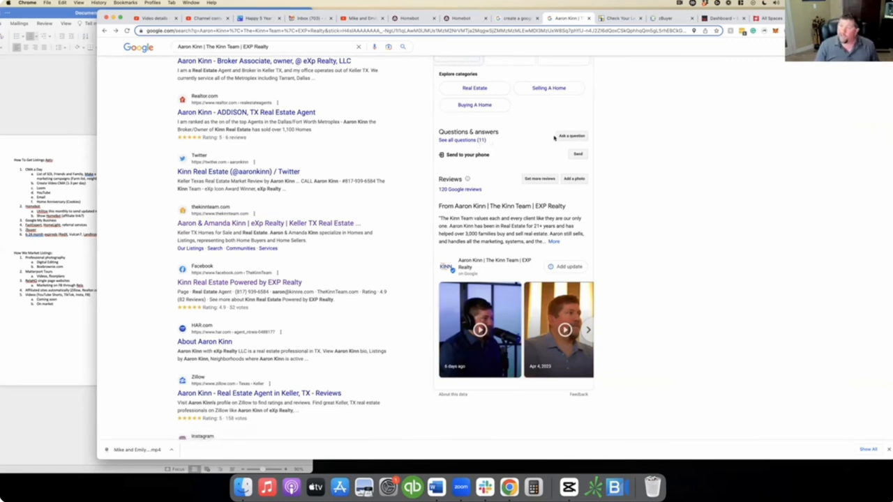
pyautogui.moveTo(530, 138)
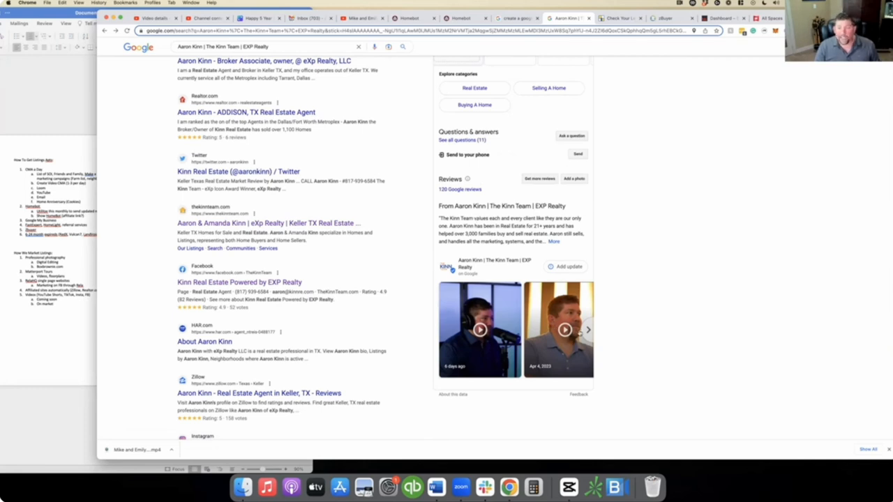
pyautogui.click(589, 329)
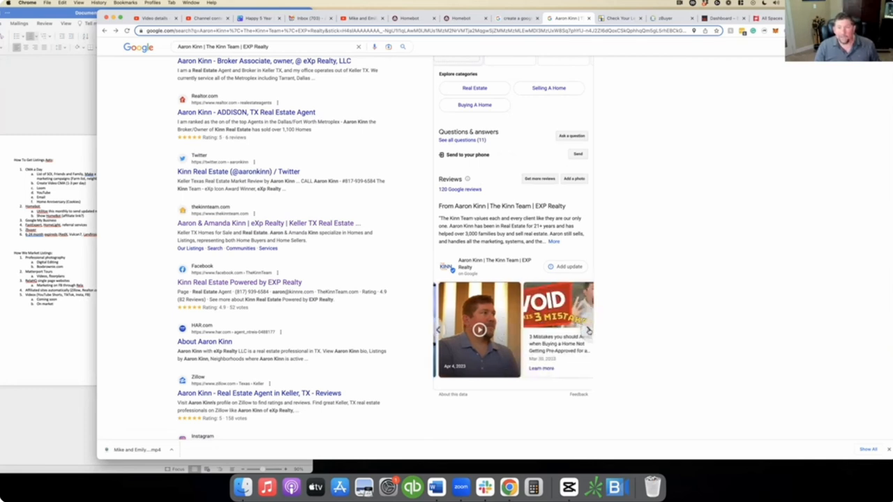
pyautogui.click(588, 330)
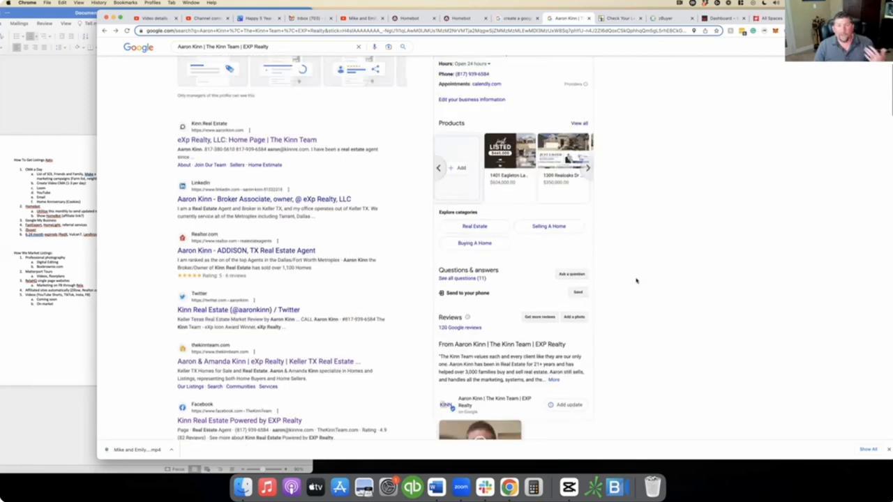
pyautogui.scroll(3)
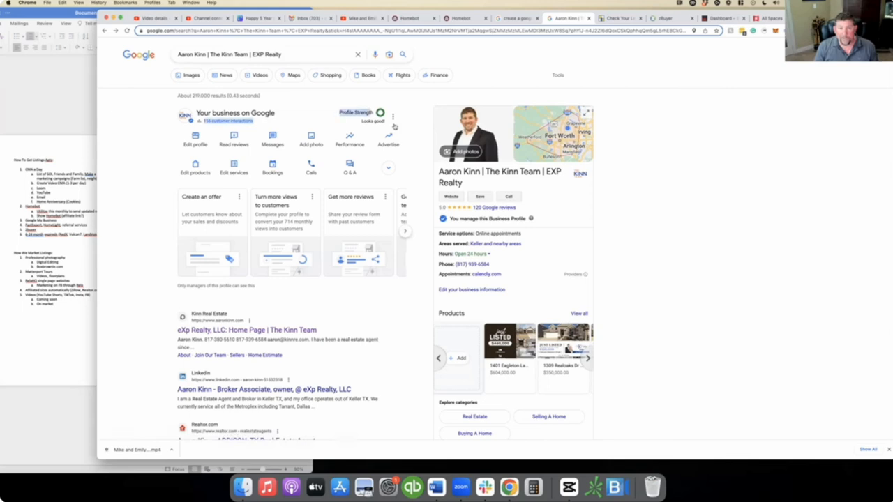
pyautogui.moveTo(410, 113)
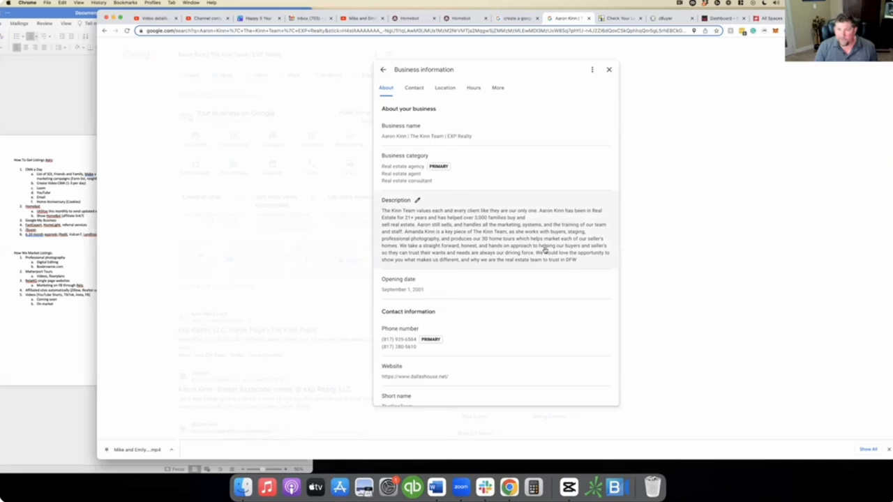
# Step: Review the Kinn Team profile editor and the Location tab's service areas
pyautogui.scroll(-3)
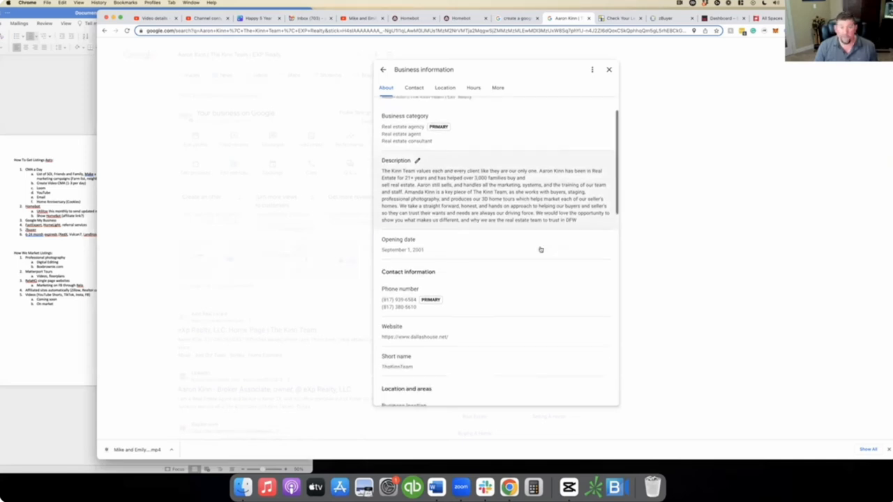
pyautogui.scroll(3)
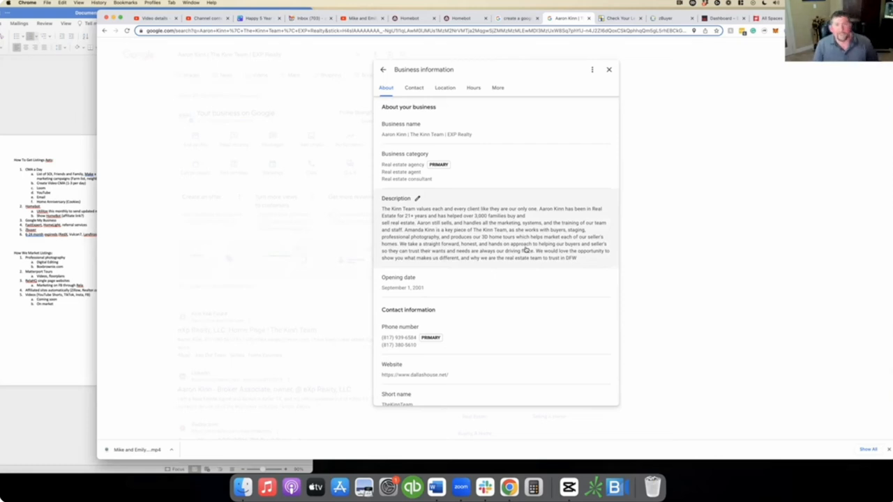
pyautogui.scroll(-3)
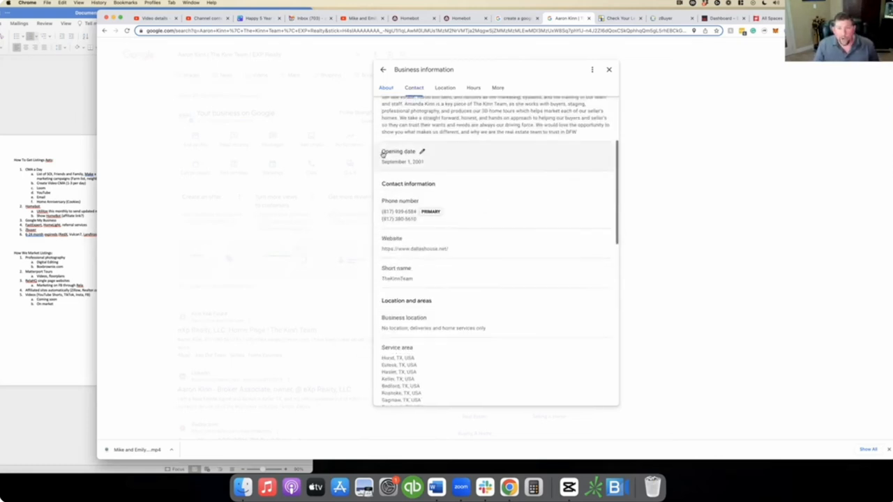
pyautogui.click(413, 87)
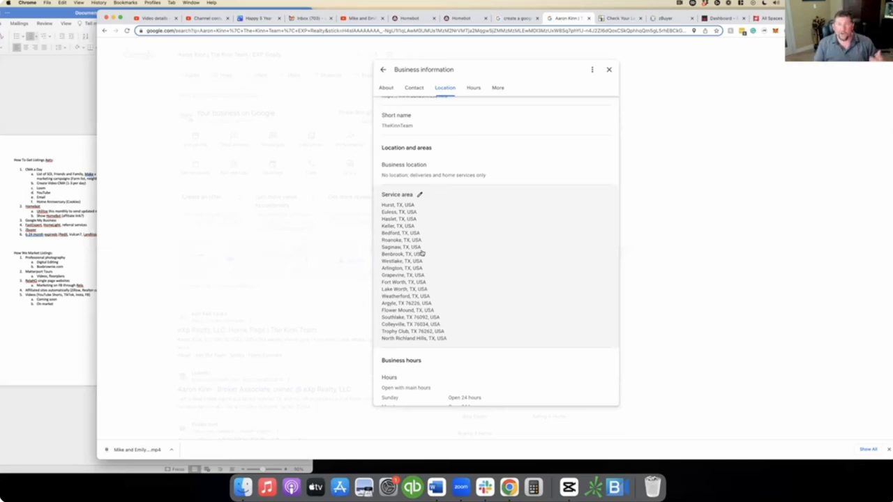
pyautogui.moveTo(463, 282)
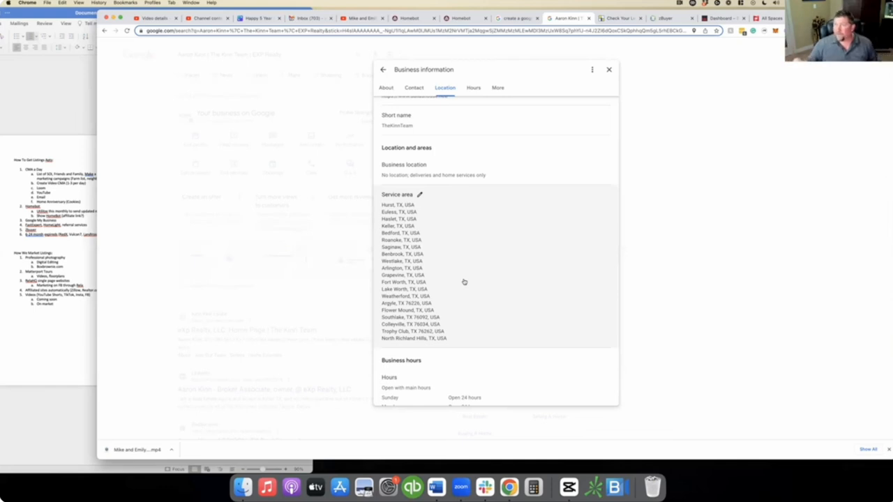
# Step: Scroll through the Hours tab's 24-hour opening hours and optional hour categories
pyautogui.scroll(-3)
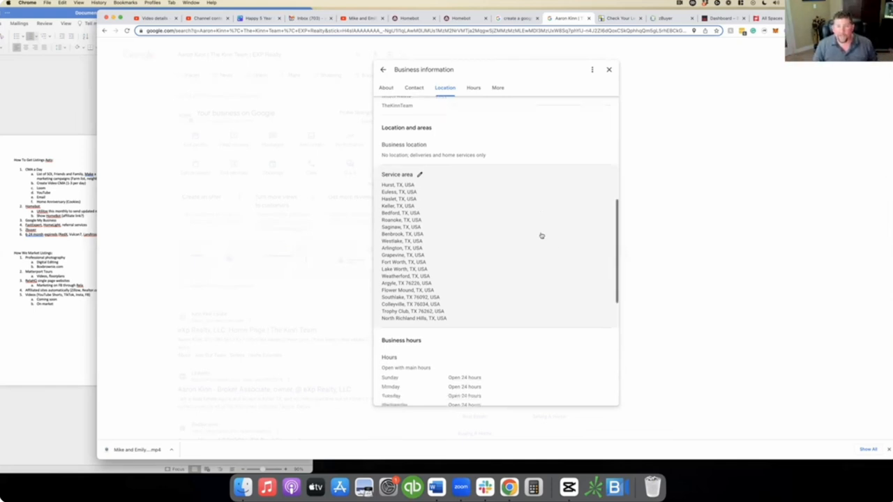
pyautogui.scroll(-3)
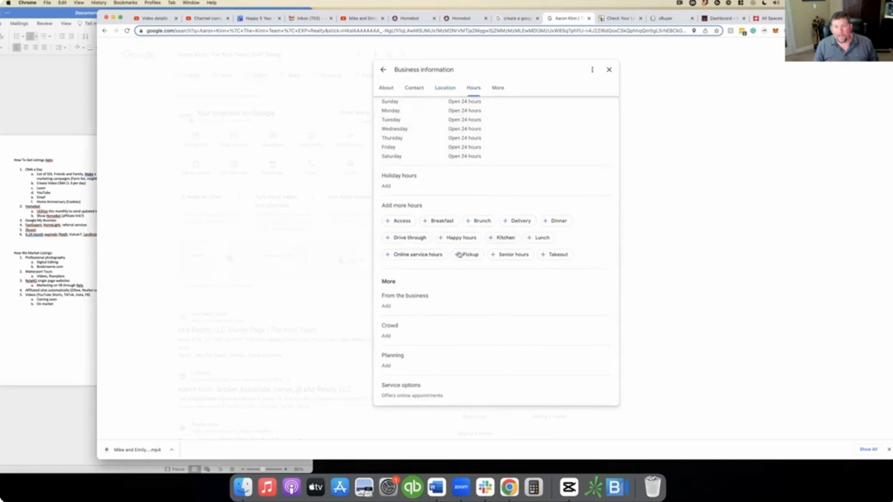
pyautogui.scroll(-3)
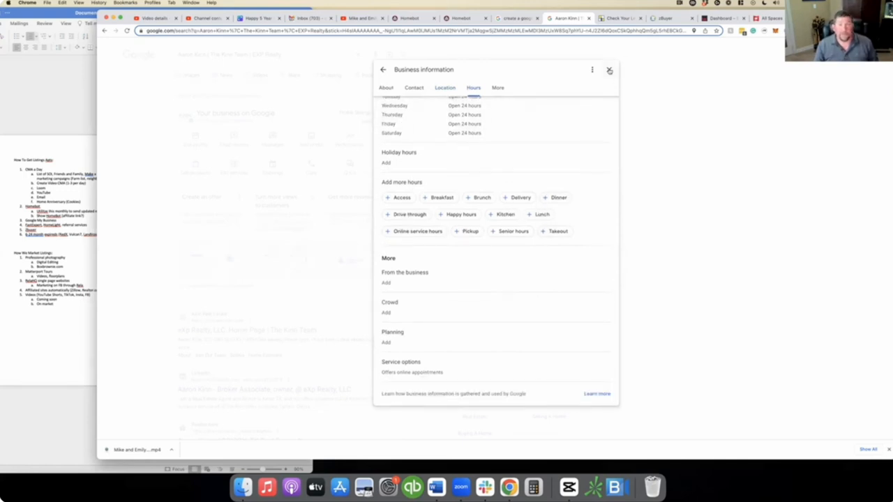
# Step: Close the Business information editor to return to the Kinn Team profile search results
pyautogui.click(608, 69)
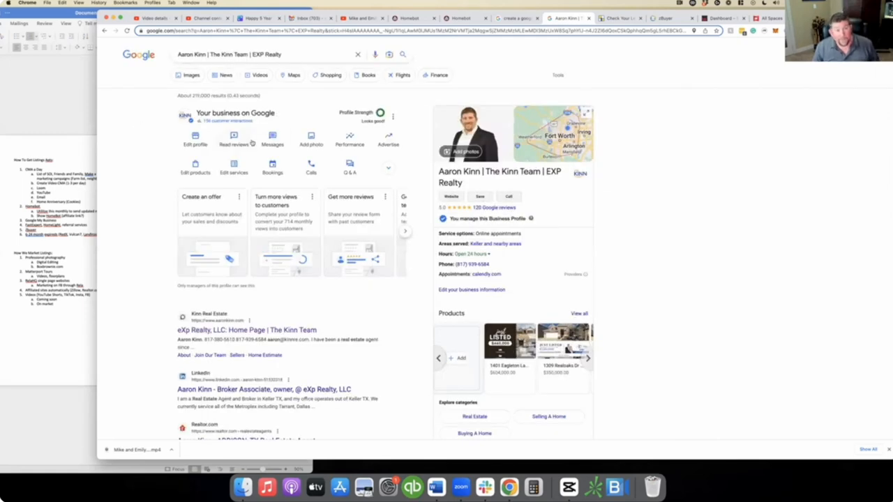
pyautogui.moveTo(292, 140)
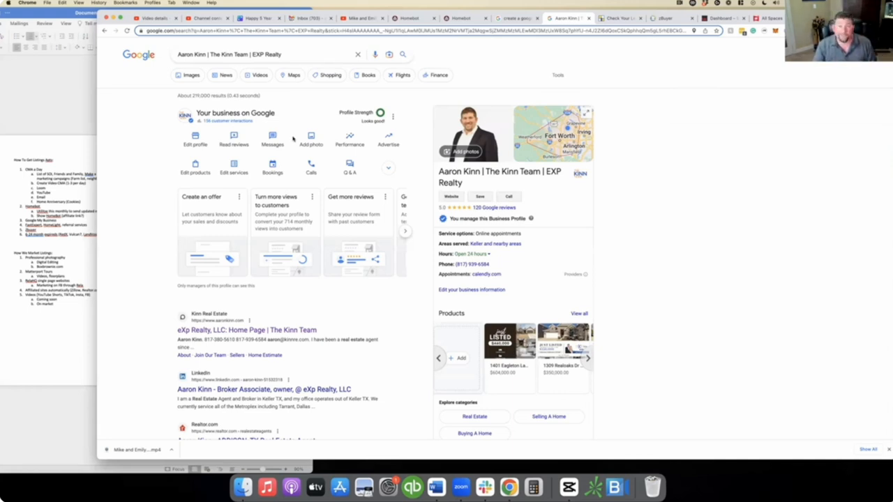
pyautogui.moveTo(220, 427)
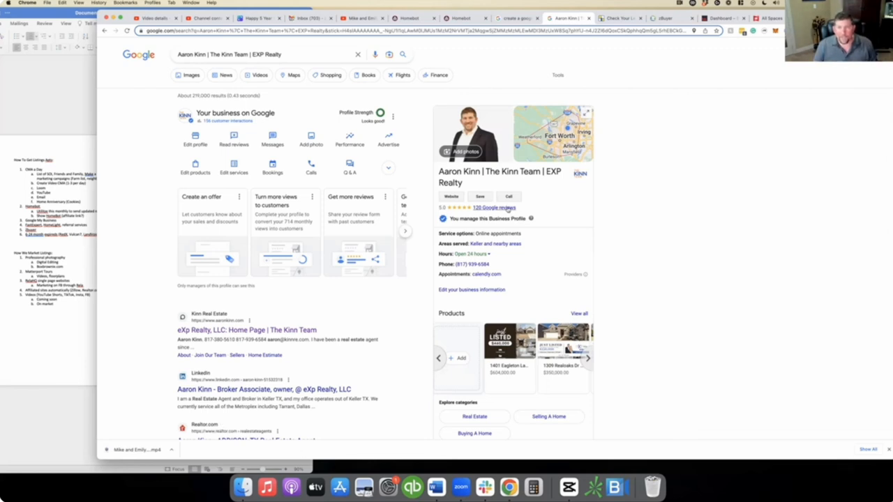
pyautogui.click(495, 208)
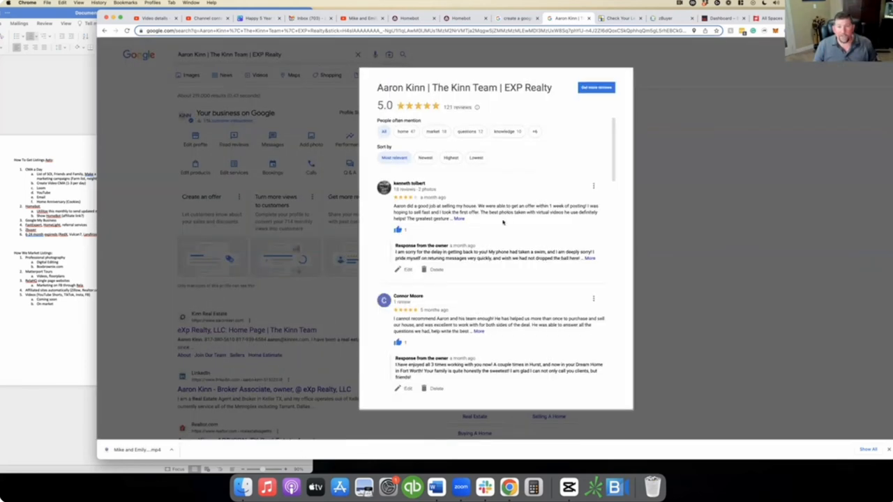
pyautogui.moveTo(480, 255)
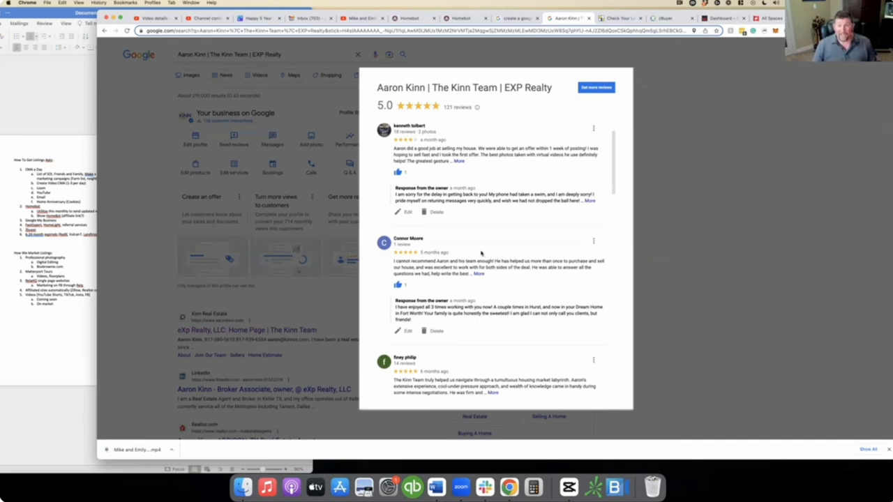
pyautogui.moveTo(421, 229)
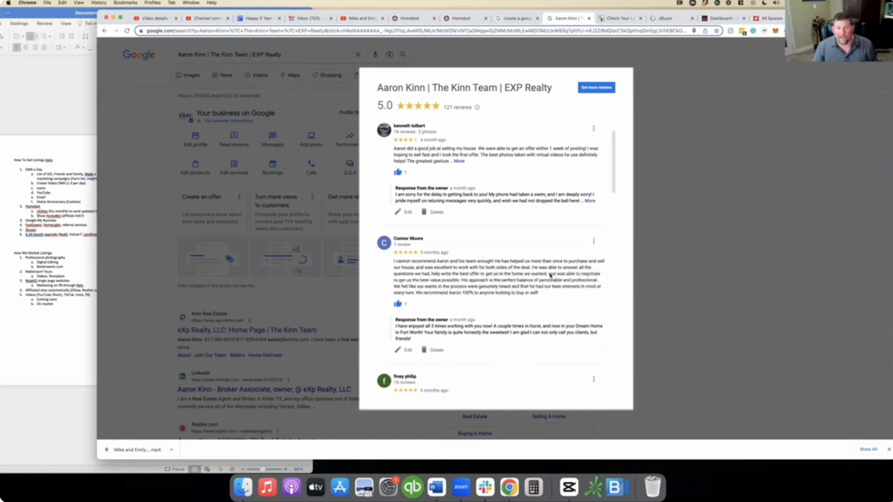
pyautogui.scroll(-3)
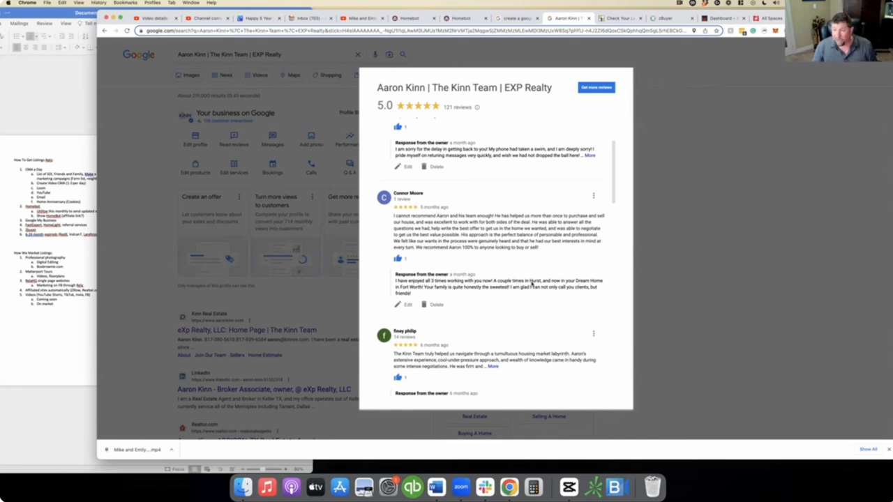
pyautogui.moveTo(410, 264)
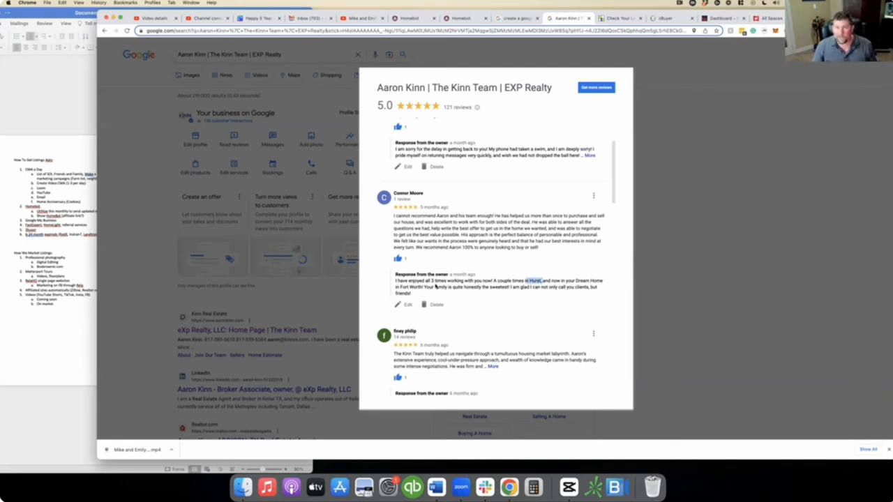
pyautogui.scroll(3)
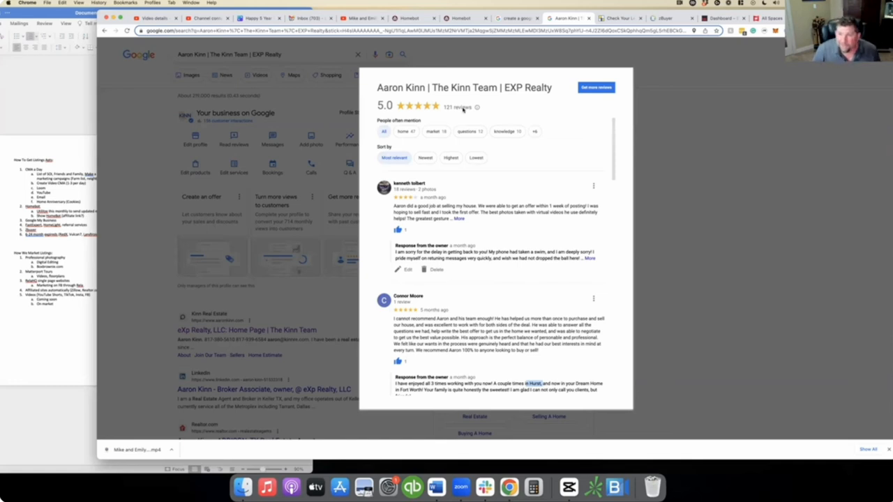
pyautogui.click(424, 156)
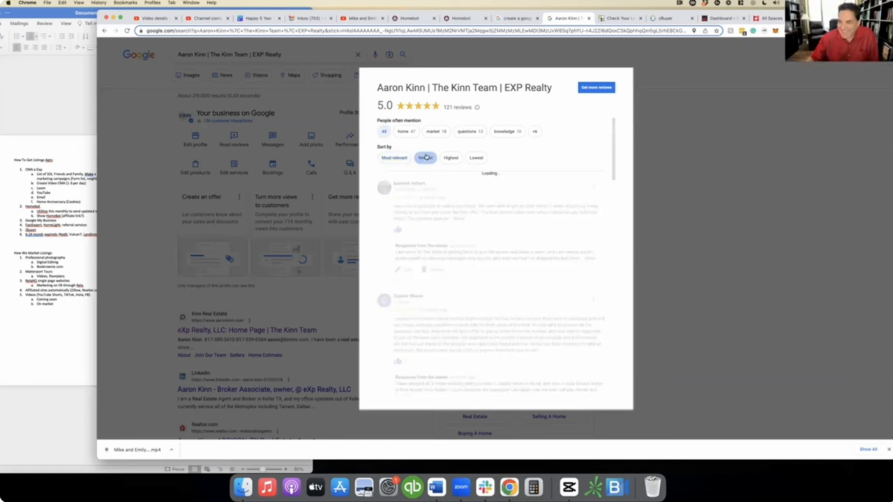
pyautogui.click(424, 156)
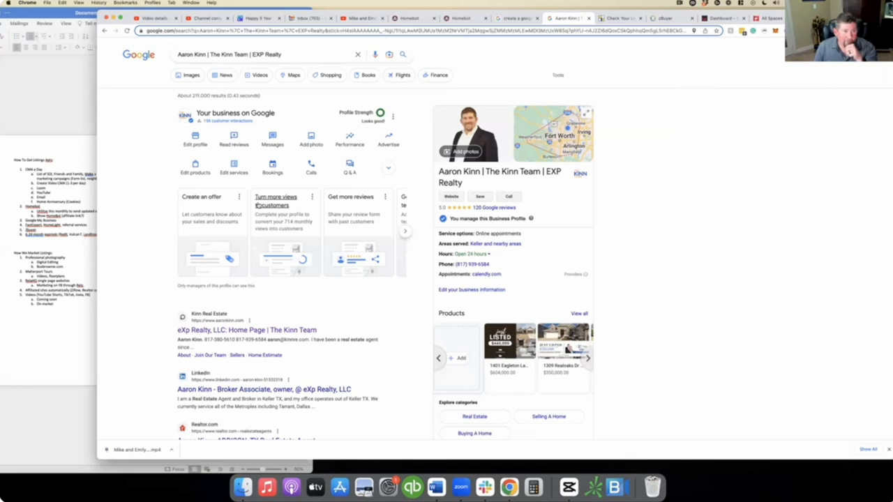
pyautogui.moveTo(620, 18)
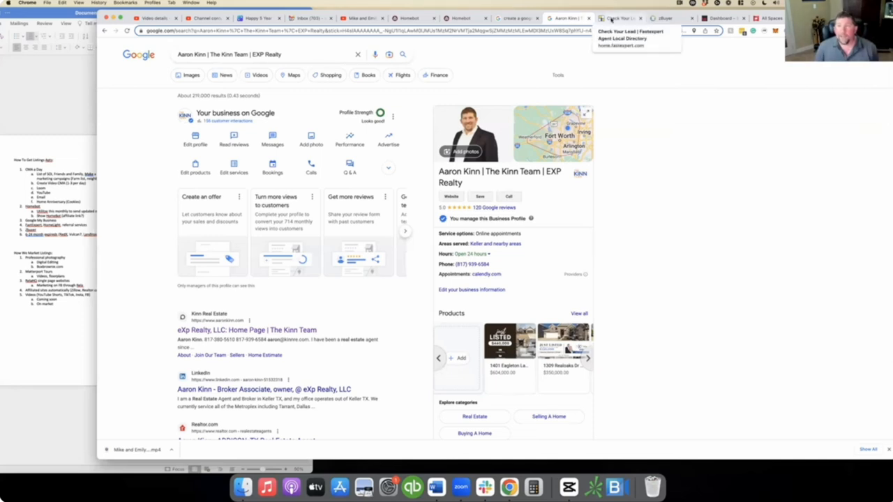
# Step: Switch to the FastExpert My Leads page listing in-progress buyer and seller leads
pyautogui.click(613, 19)
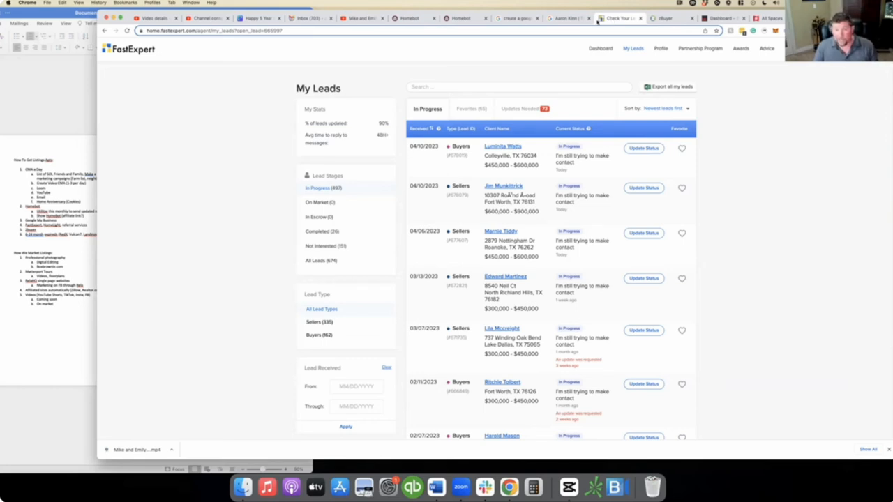
pyautogui.moveTo(558, 100)
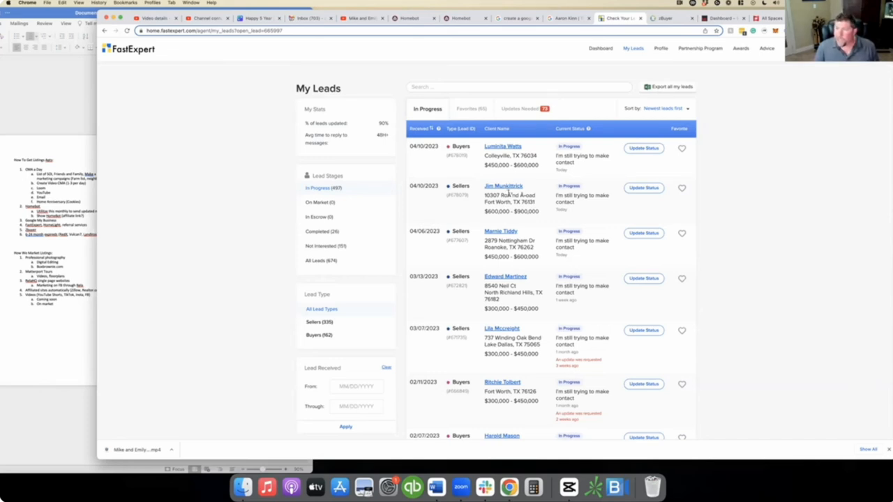
pyautogui.moveTo(565, 176)
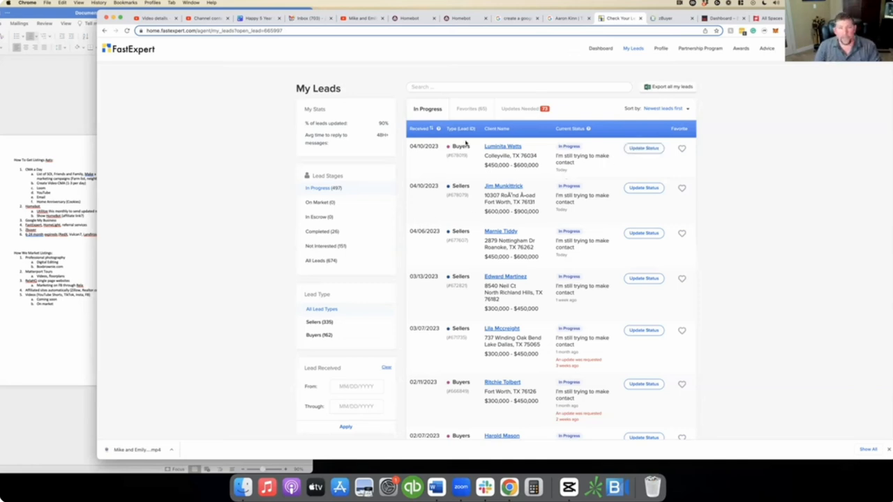
pyautogui.moveTo(229, 175)
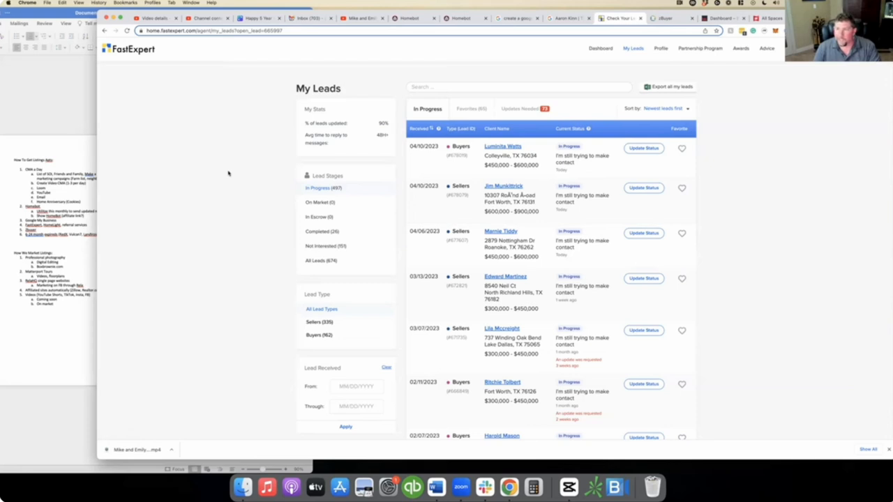
pyautogui.moveTo(550, 165)
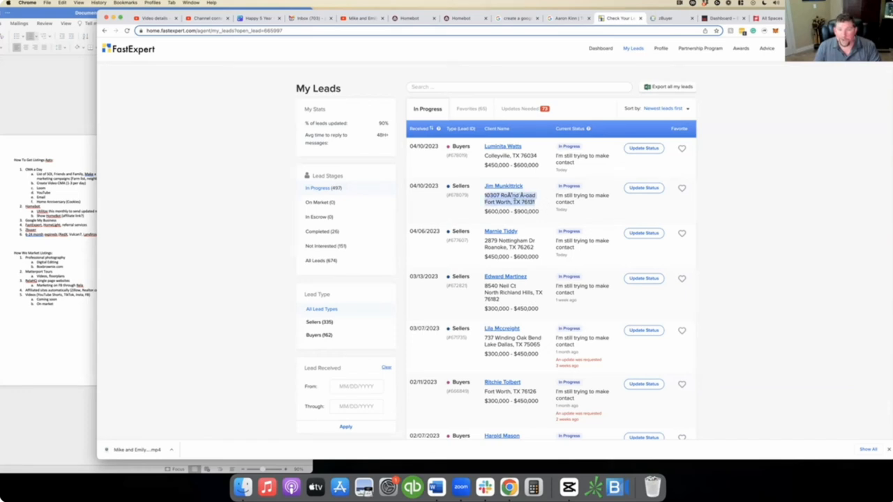
pyautogui.moveTo(505, 203)
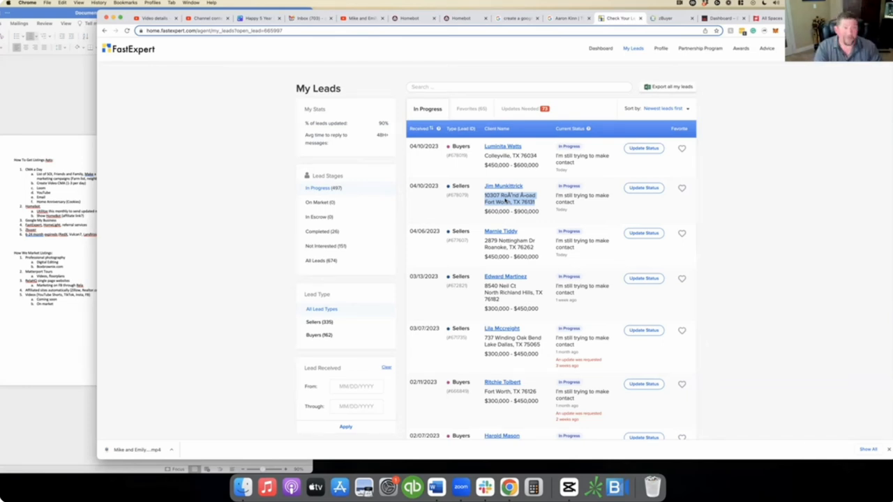
pyautogui.moveTo(565, 229)
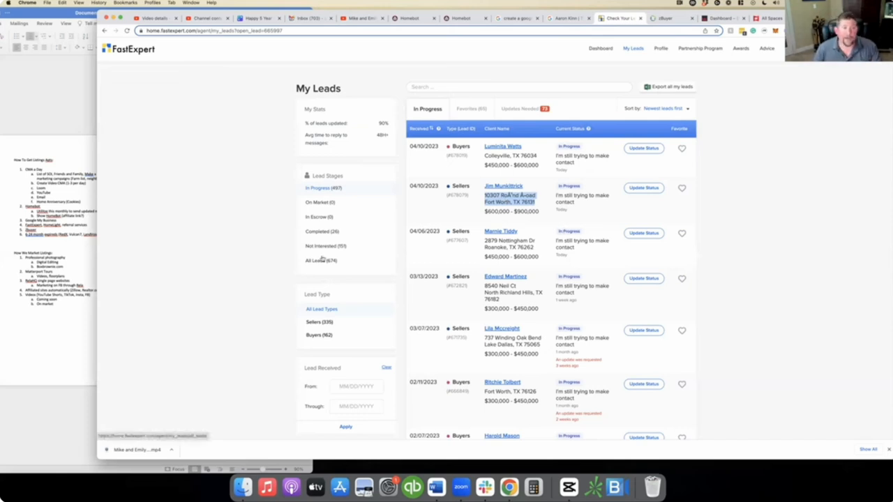
pyautogui.moveTo(216, 240)
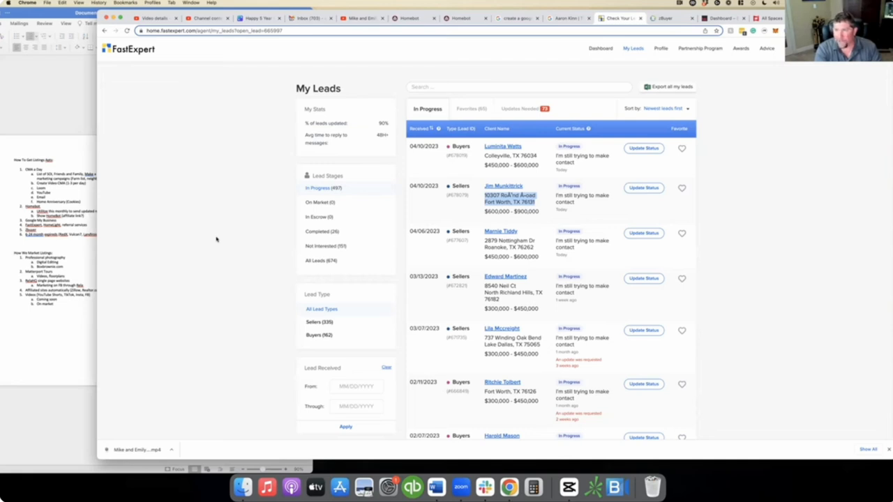
pyautogui.moveTo(218, 240)
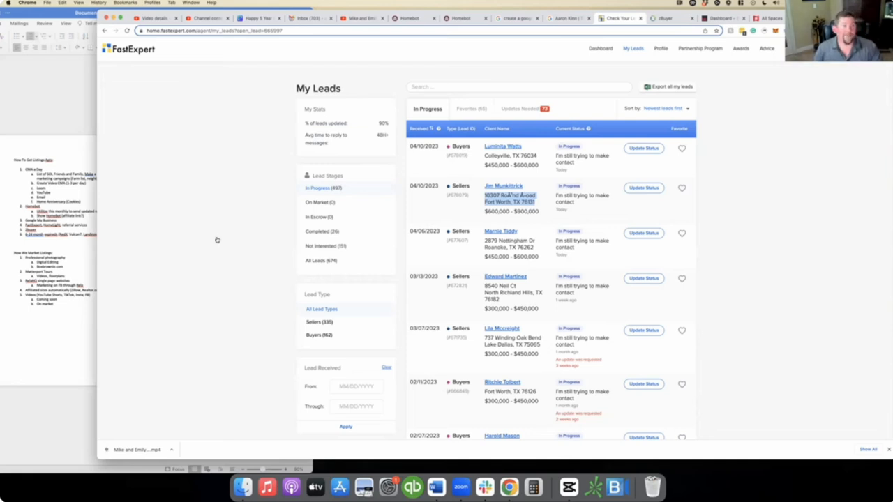
pyautogui.moveTo(497, 49)
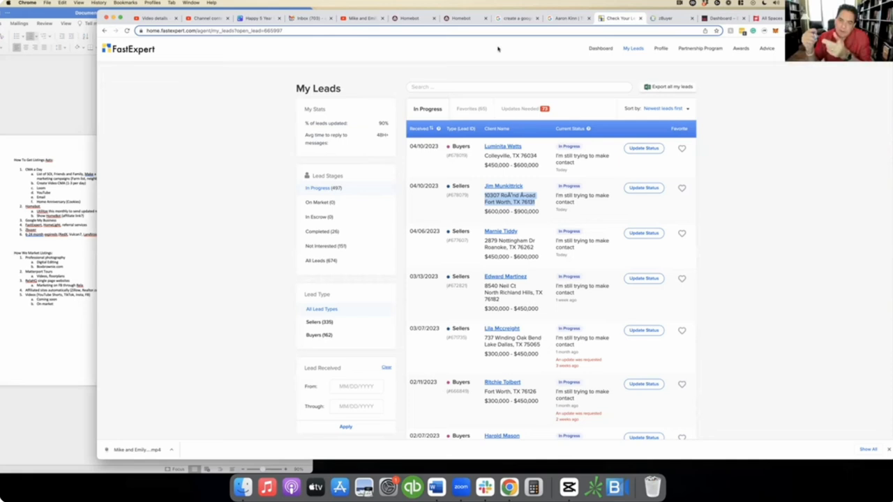
pyautogui.moveTo(502, 50)
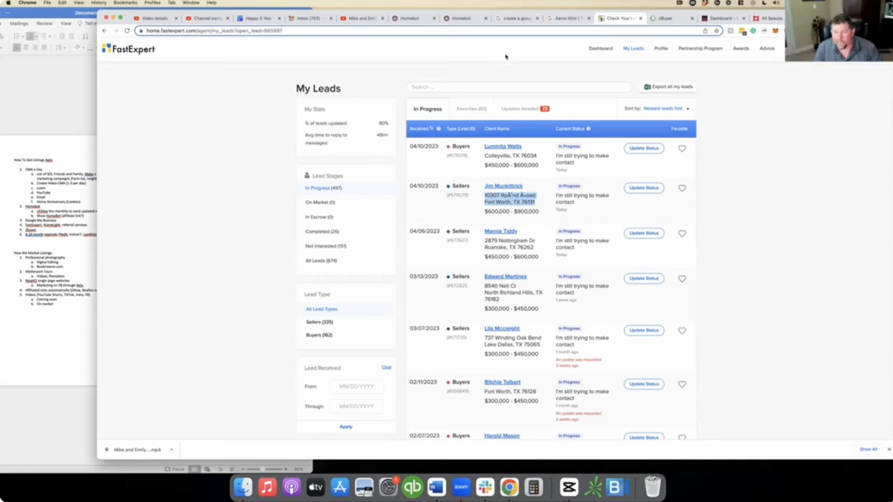
pyautogui.scroll(-3)
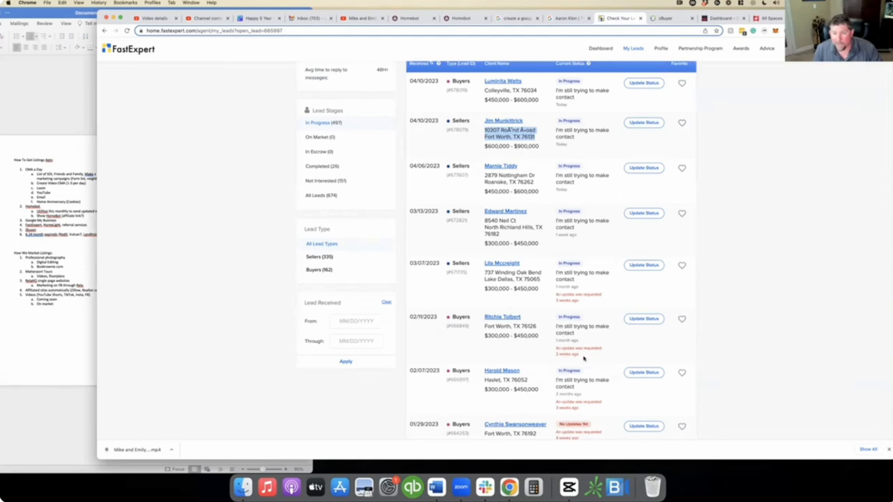
pyautogui.scroll(-3)
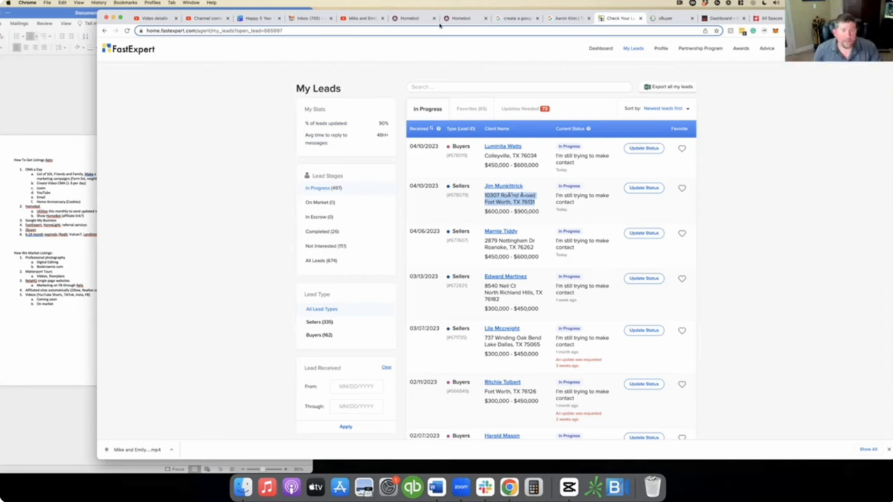
# Step: Sign in to zBuyer with email and password to reach the seller leads list
pyautogui.click(670, 17)
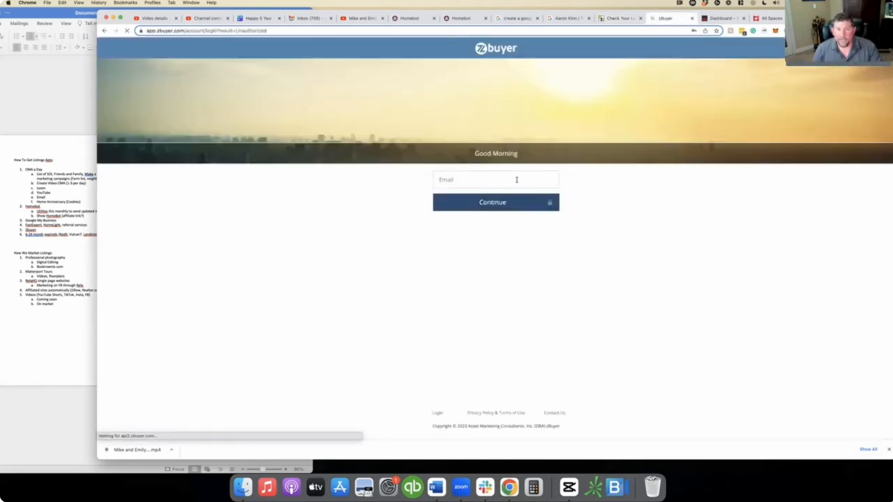
pyautogui.click(491, 200)
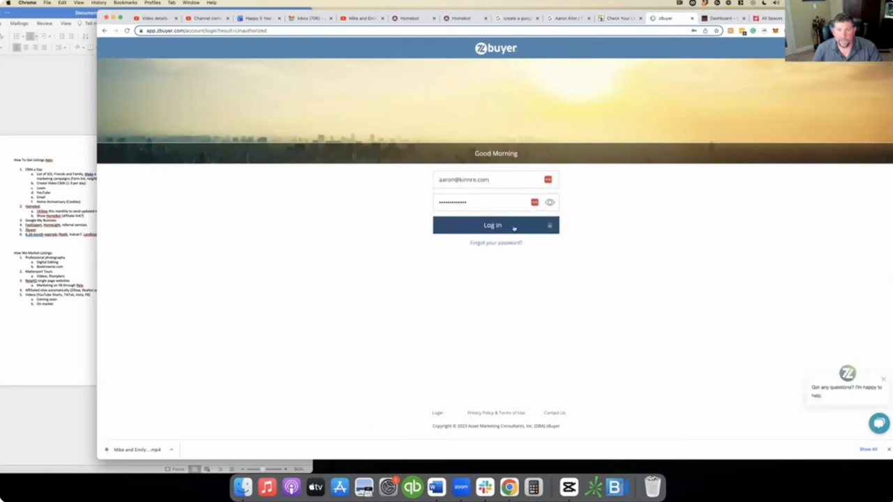
pyautogui.click(495, 224)
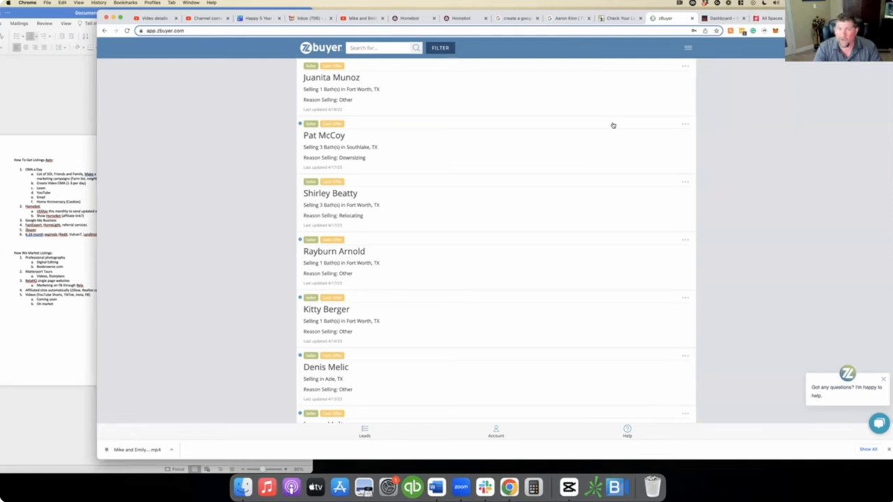
pyautogui.moveTo(422, 218)
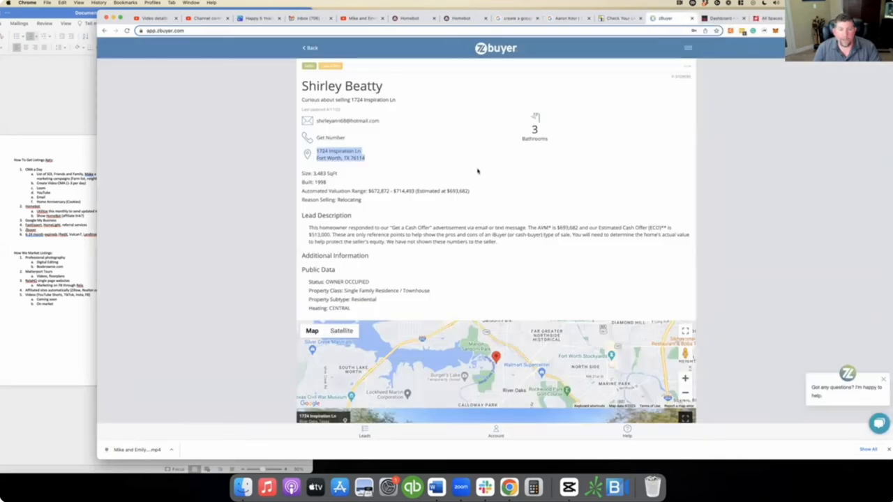
pyautogui.moveTo(337, 194)
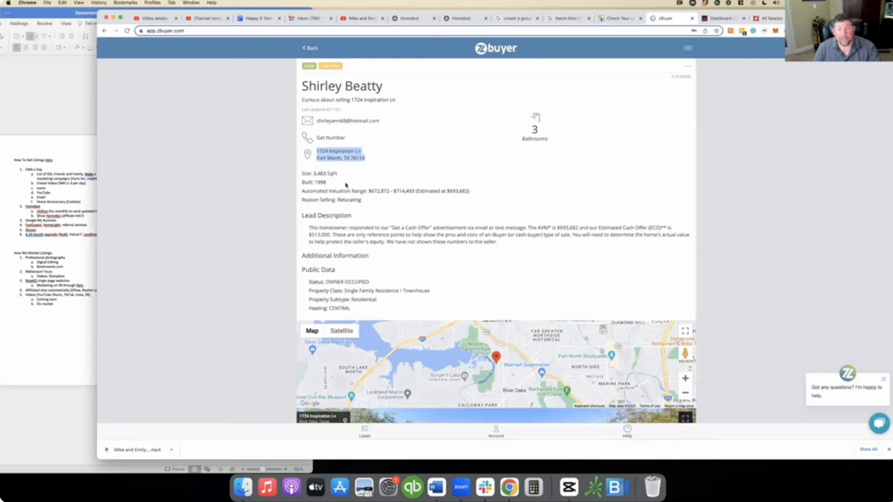
pyautogui.moveTo(452, 193)
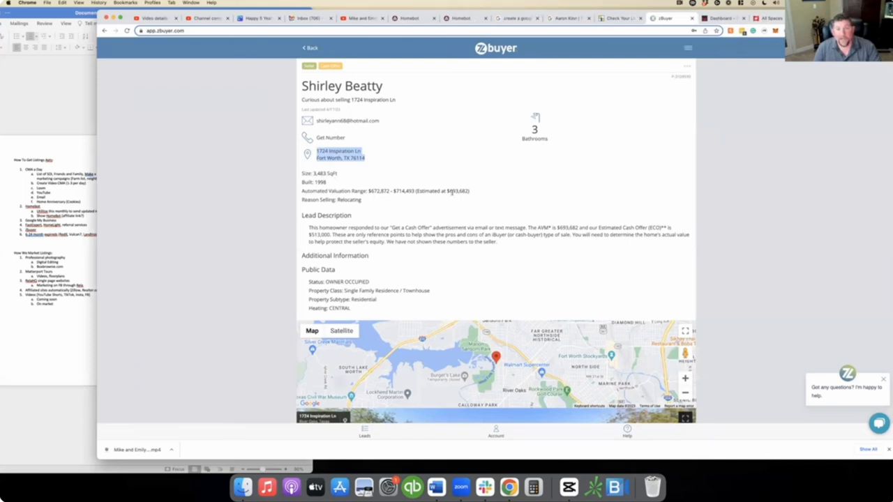
pyautogui.moveTo(393, 189)
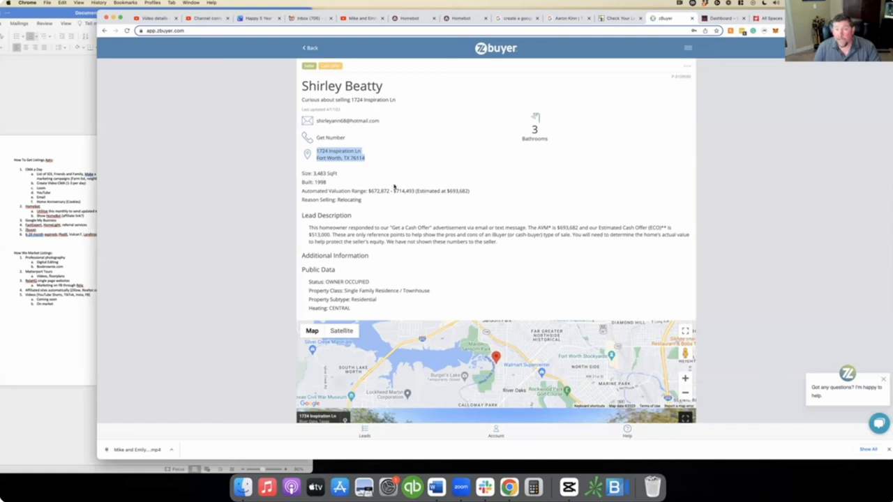
# Step: View a seller lead's detail page with home facts, valuation range, description and map
pyautogui.doubleClick(349, 200)
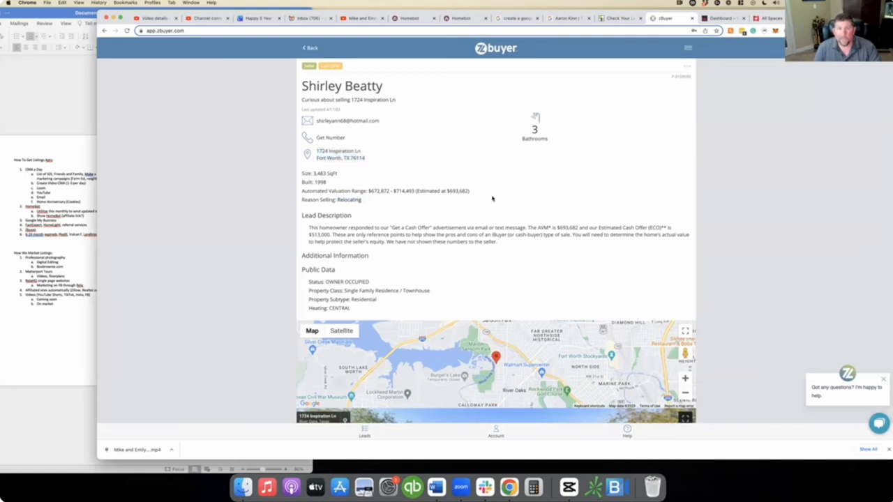
pyautogui.scroll(-3)
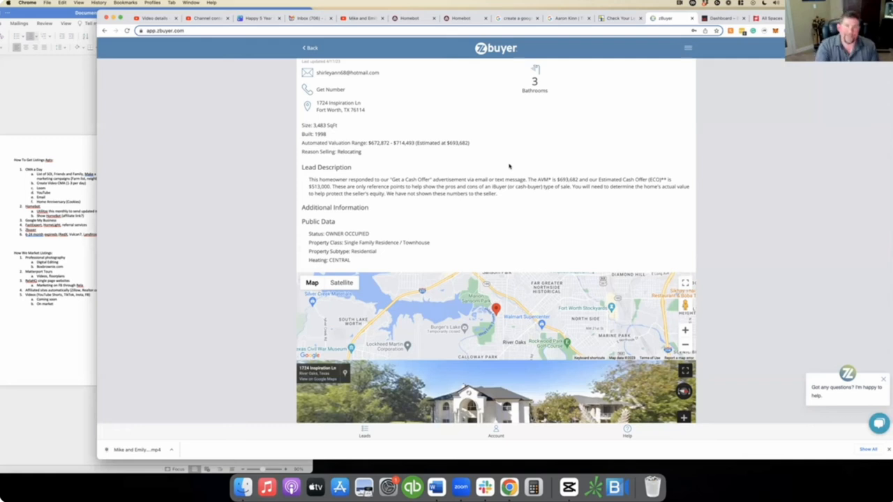
pyautogui.moveTo(412, 151)
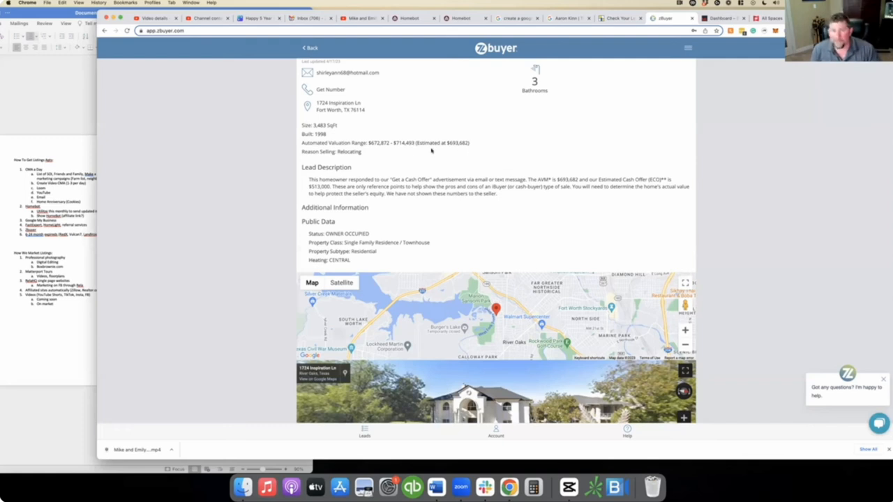
pyautogui.moveTo(471, 206)
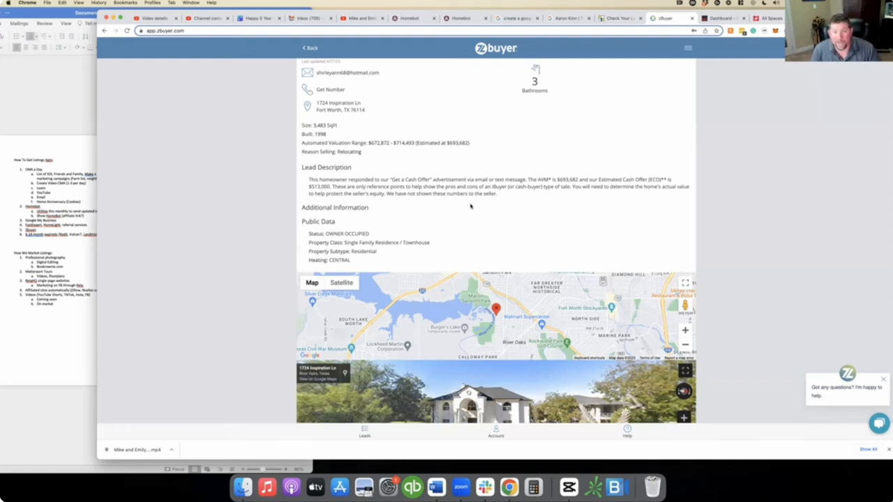
pyautogui.scroll(-3)
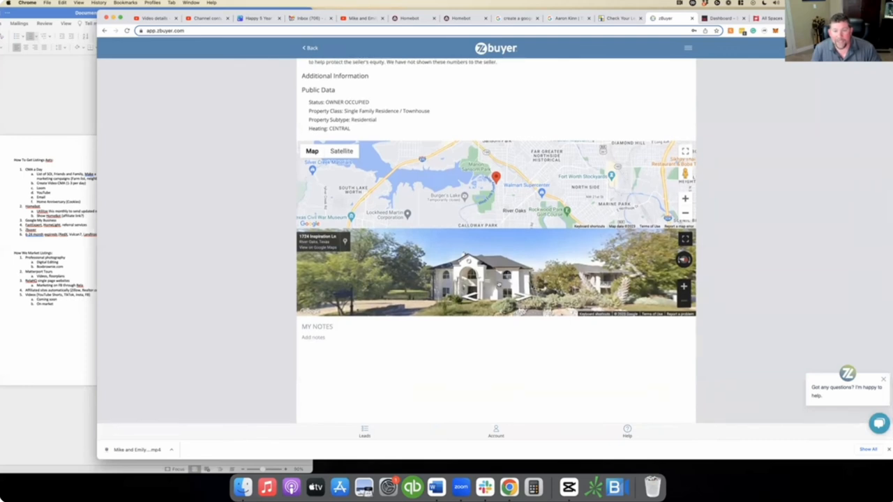
pyautogui.scroll(3)
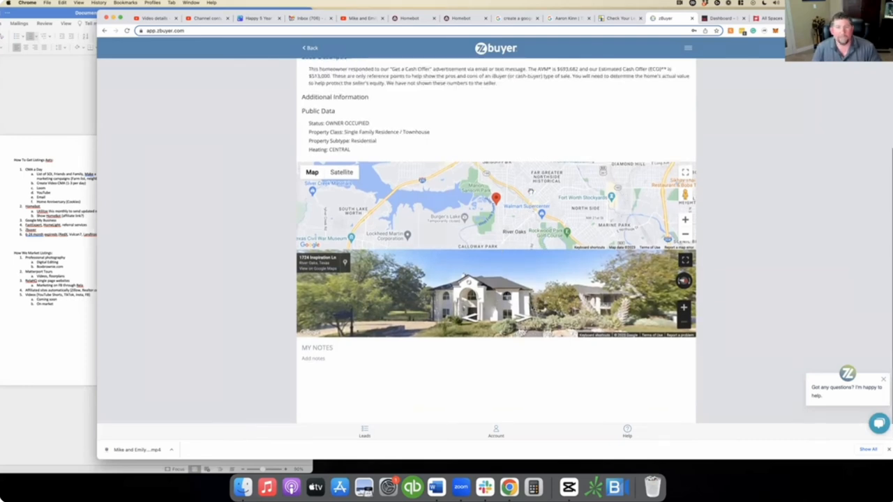
pyautogui.scroll(3)
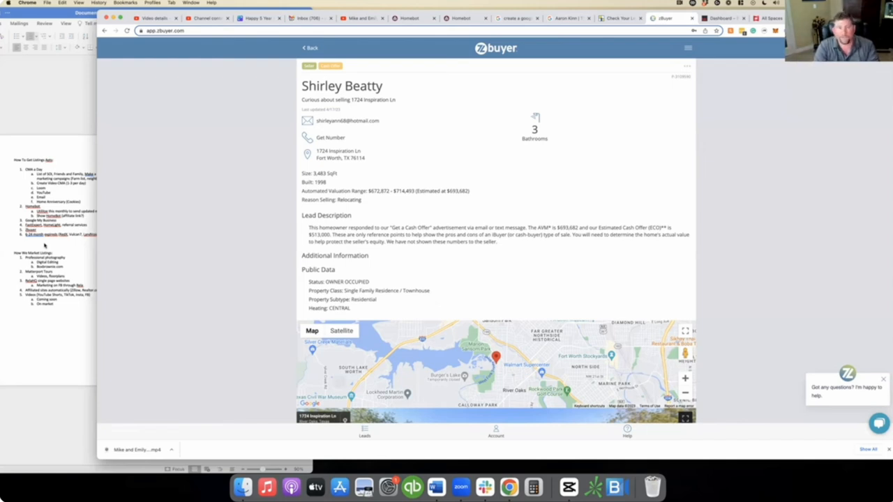
pyautogui.moveTo(80, 354)
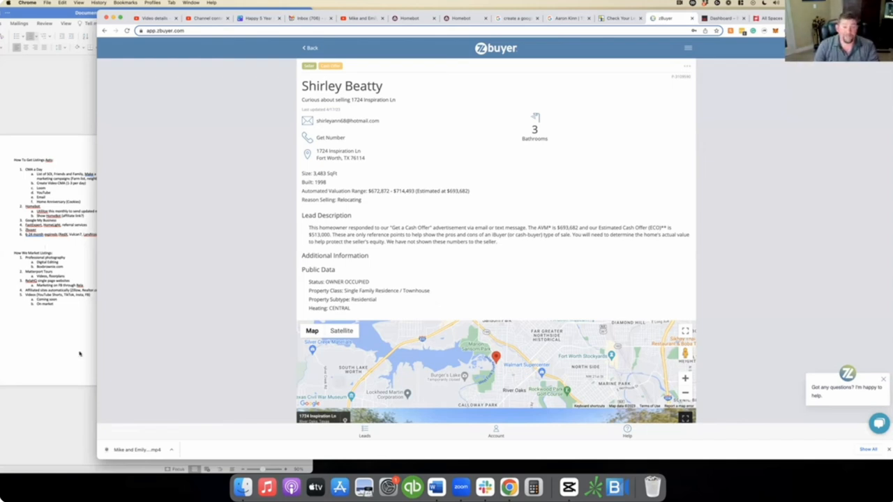